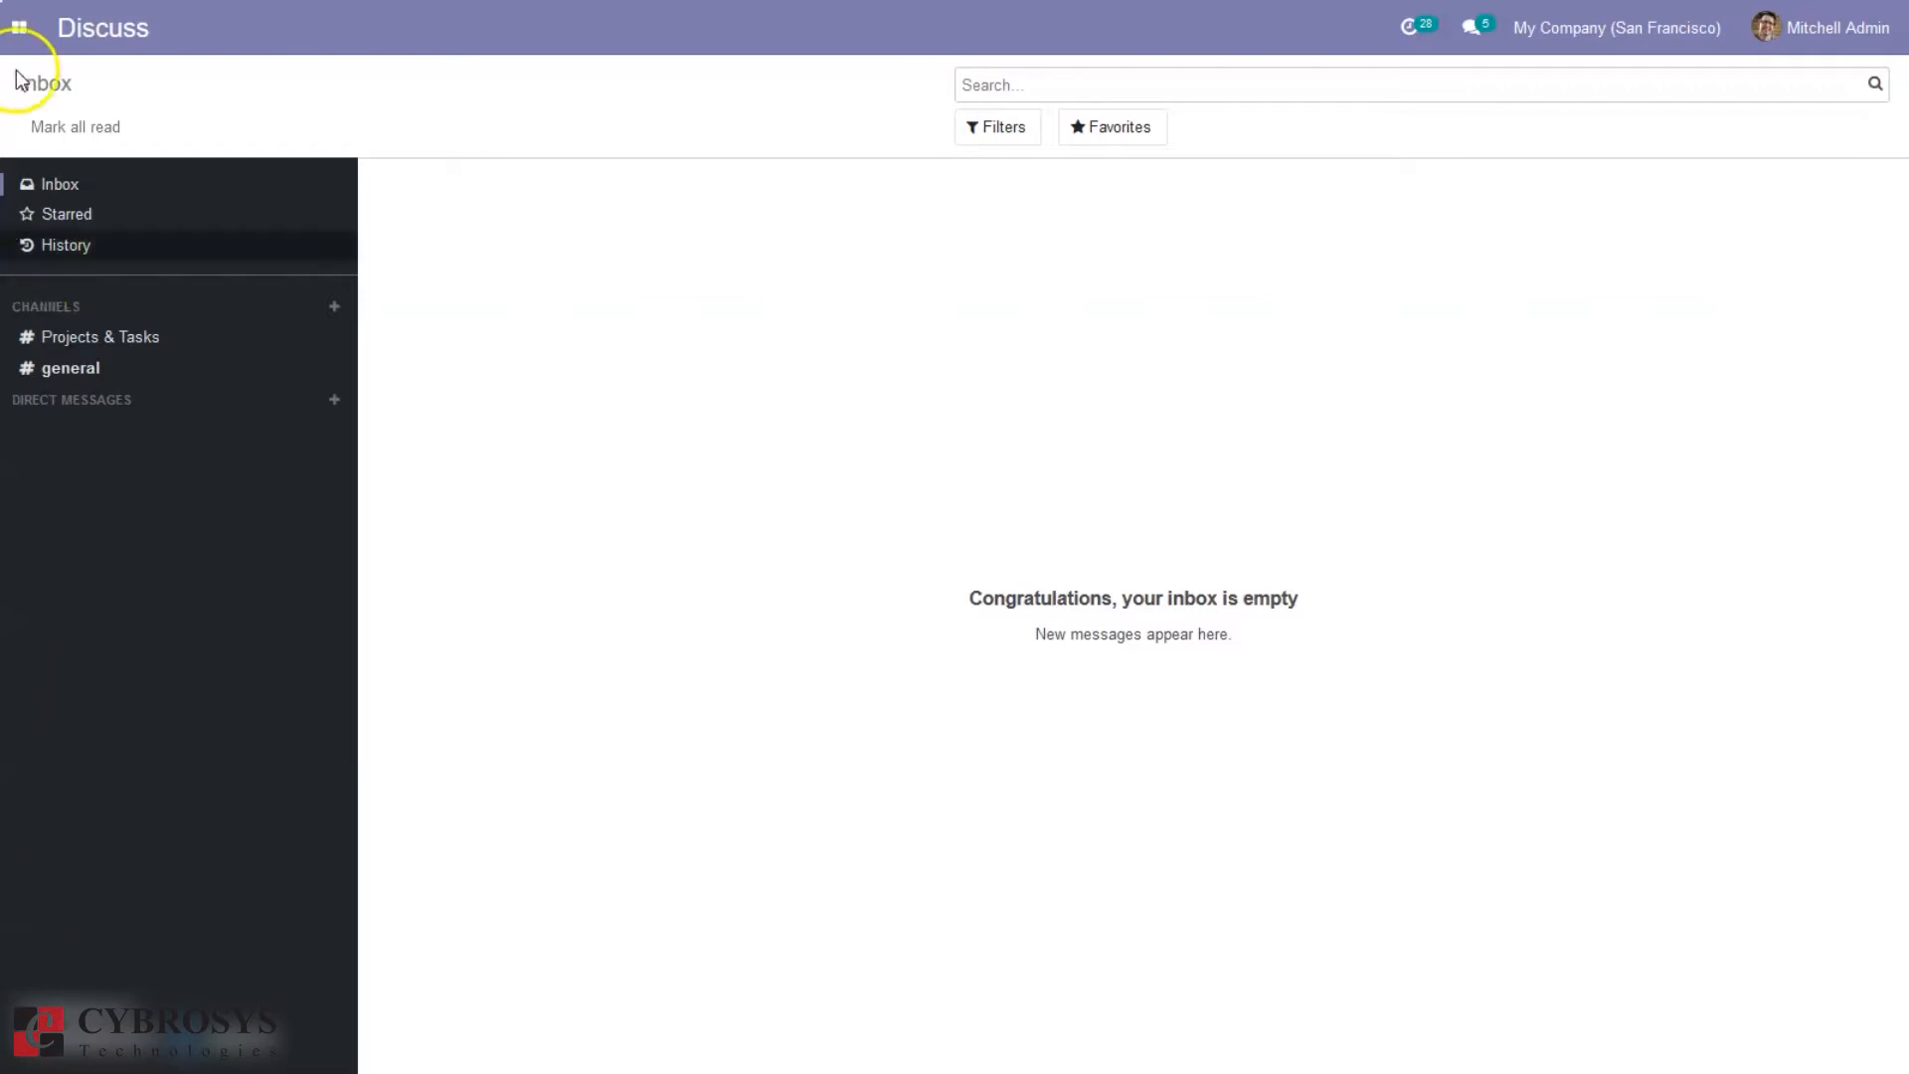
# Step: Switch from Discuss to Manufacturing and open the Operations > Scrap orders list
pyautogui.click(20, 27)
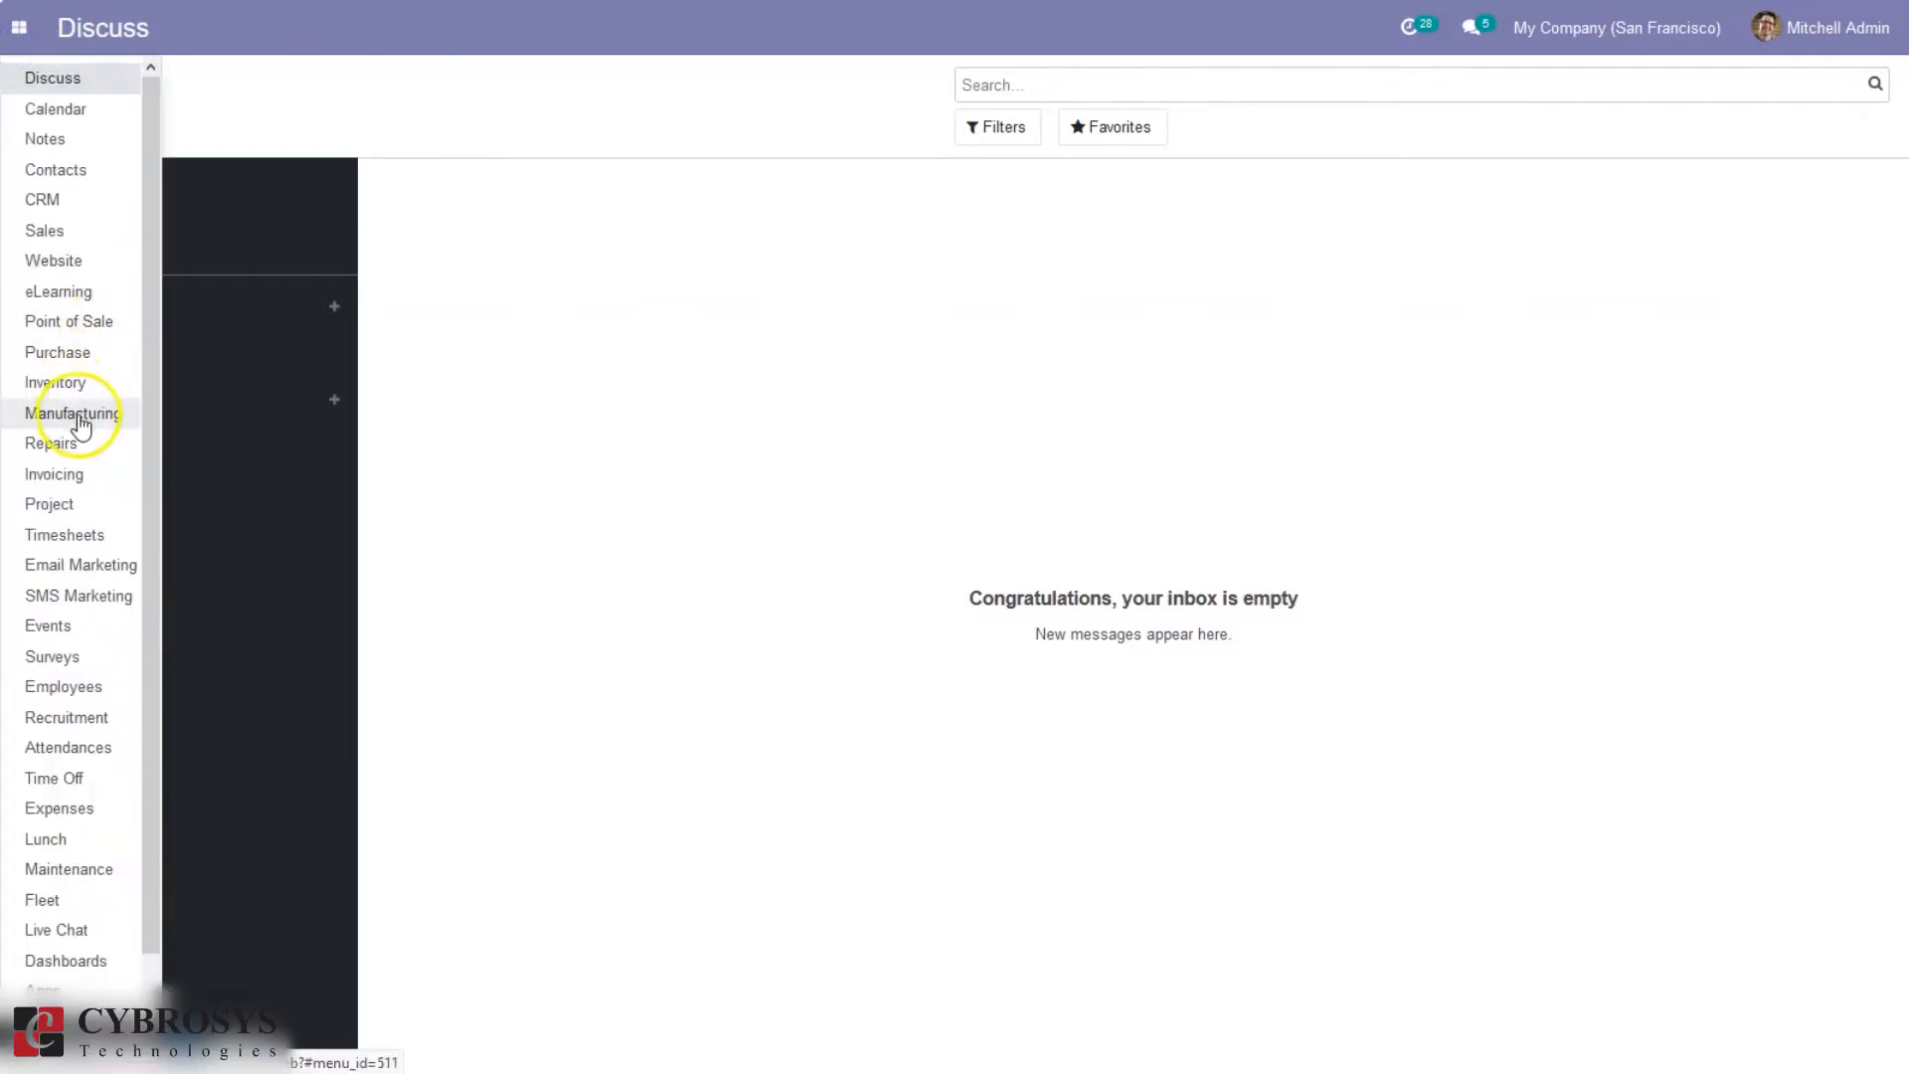
pyautogui.click(73, 413)
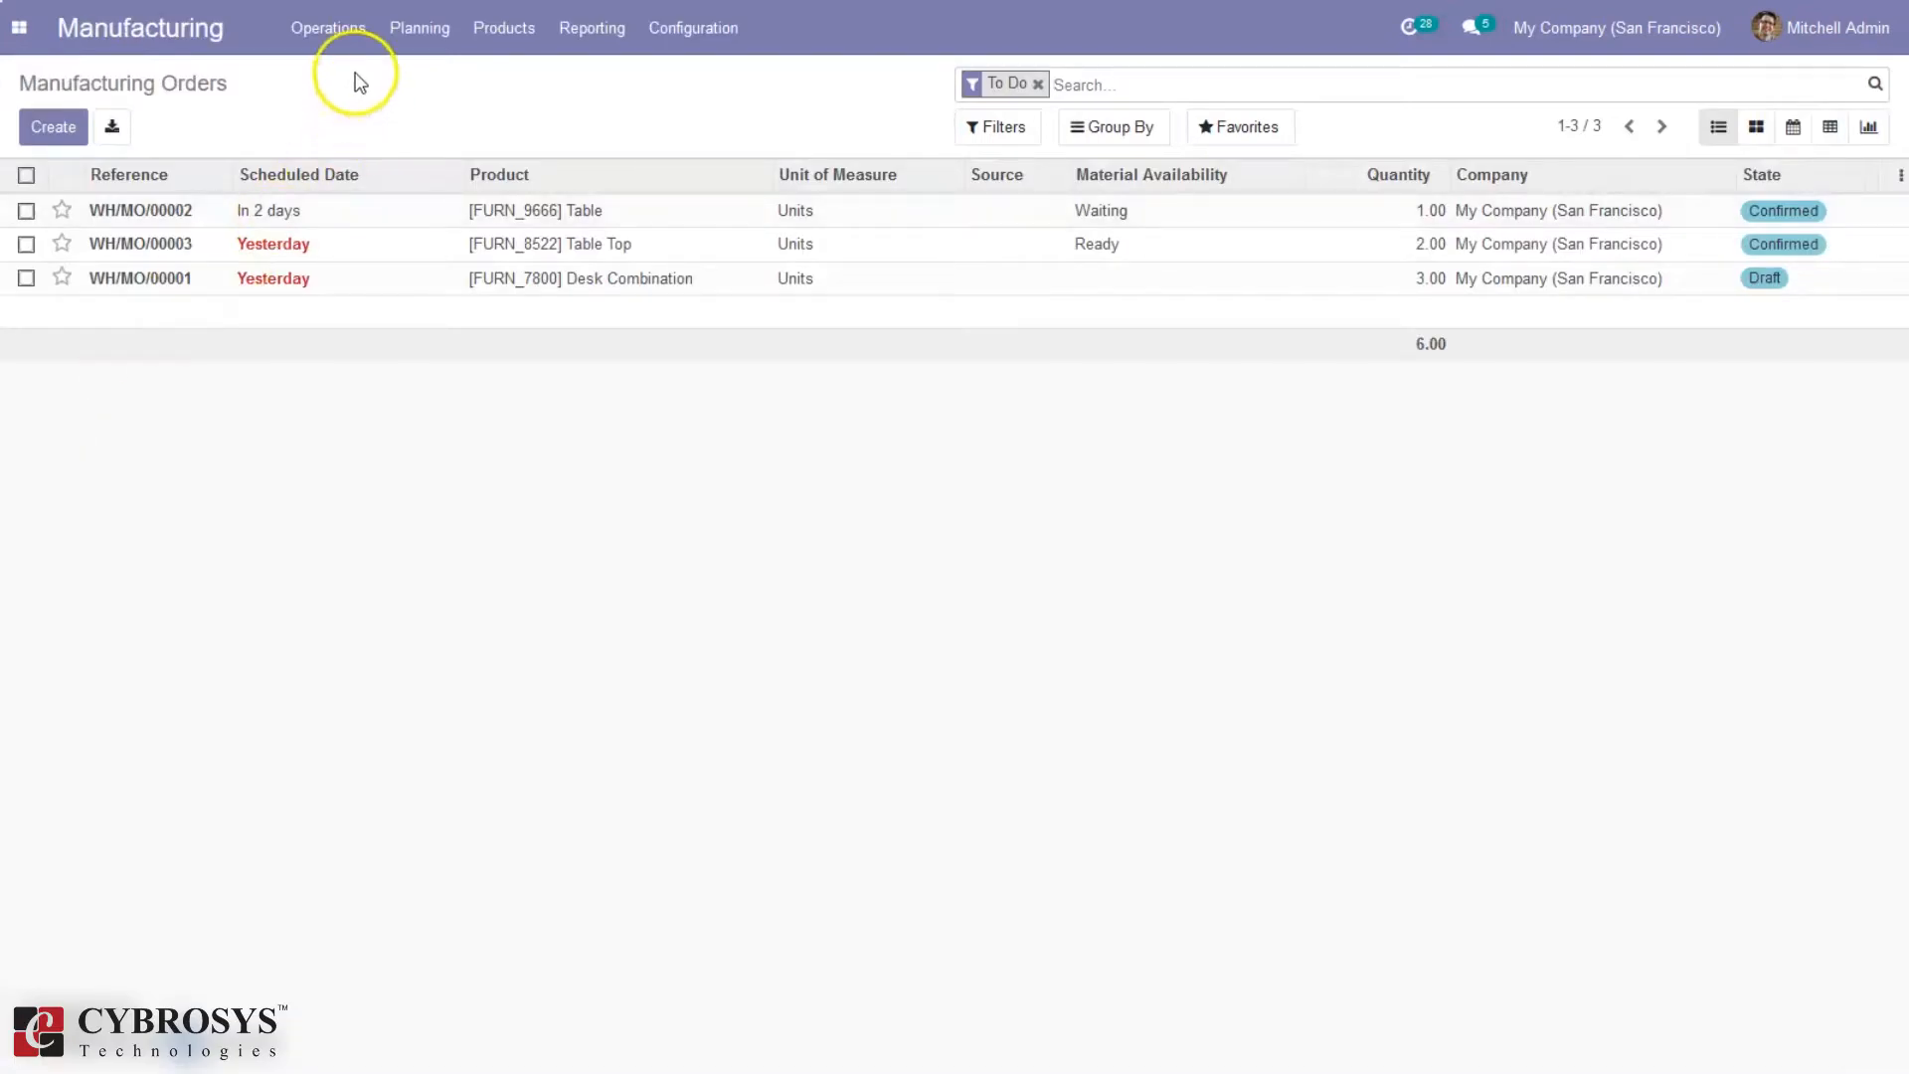
pyautogui.click(330, 28)
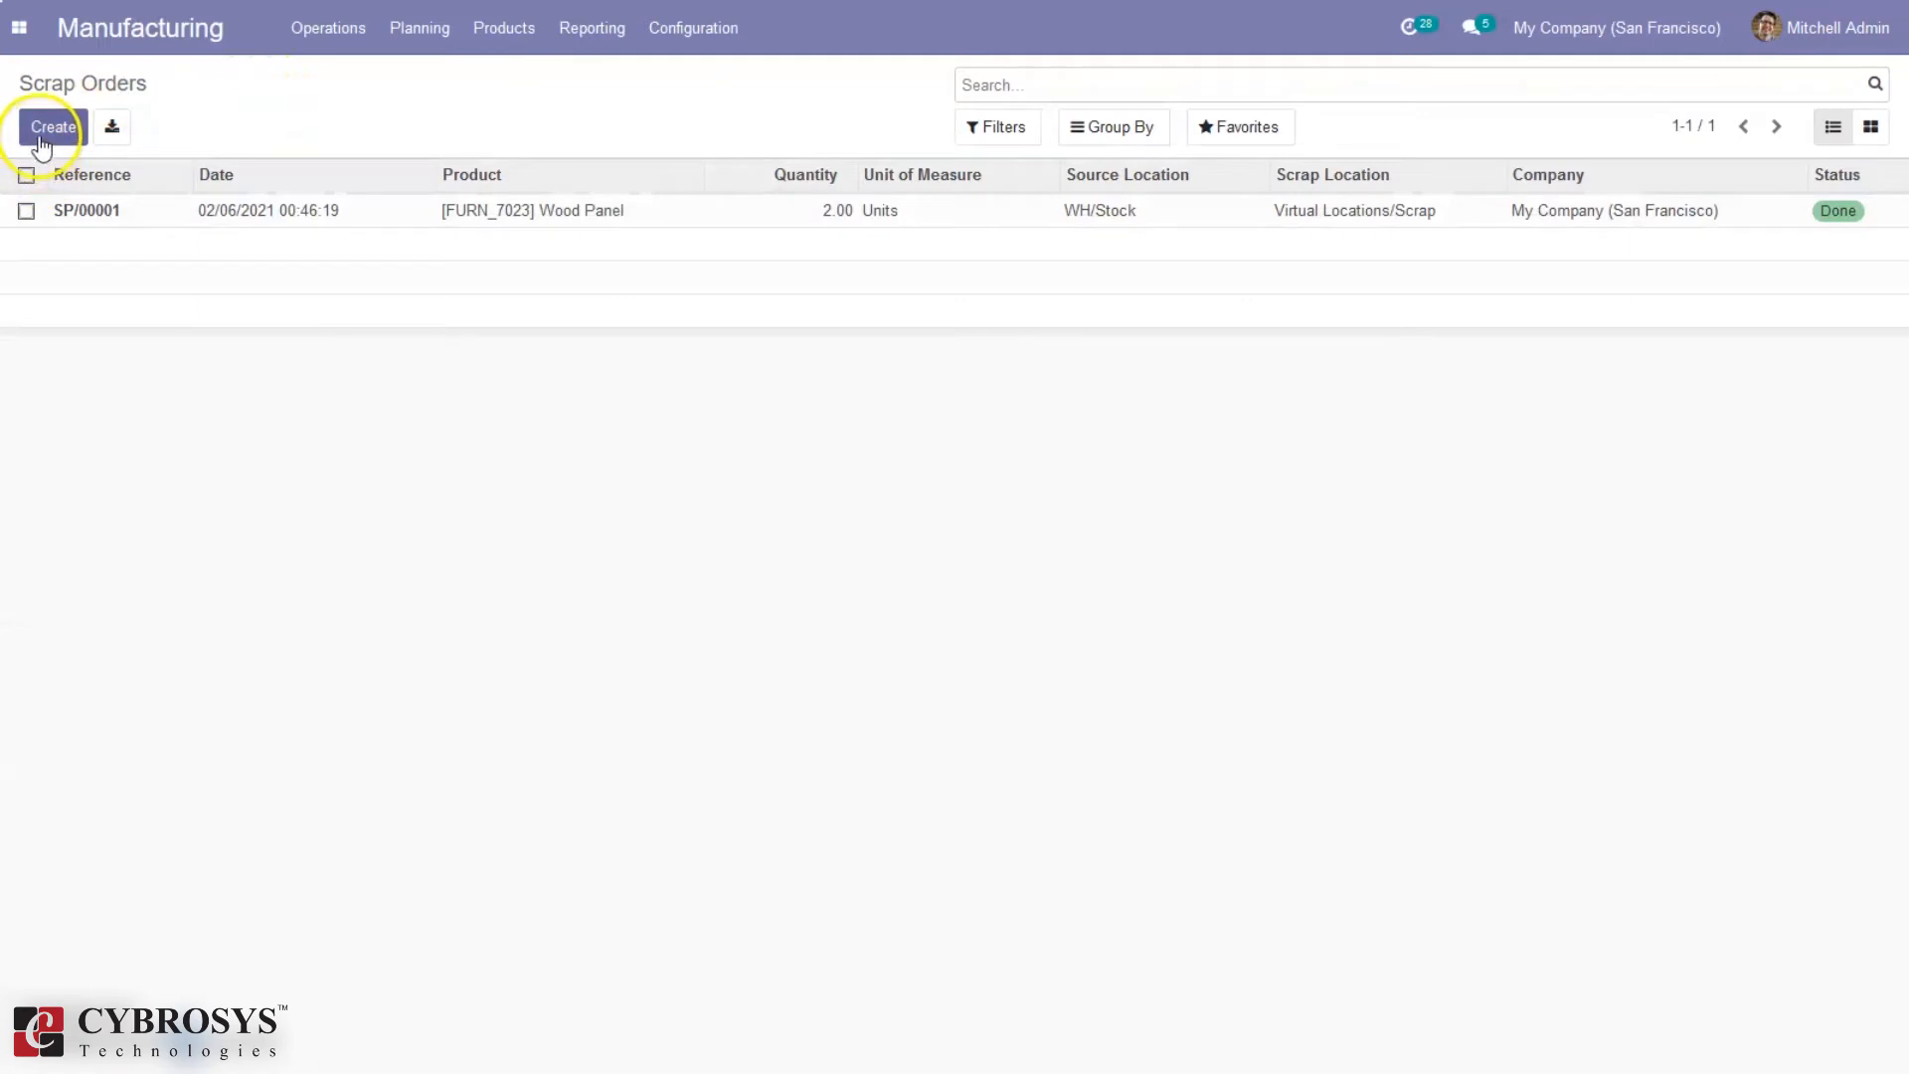
# Step: Draft a scrap order for 1.00 Large Bench from WH/Stock to Virtual Locations/Scrap
pyautogui.click(53, 127)
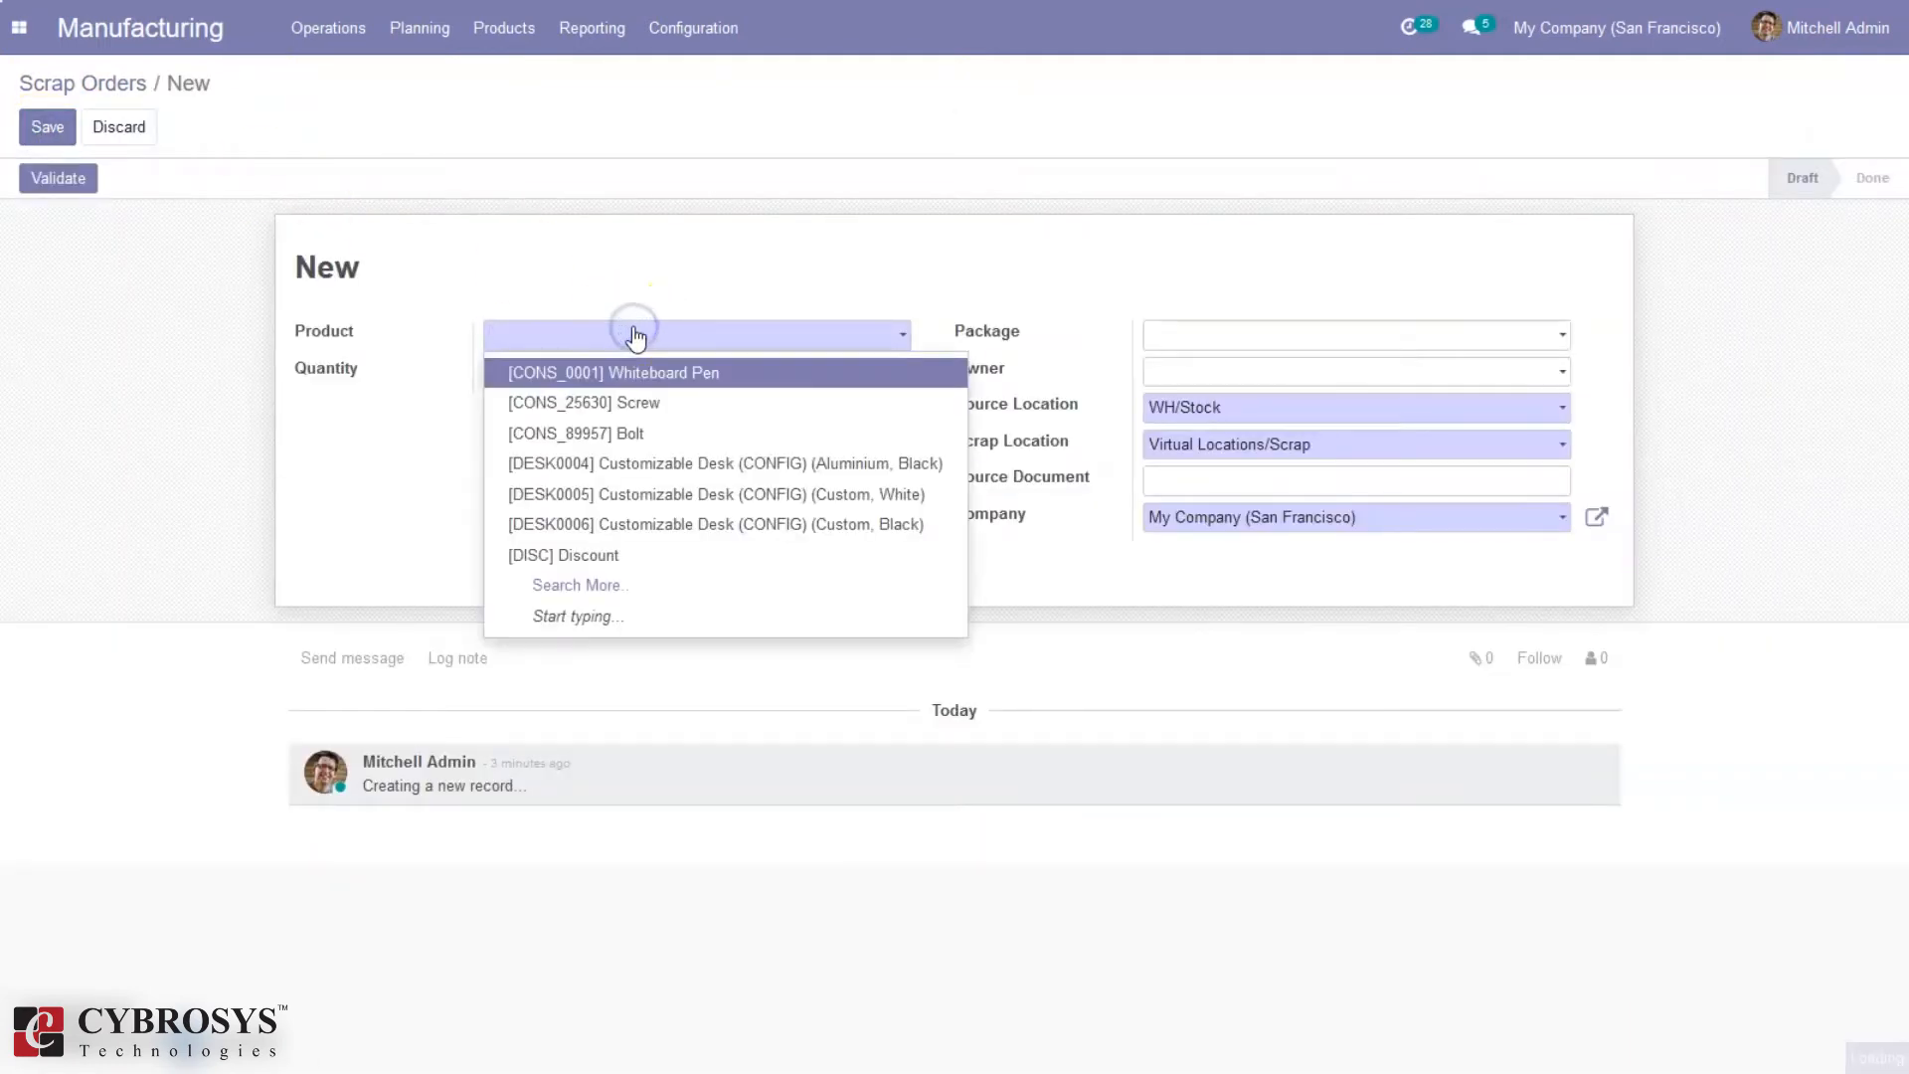
pyautogui.moveTo(716, 494)
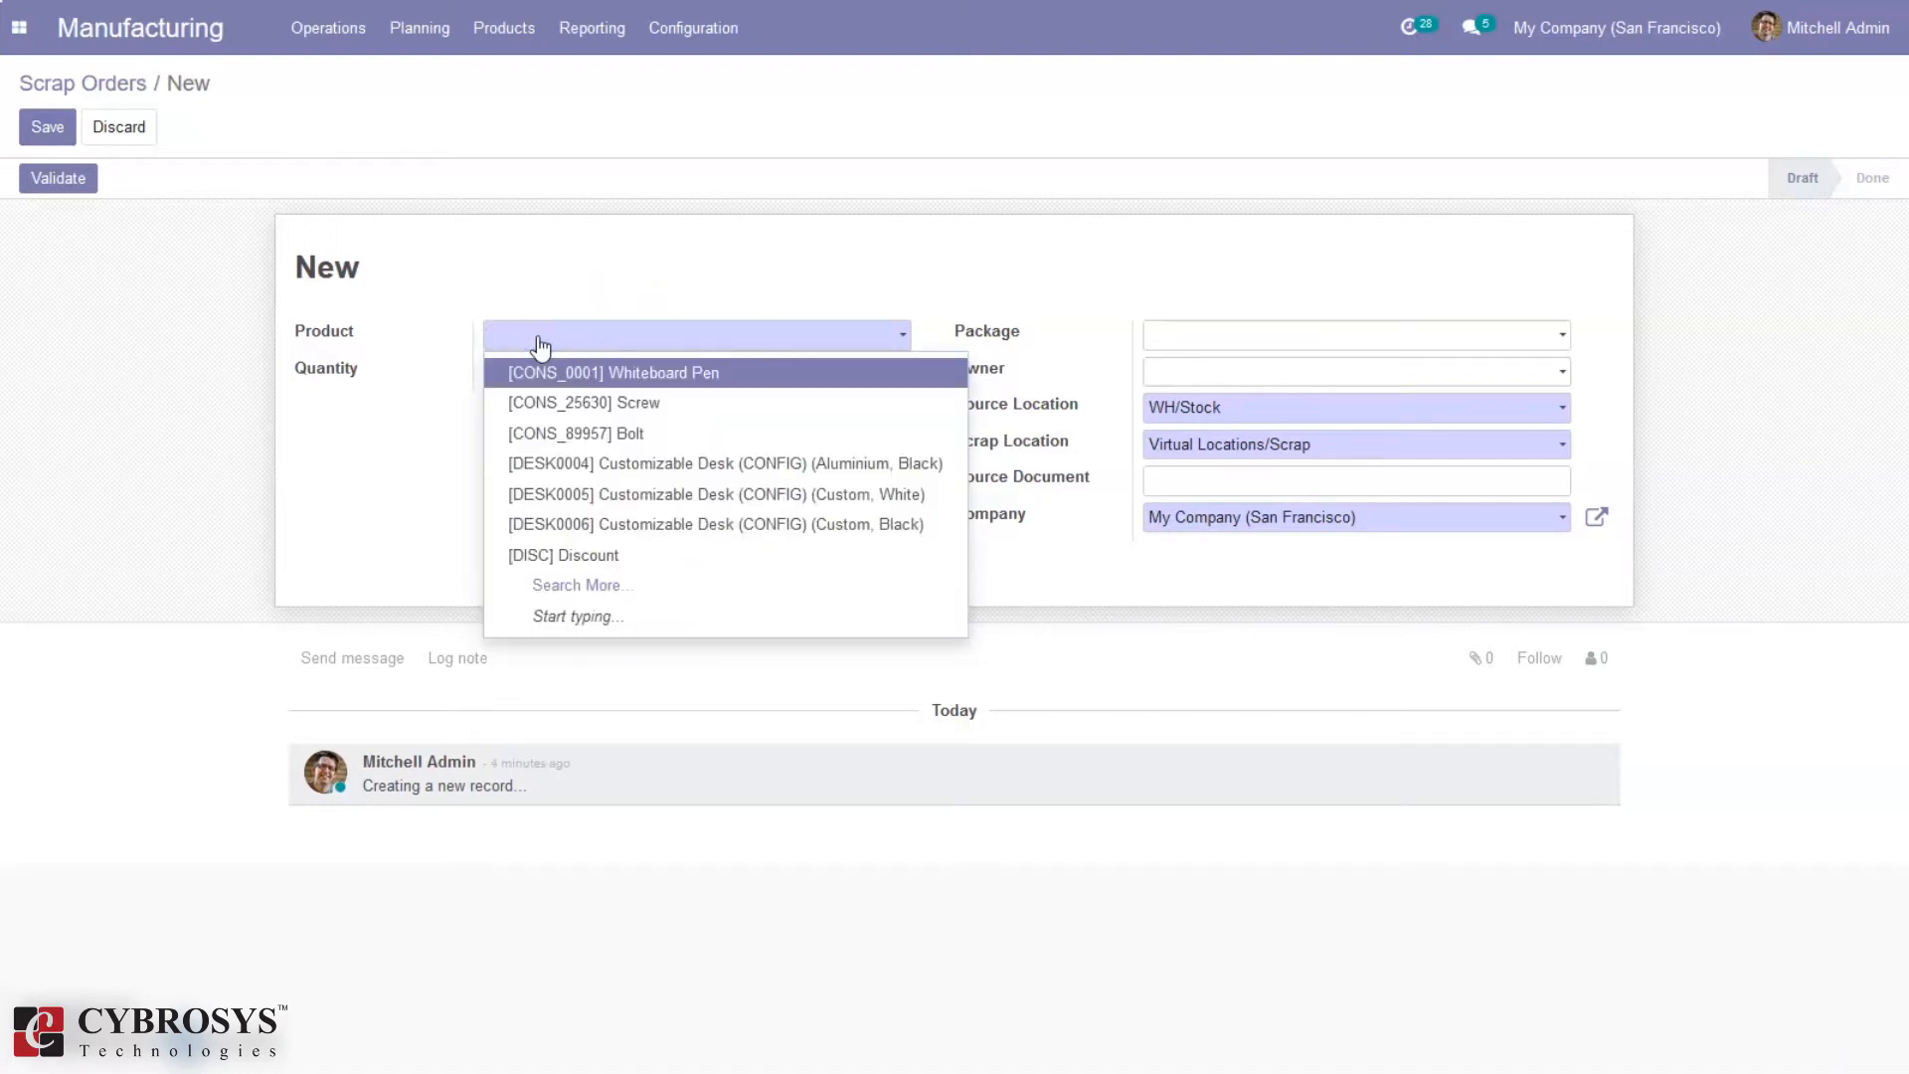
pyautogui.write('ben')
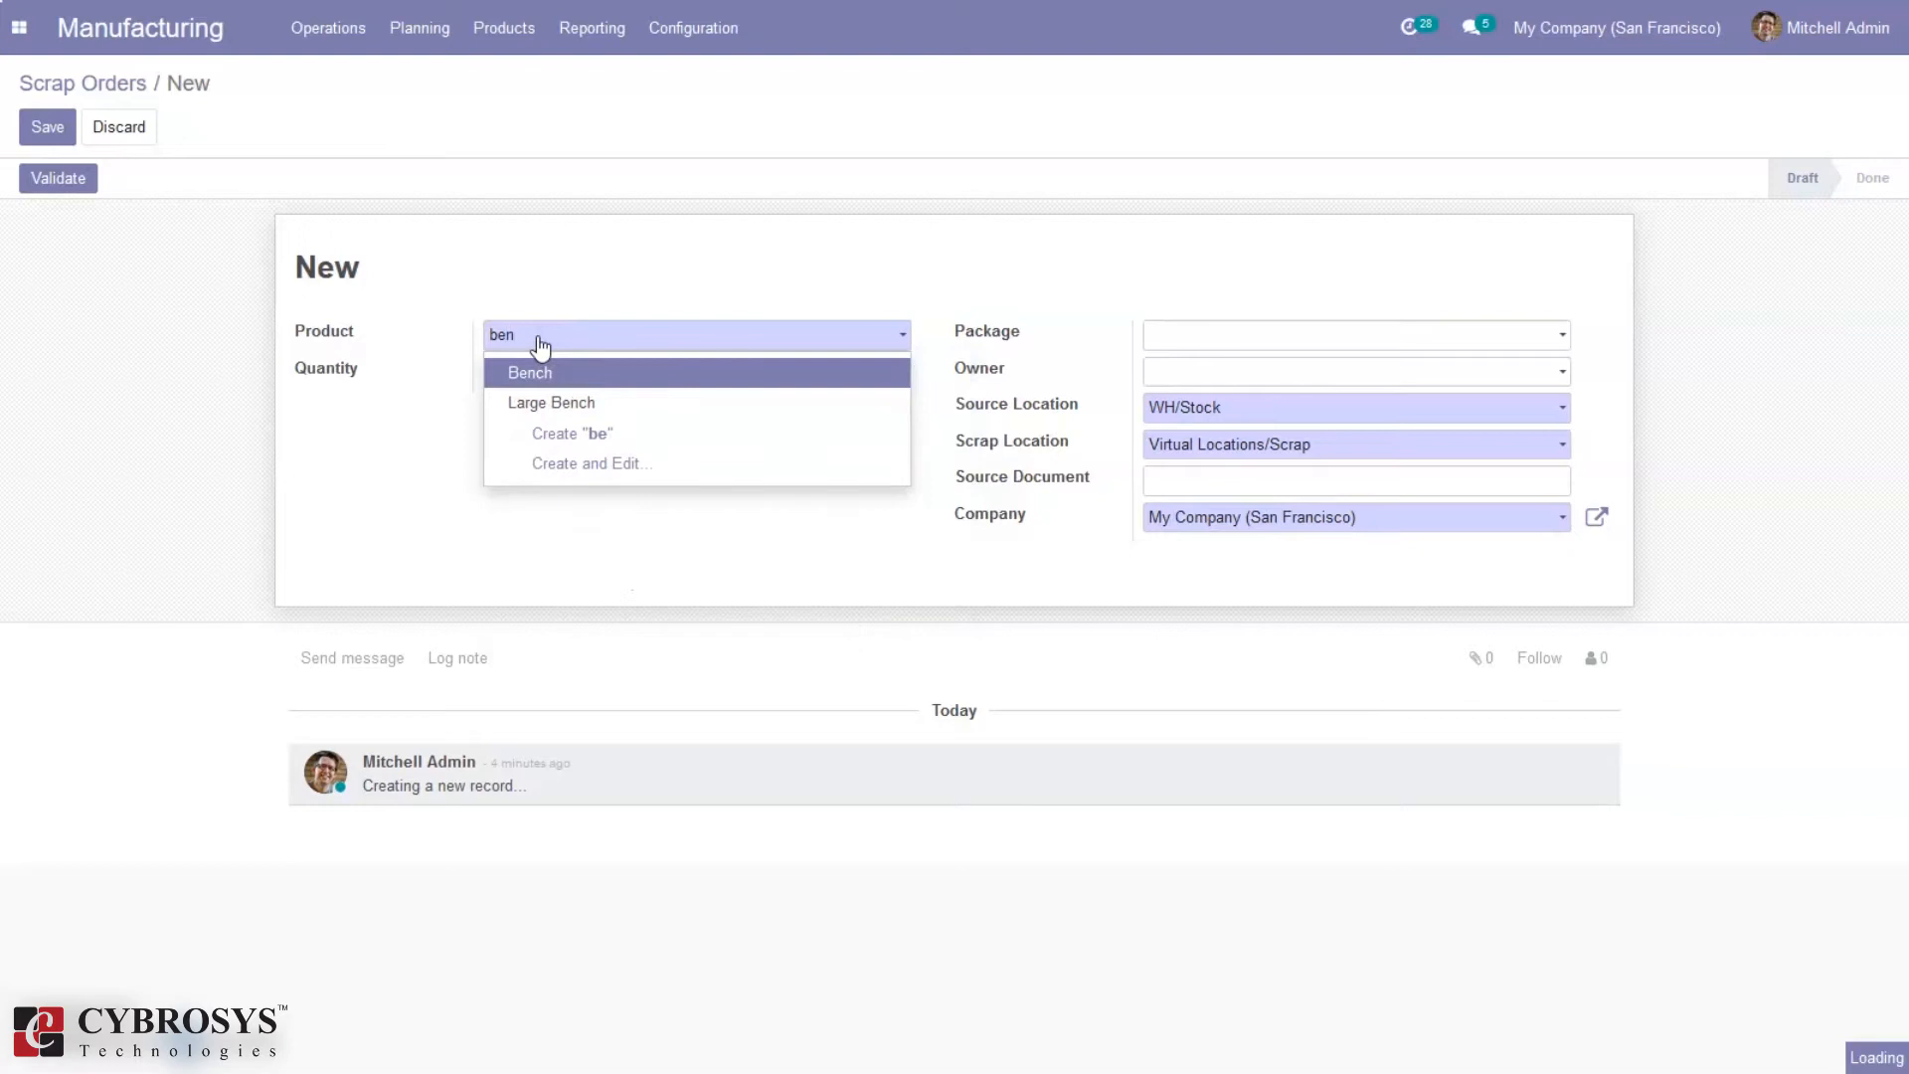
pyautogui.click(528, 373)
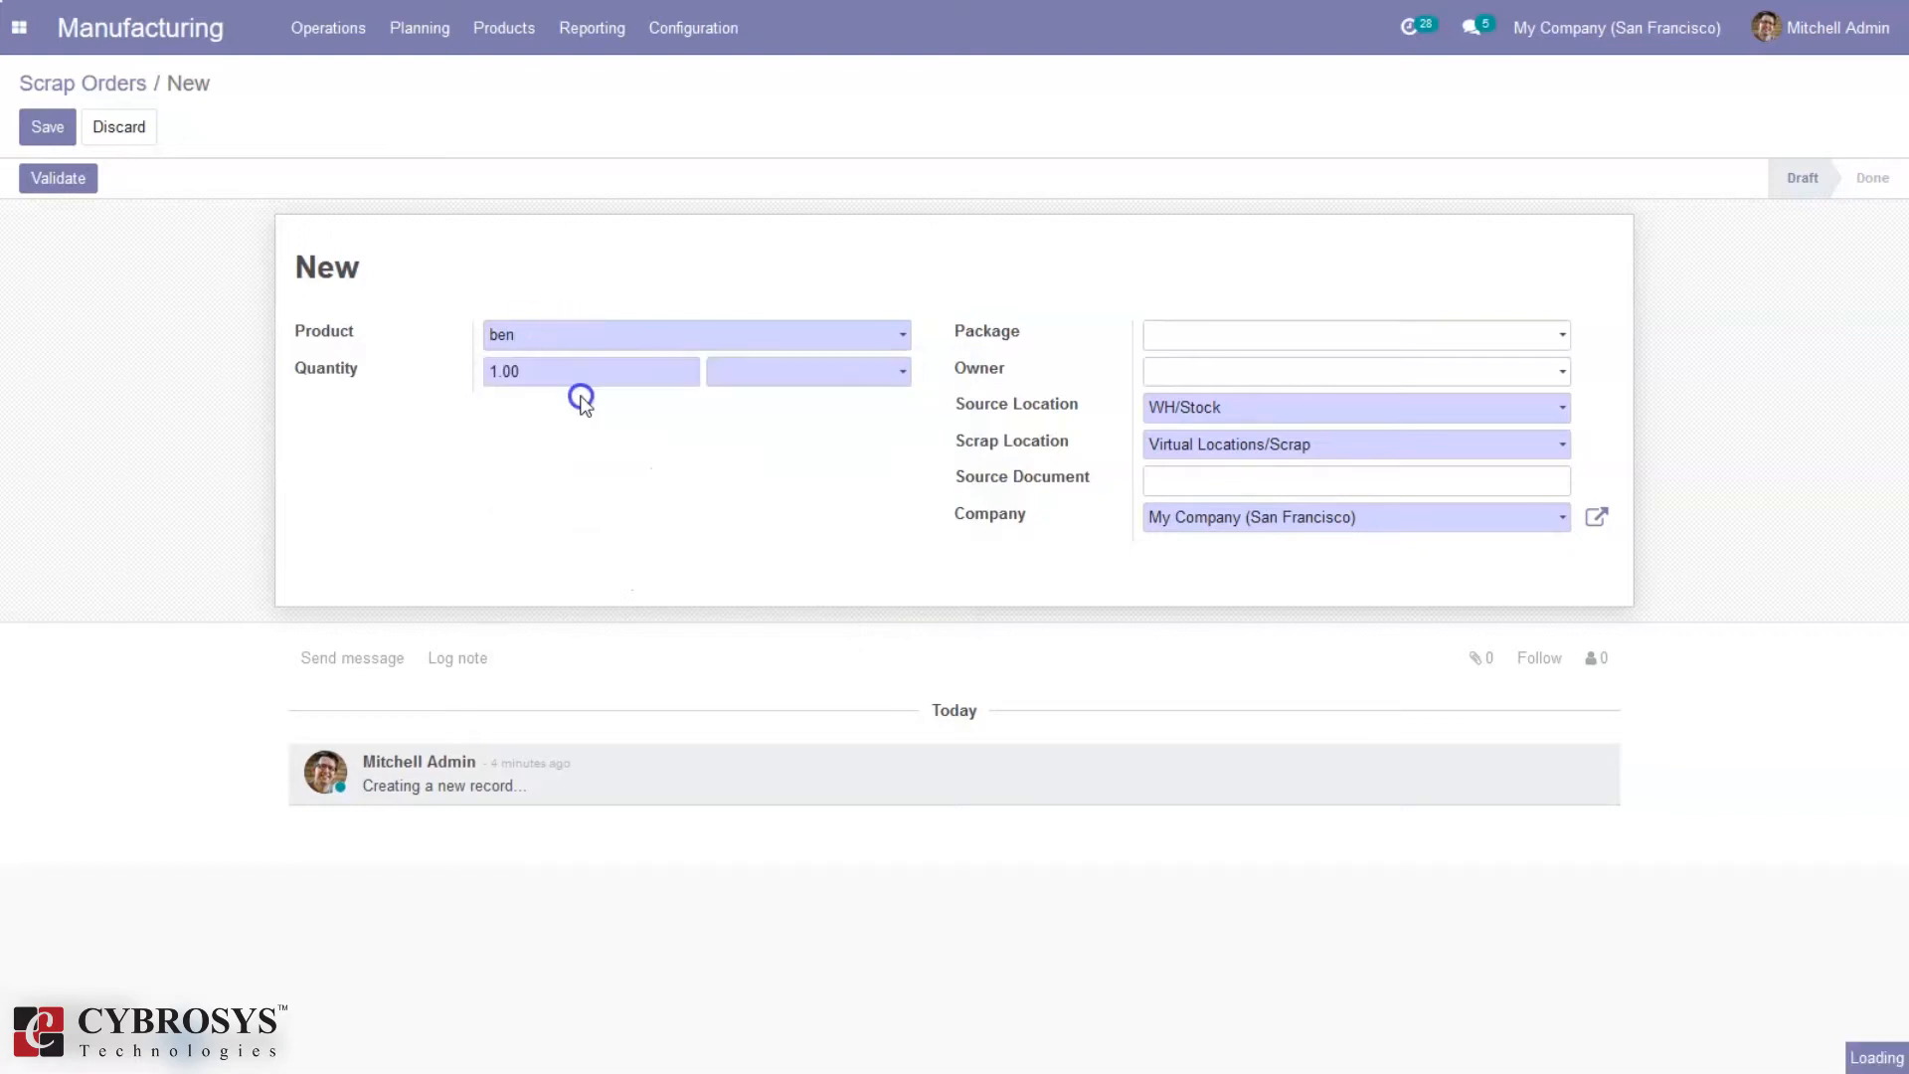
pyautogui.click(694, 334)
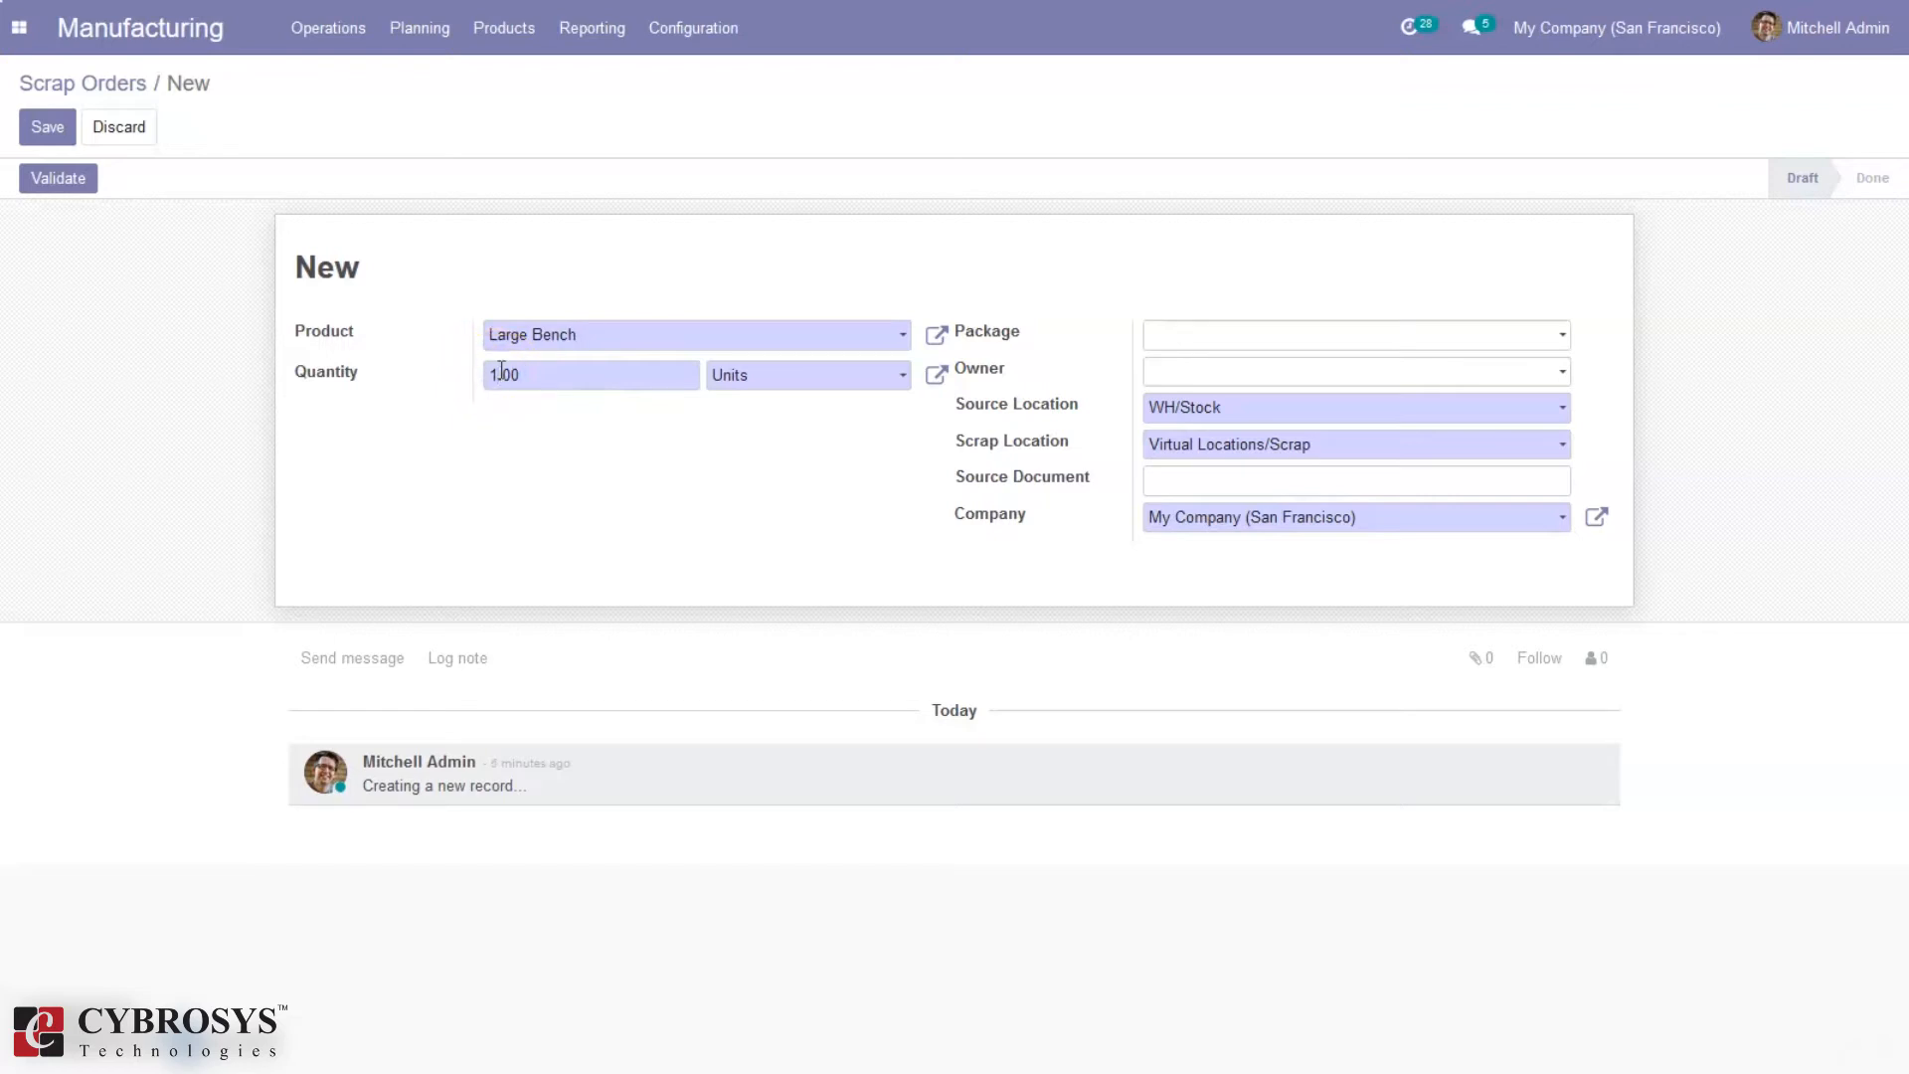
pyautogui.moveTo(988, 338)
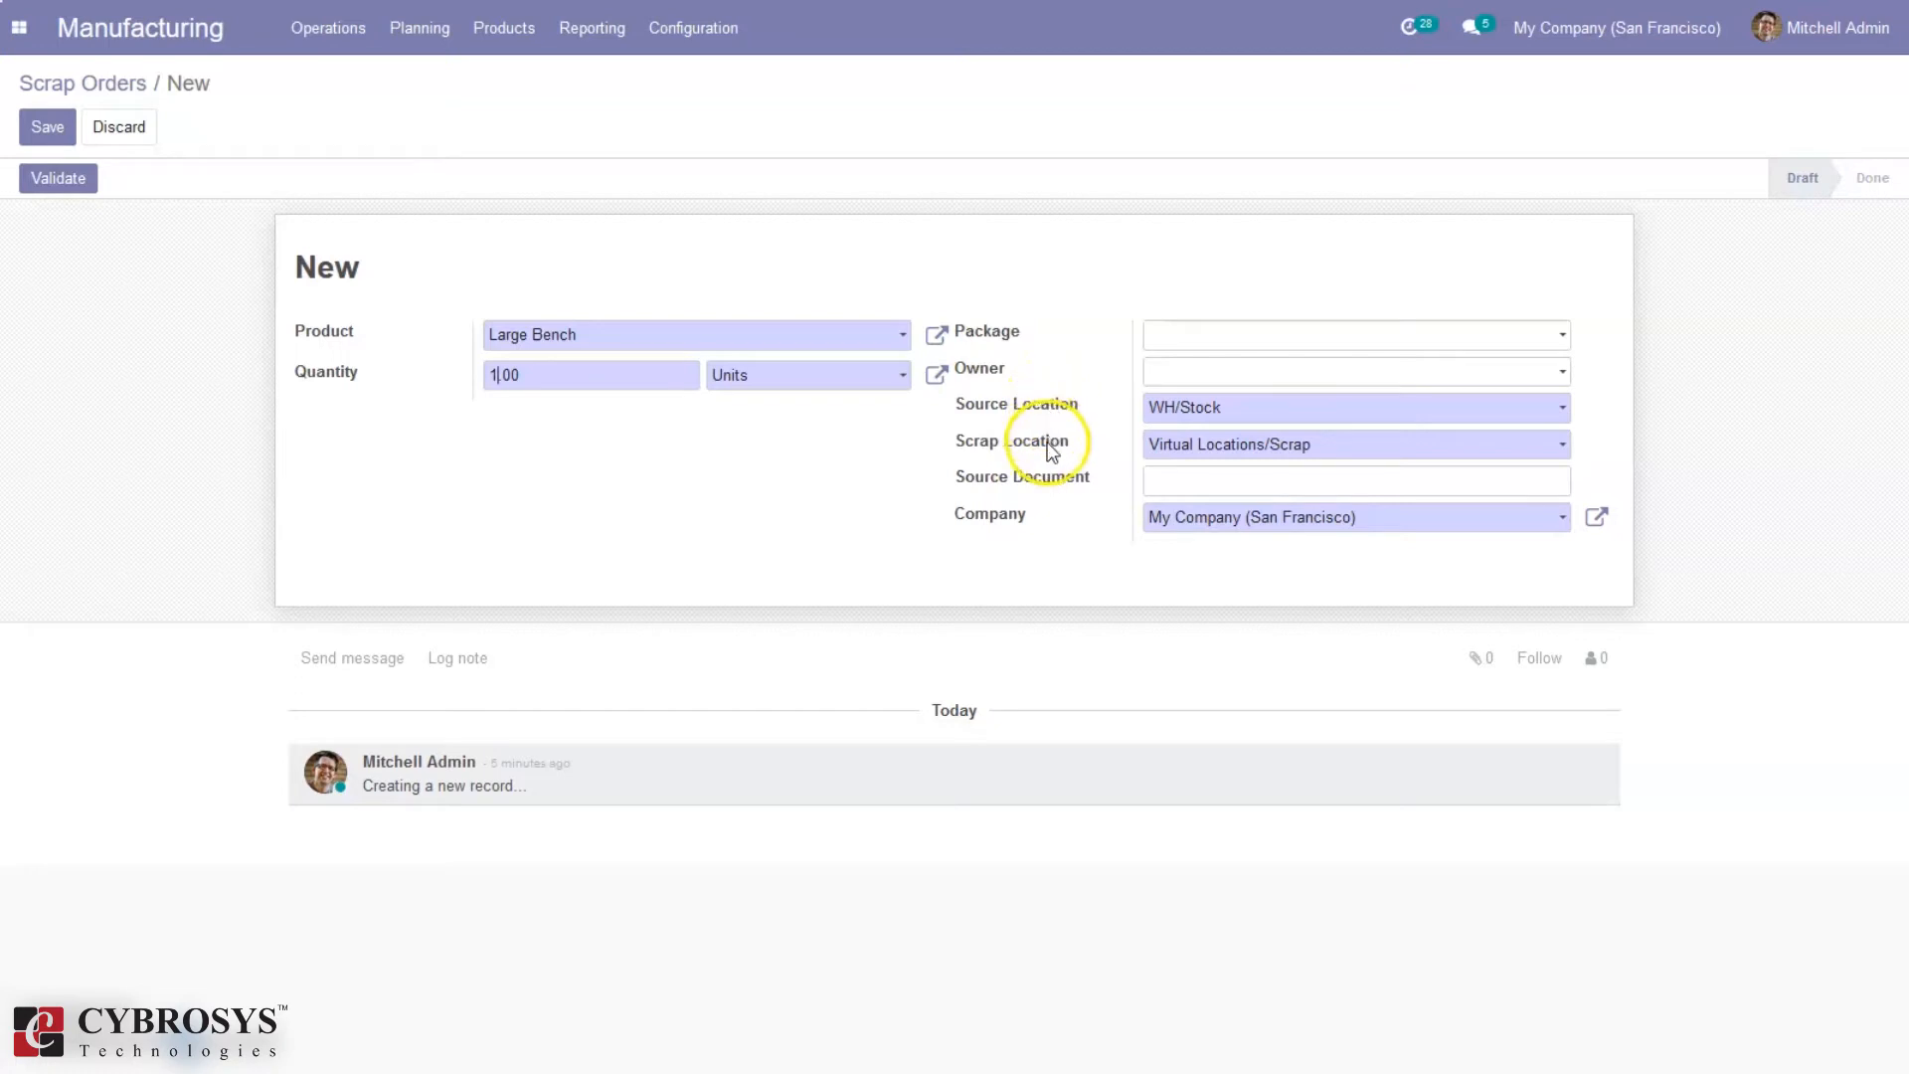
pyautogui.click(1230, 443)
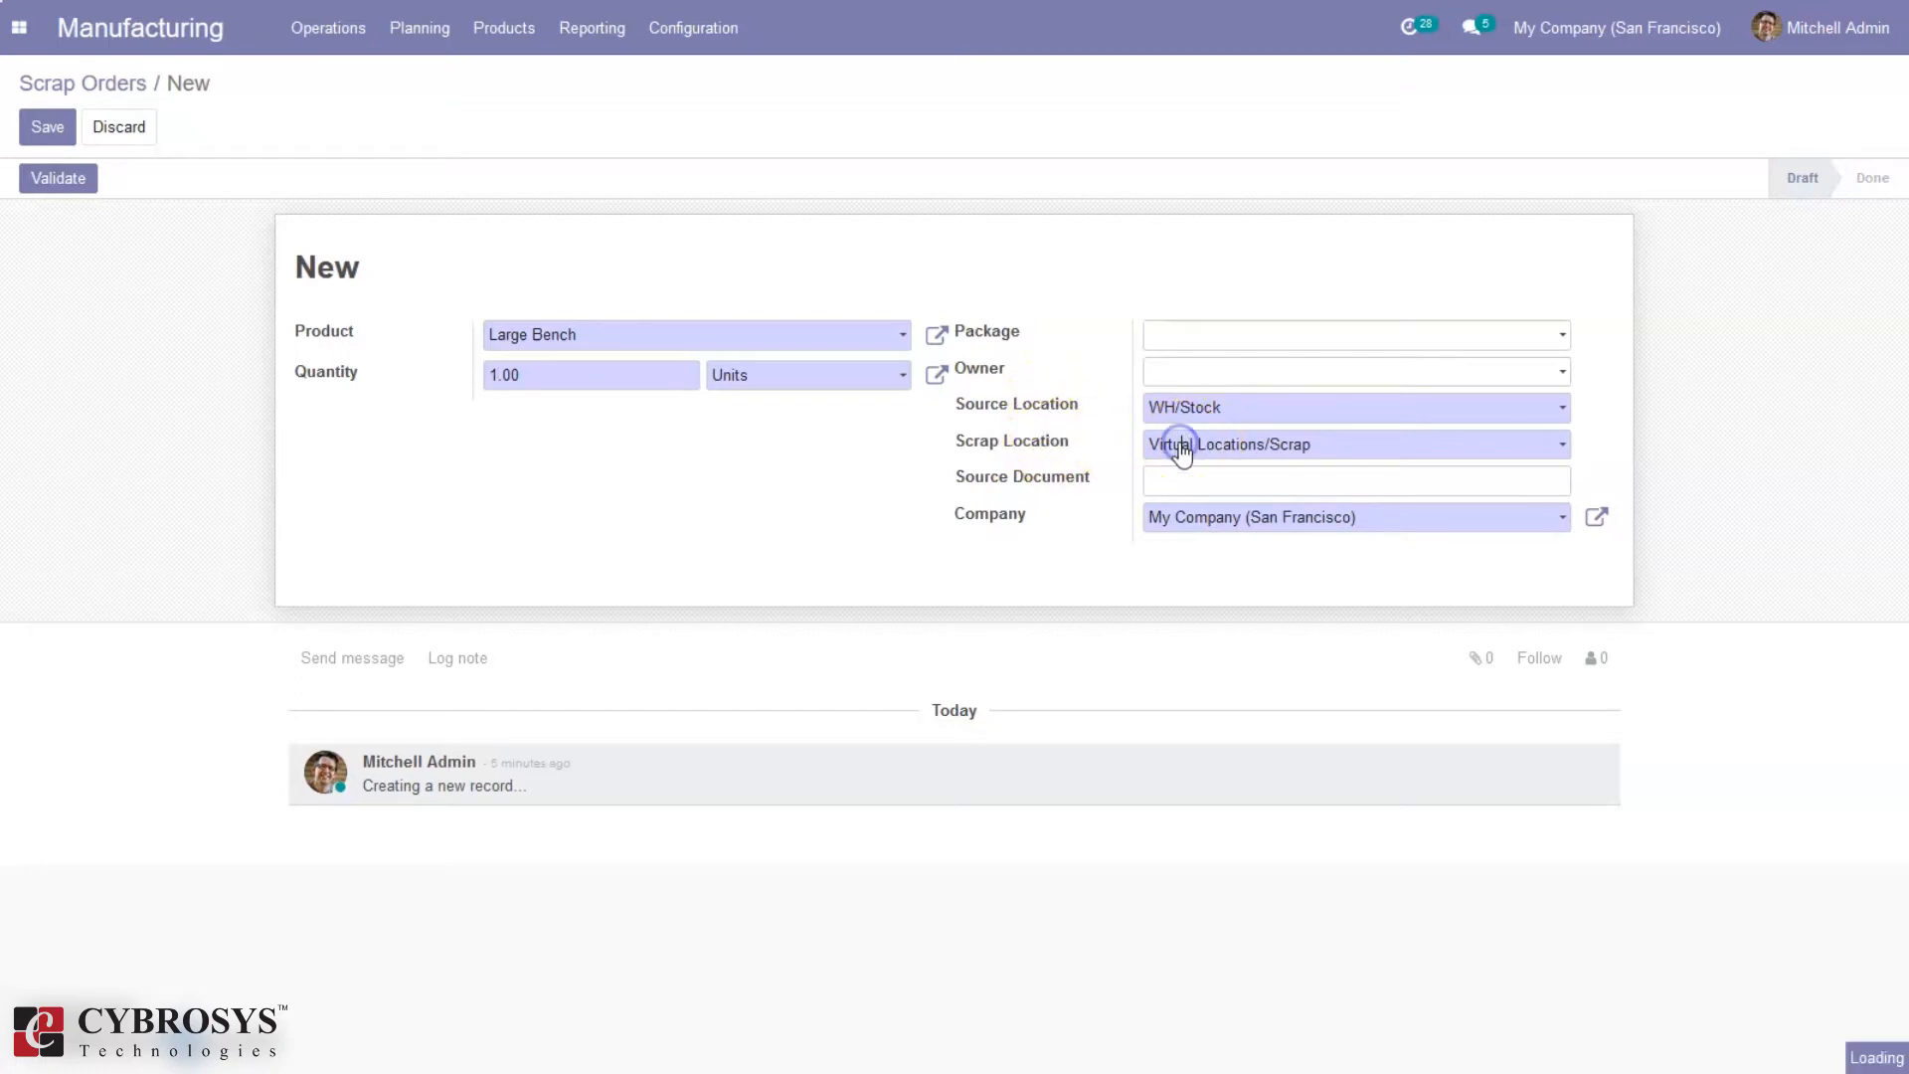
pyautogui.click(1354, 443)
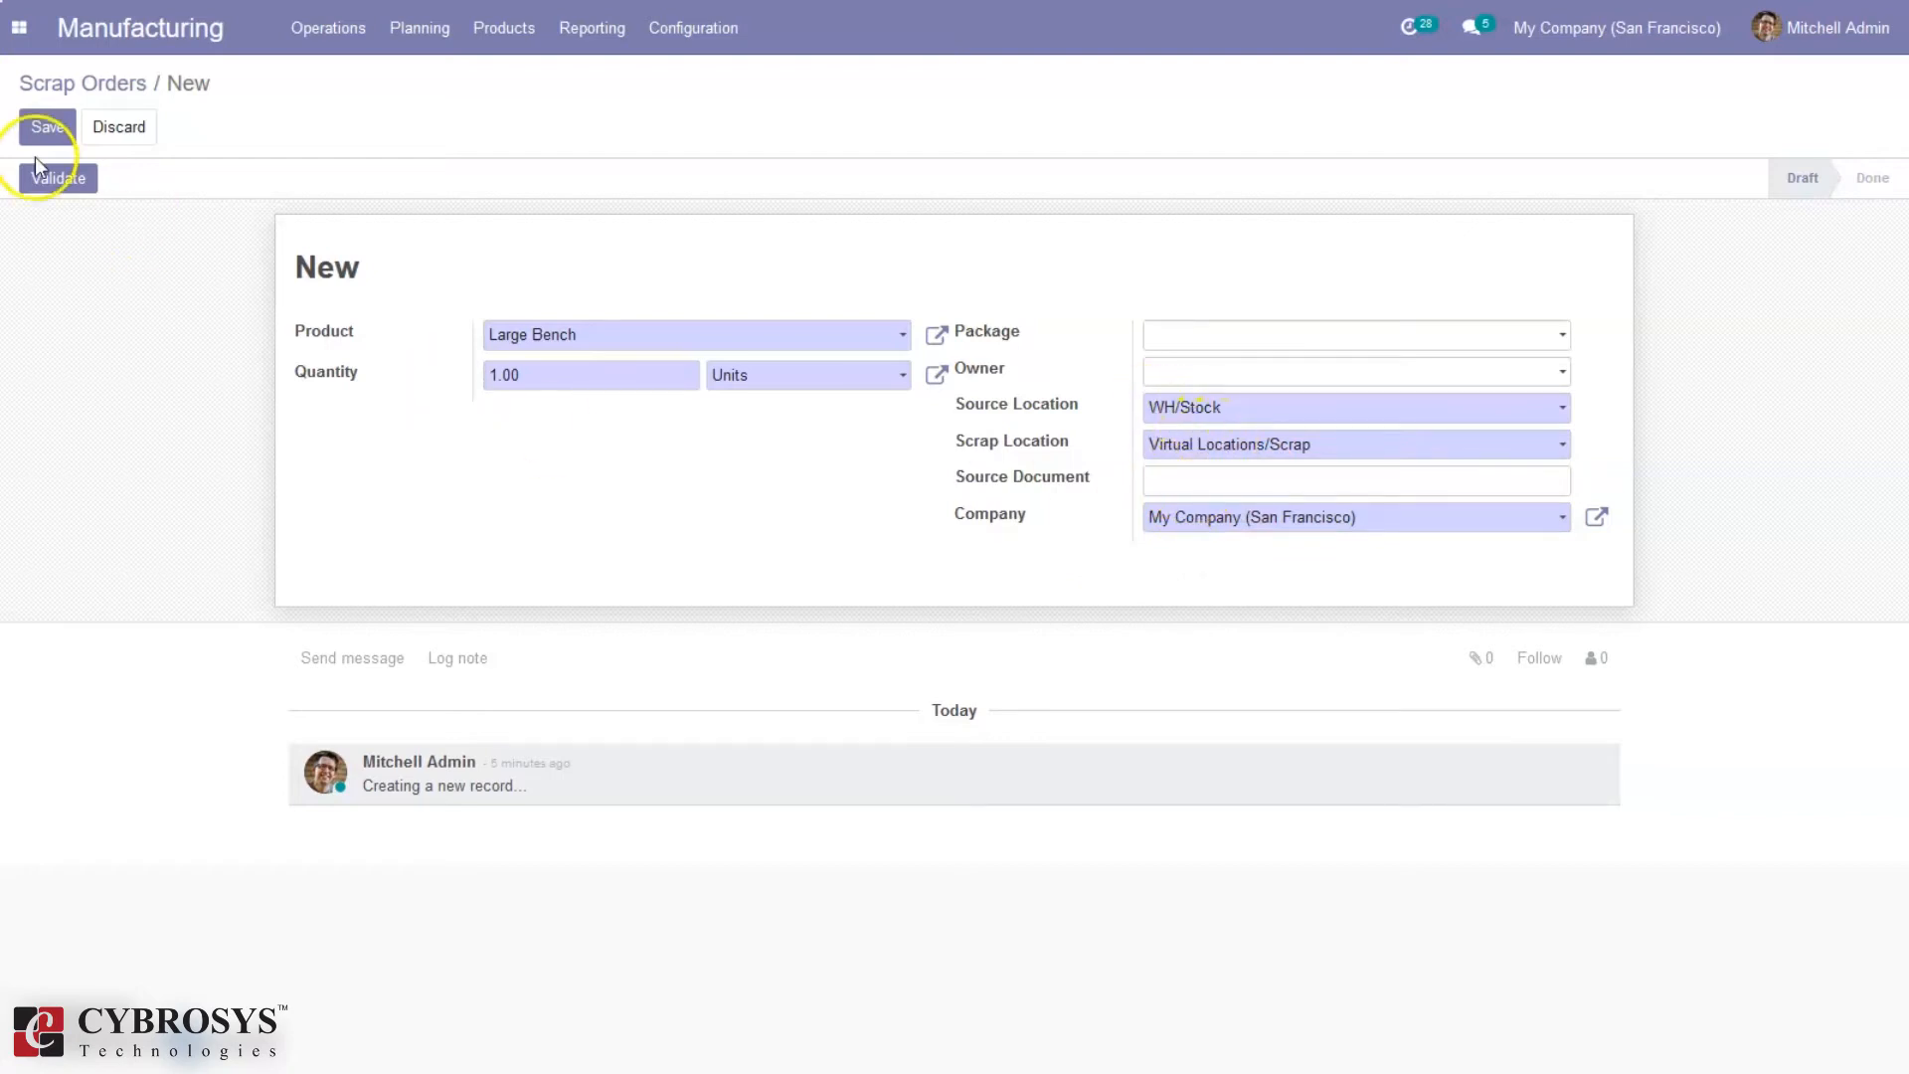
# Step: Validate scrap SP/00003 and view its 1.00 Large Bench move to Virtual Locations/Scrap
pyautogui.click(57, 178)
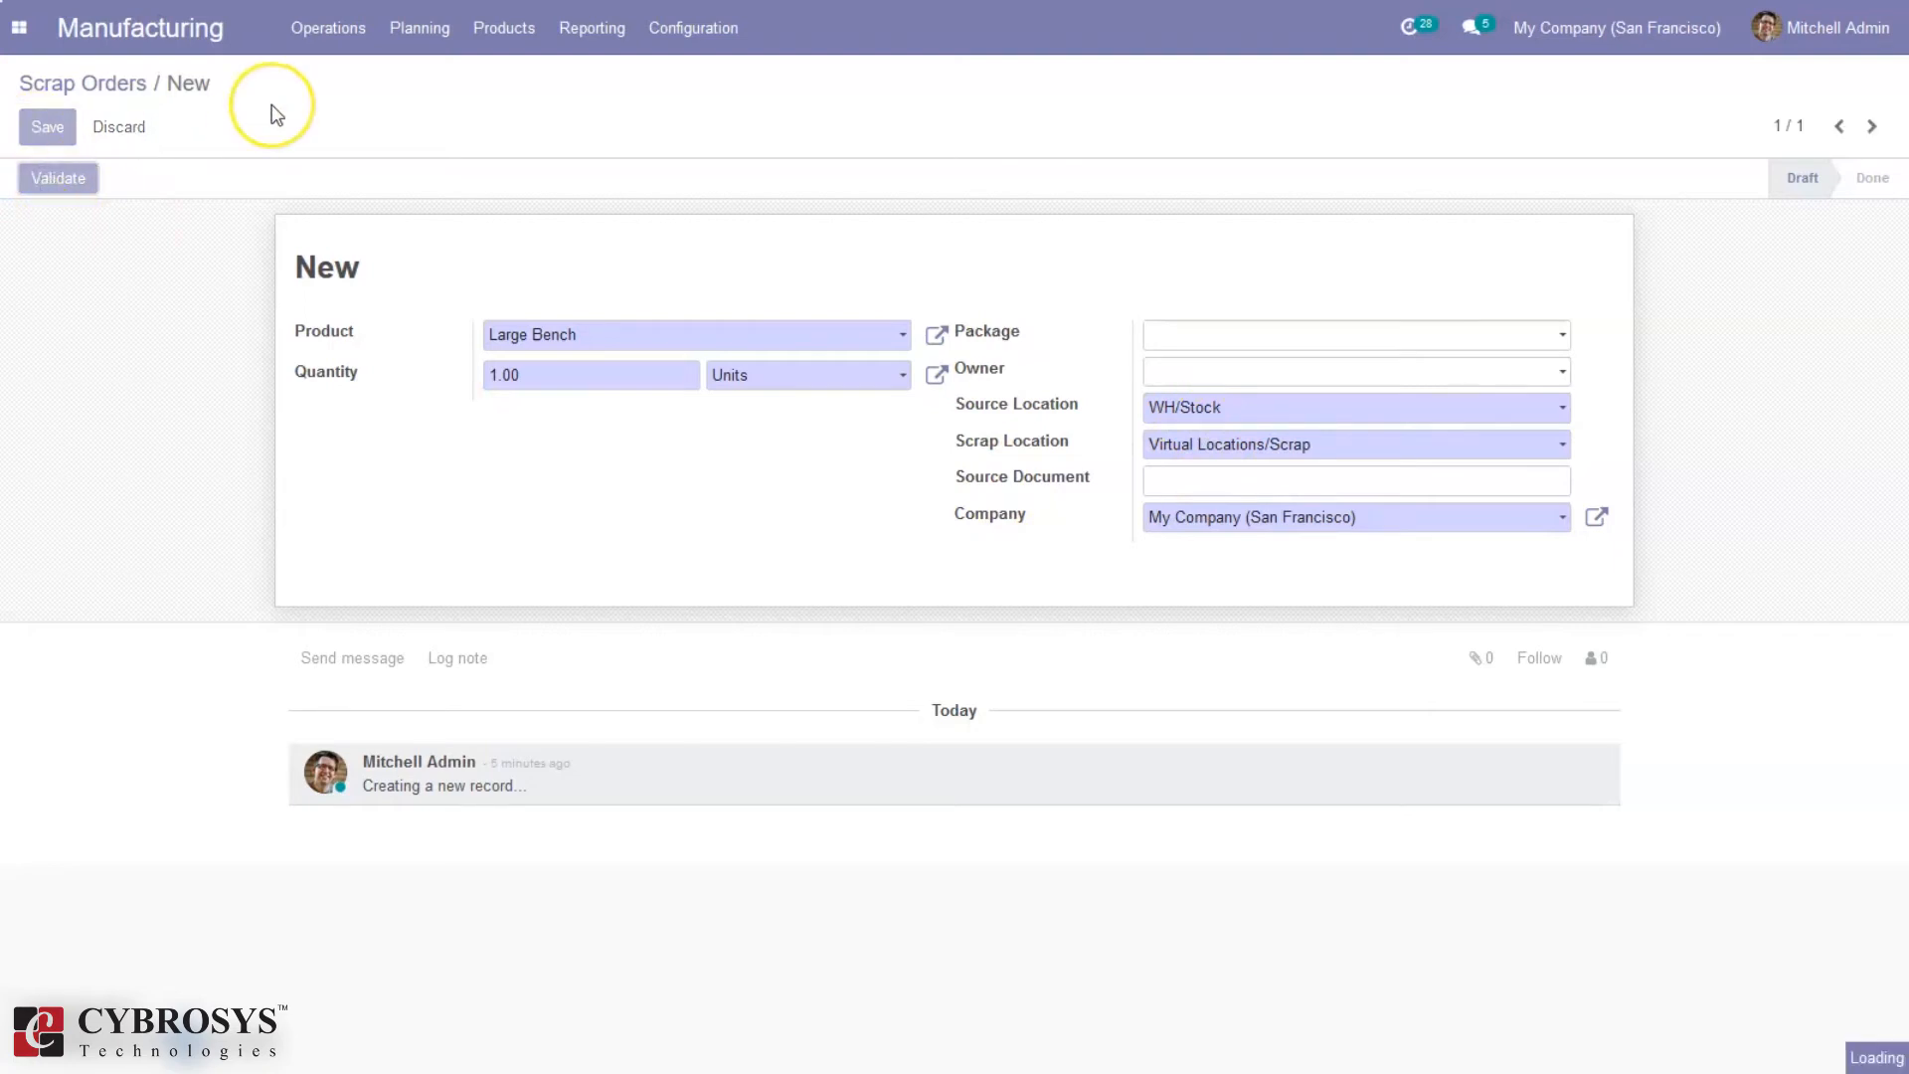
pyautogui.click(58, 178)
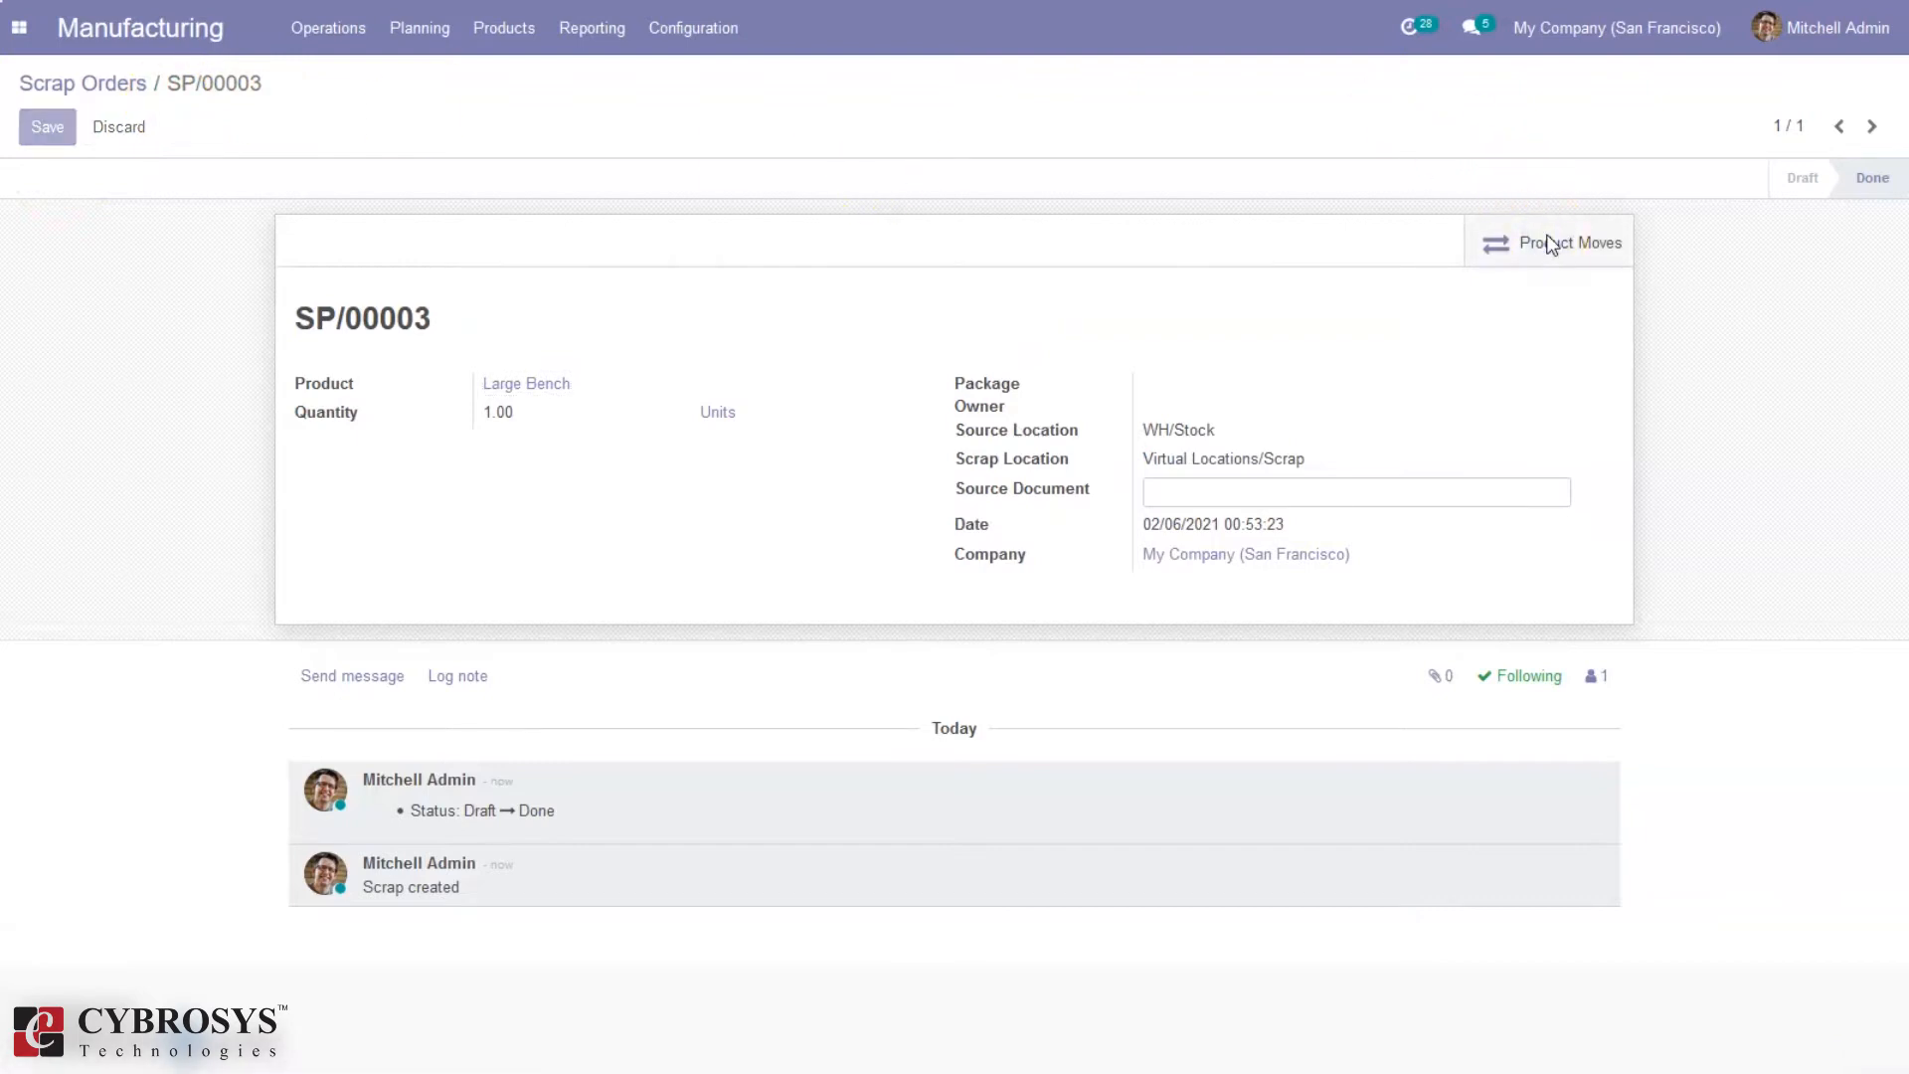
pyautogui.click(1569, 243)
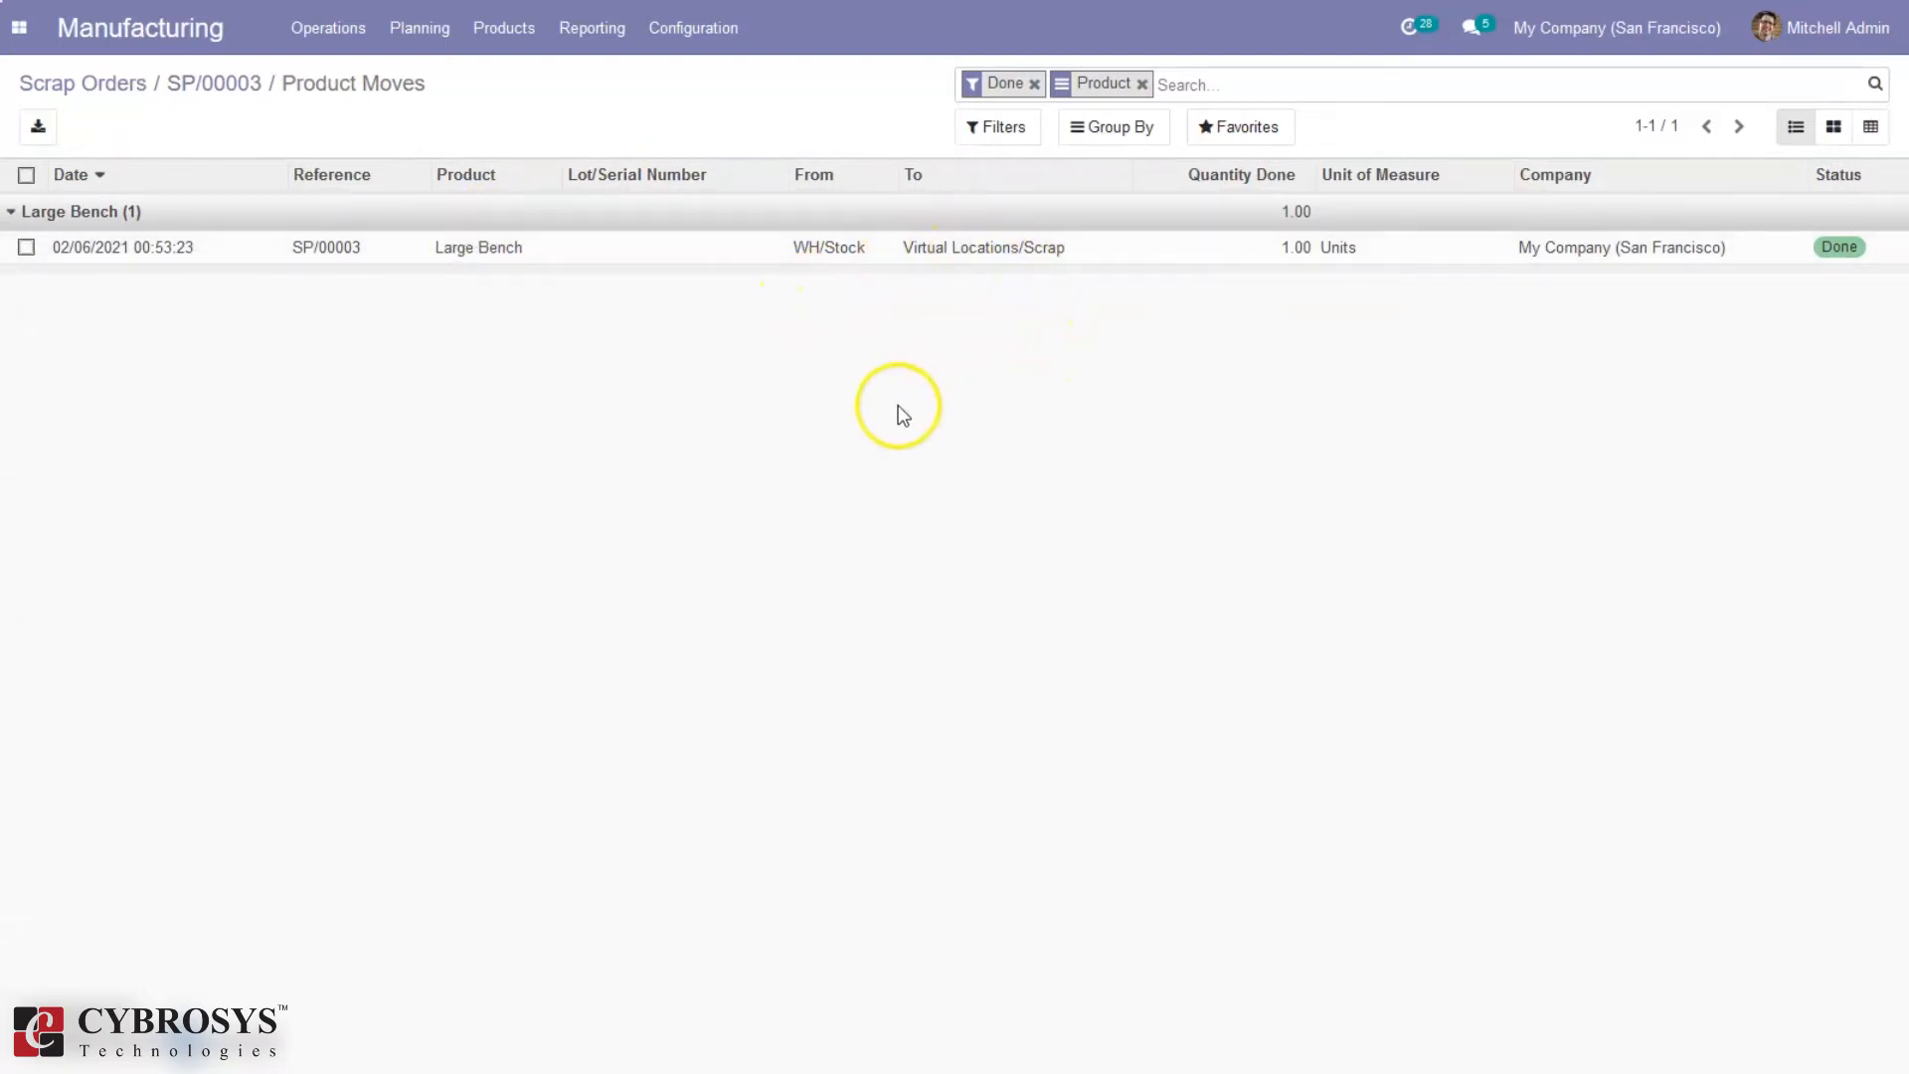
pyautogui.moveTo(314, 520)
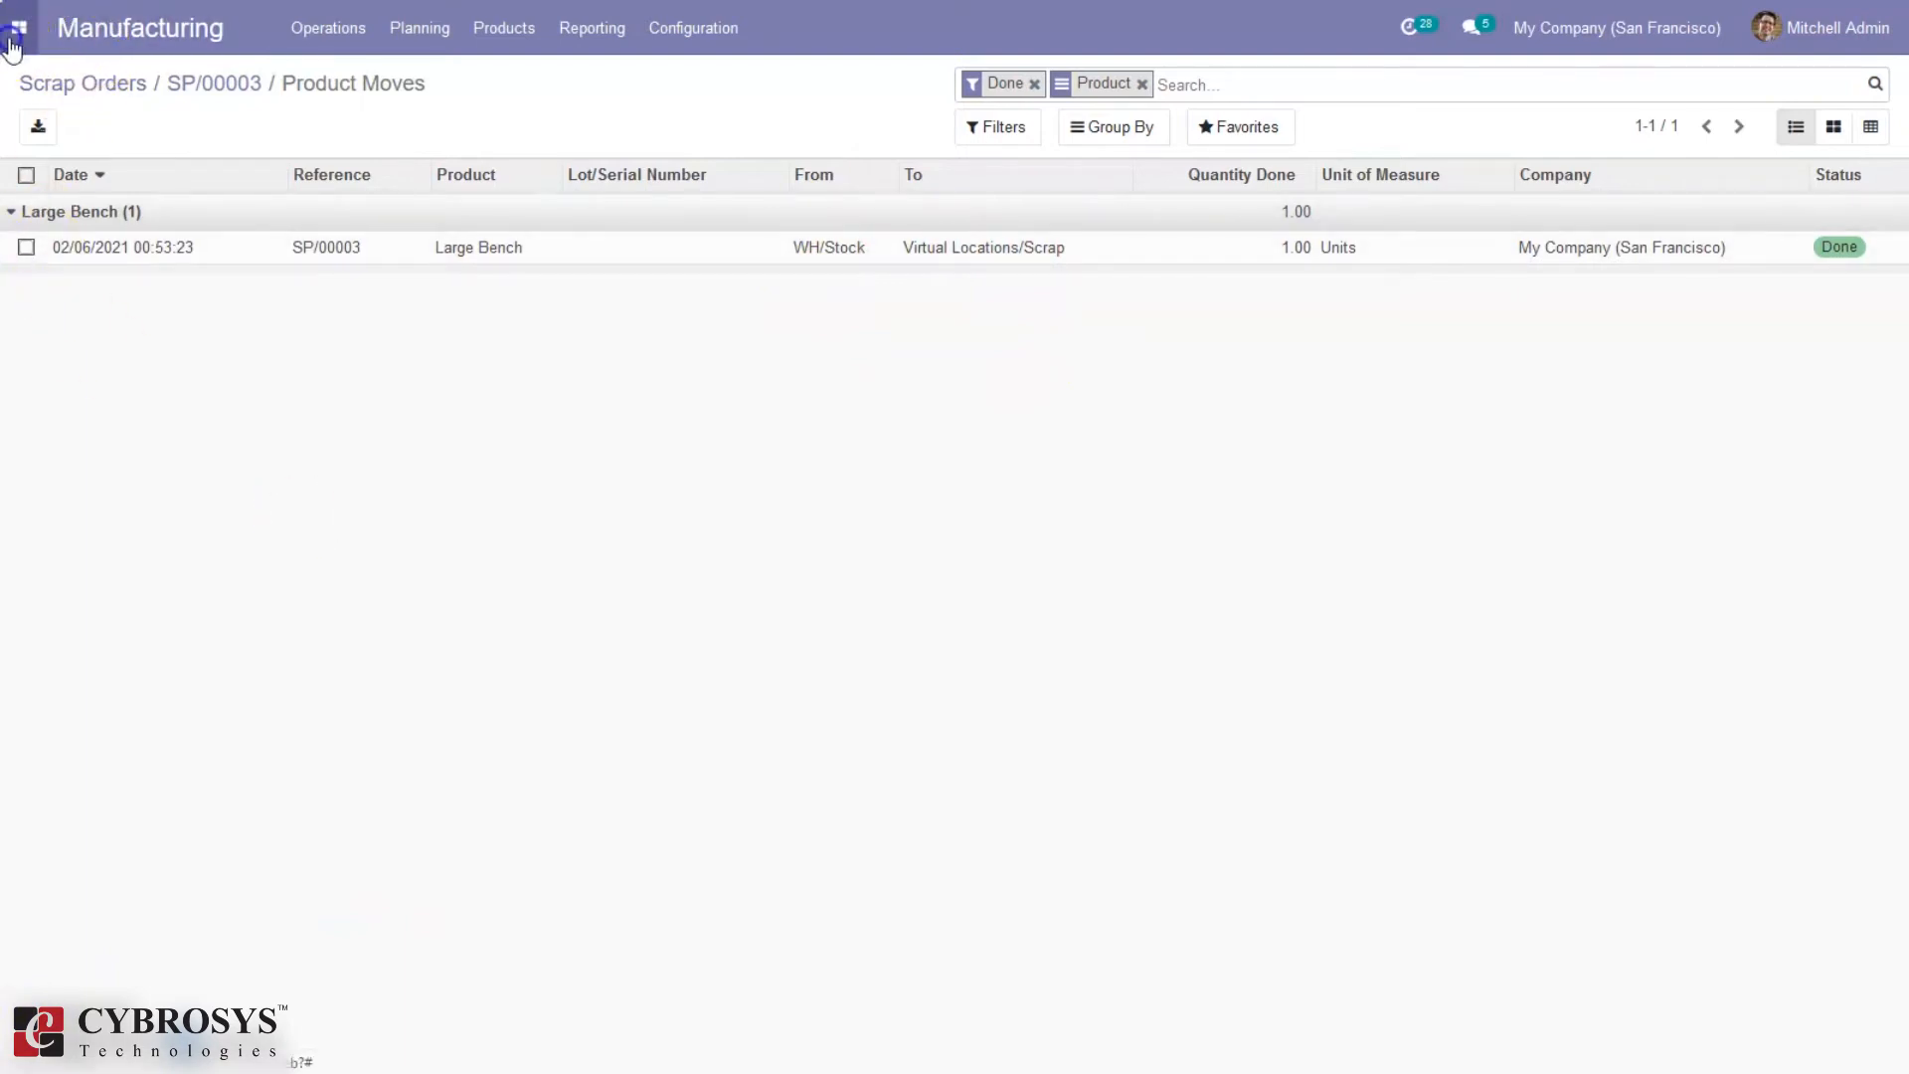
# Step: Switch to Inventory and open the Configuration > Locations list
pyautogui.click(17, 27)
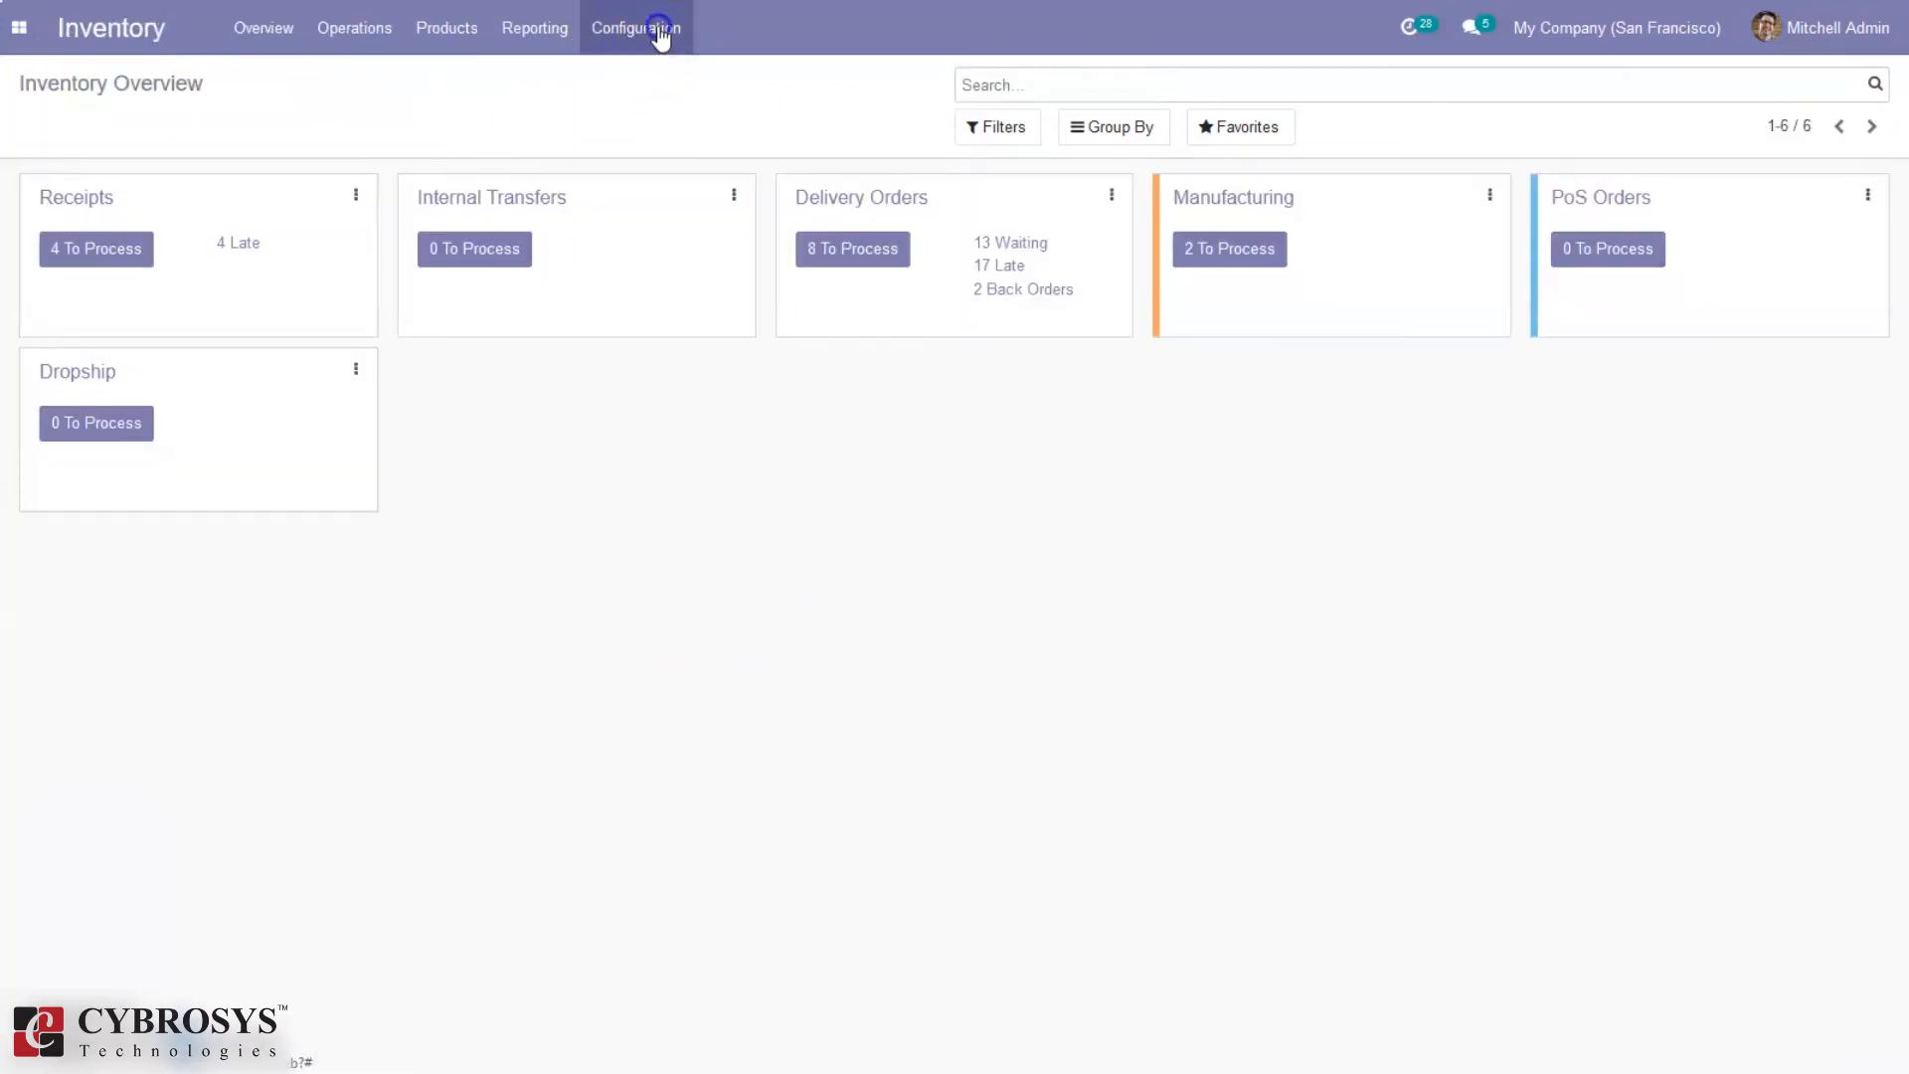
pyautogui.click(634, 28)
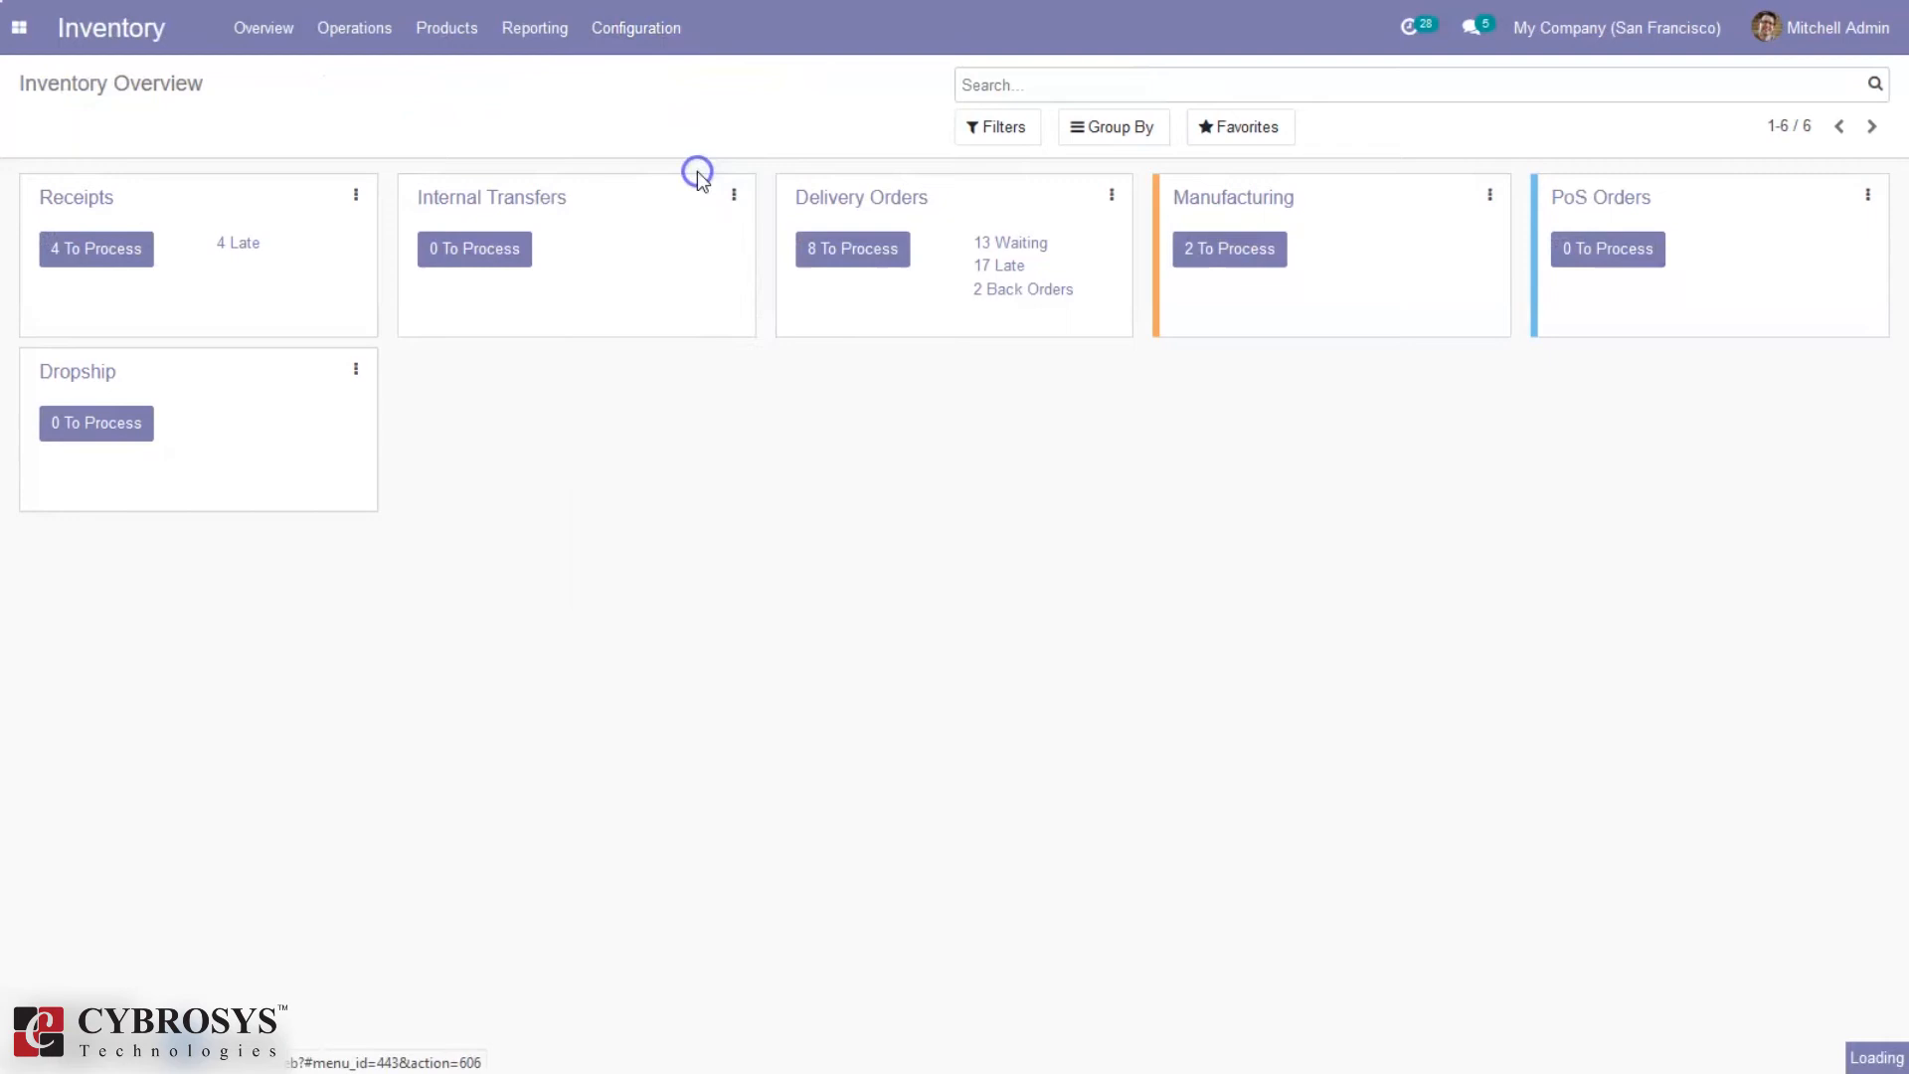
pyautogui.click(635, 28)
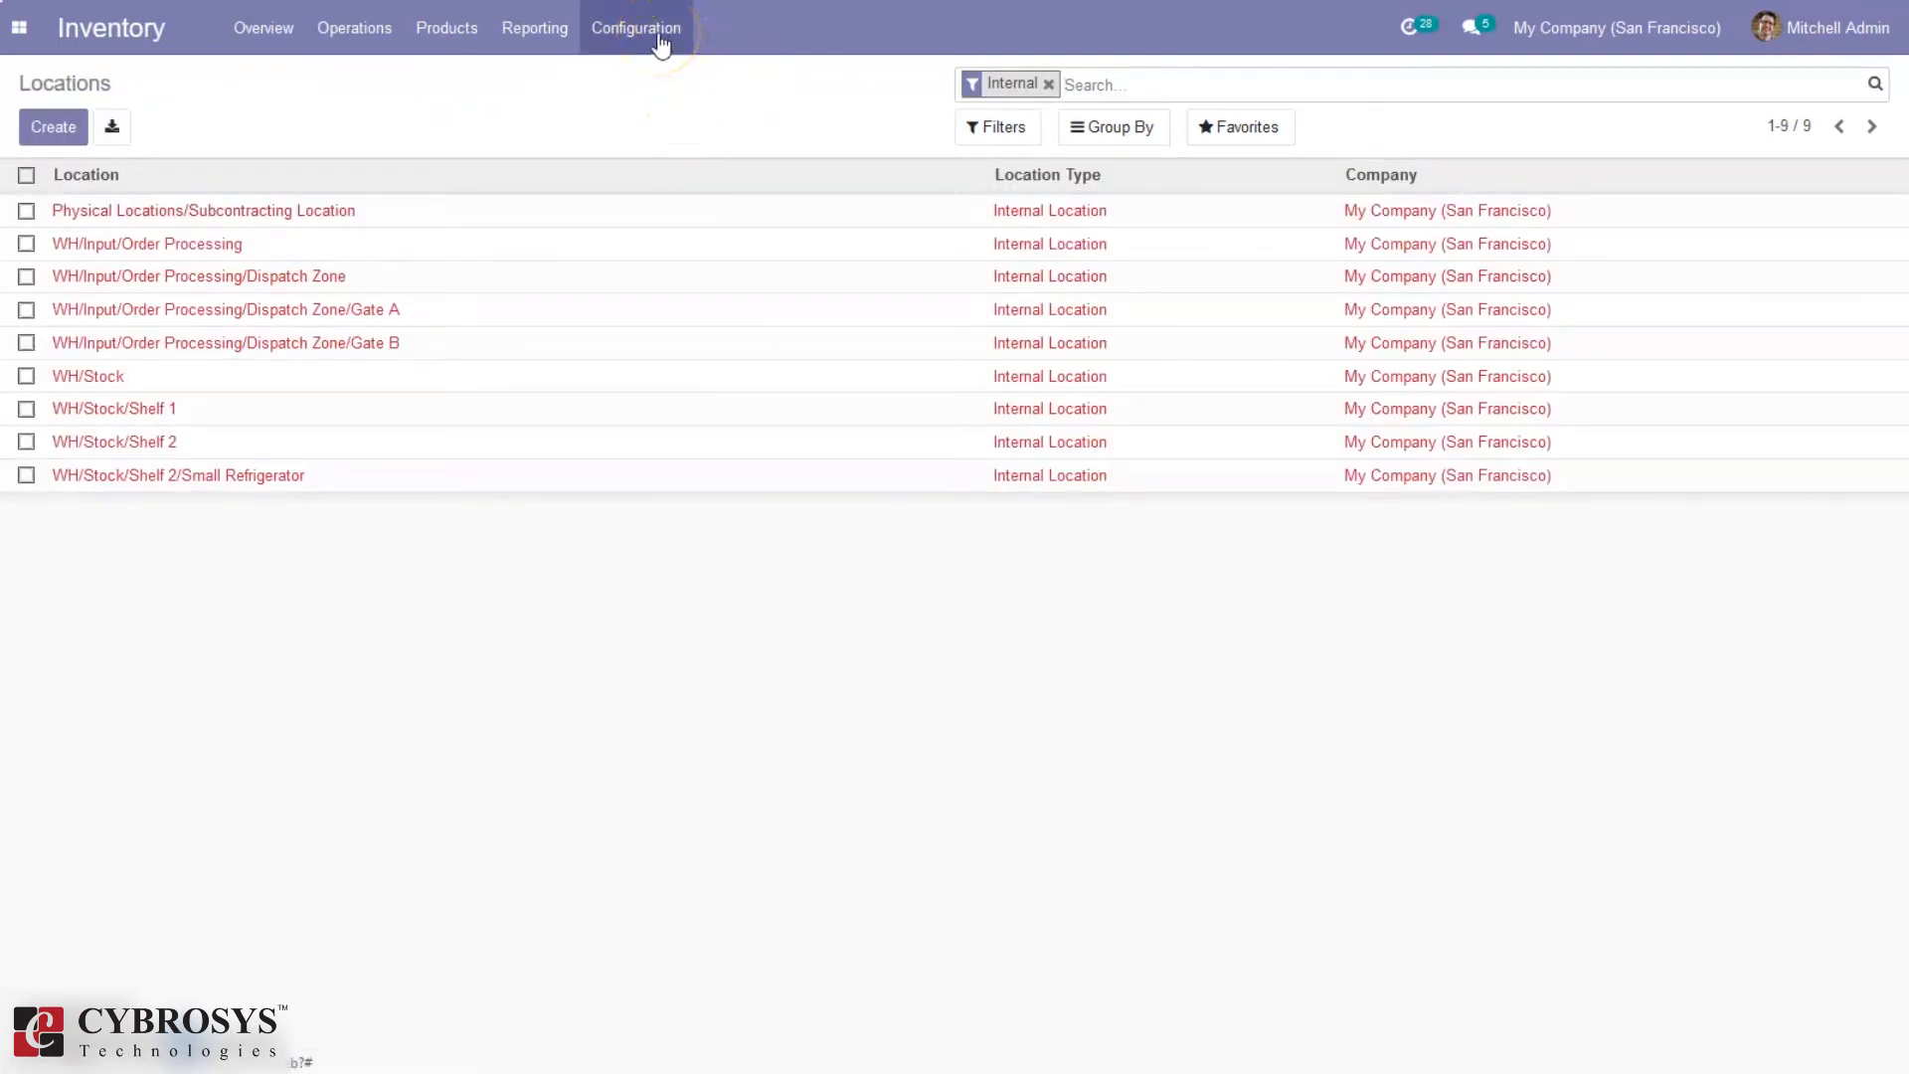
pyautogui.moveTo(609, 83)
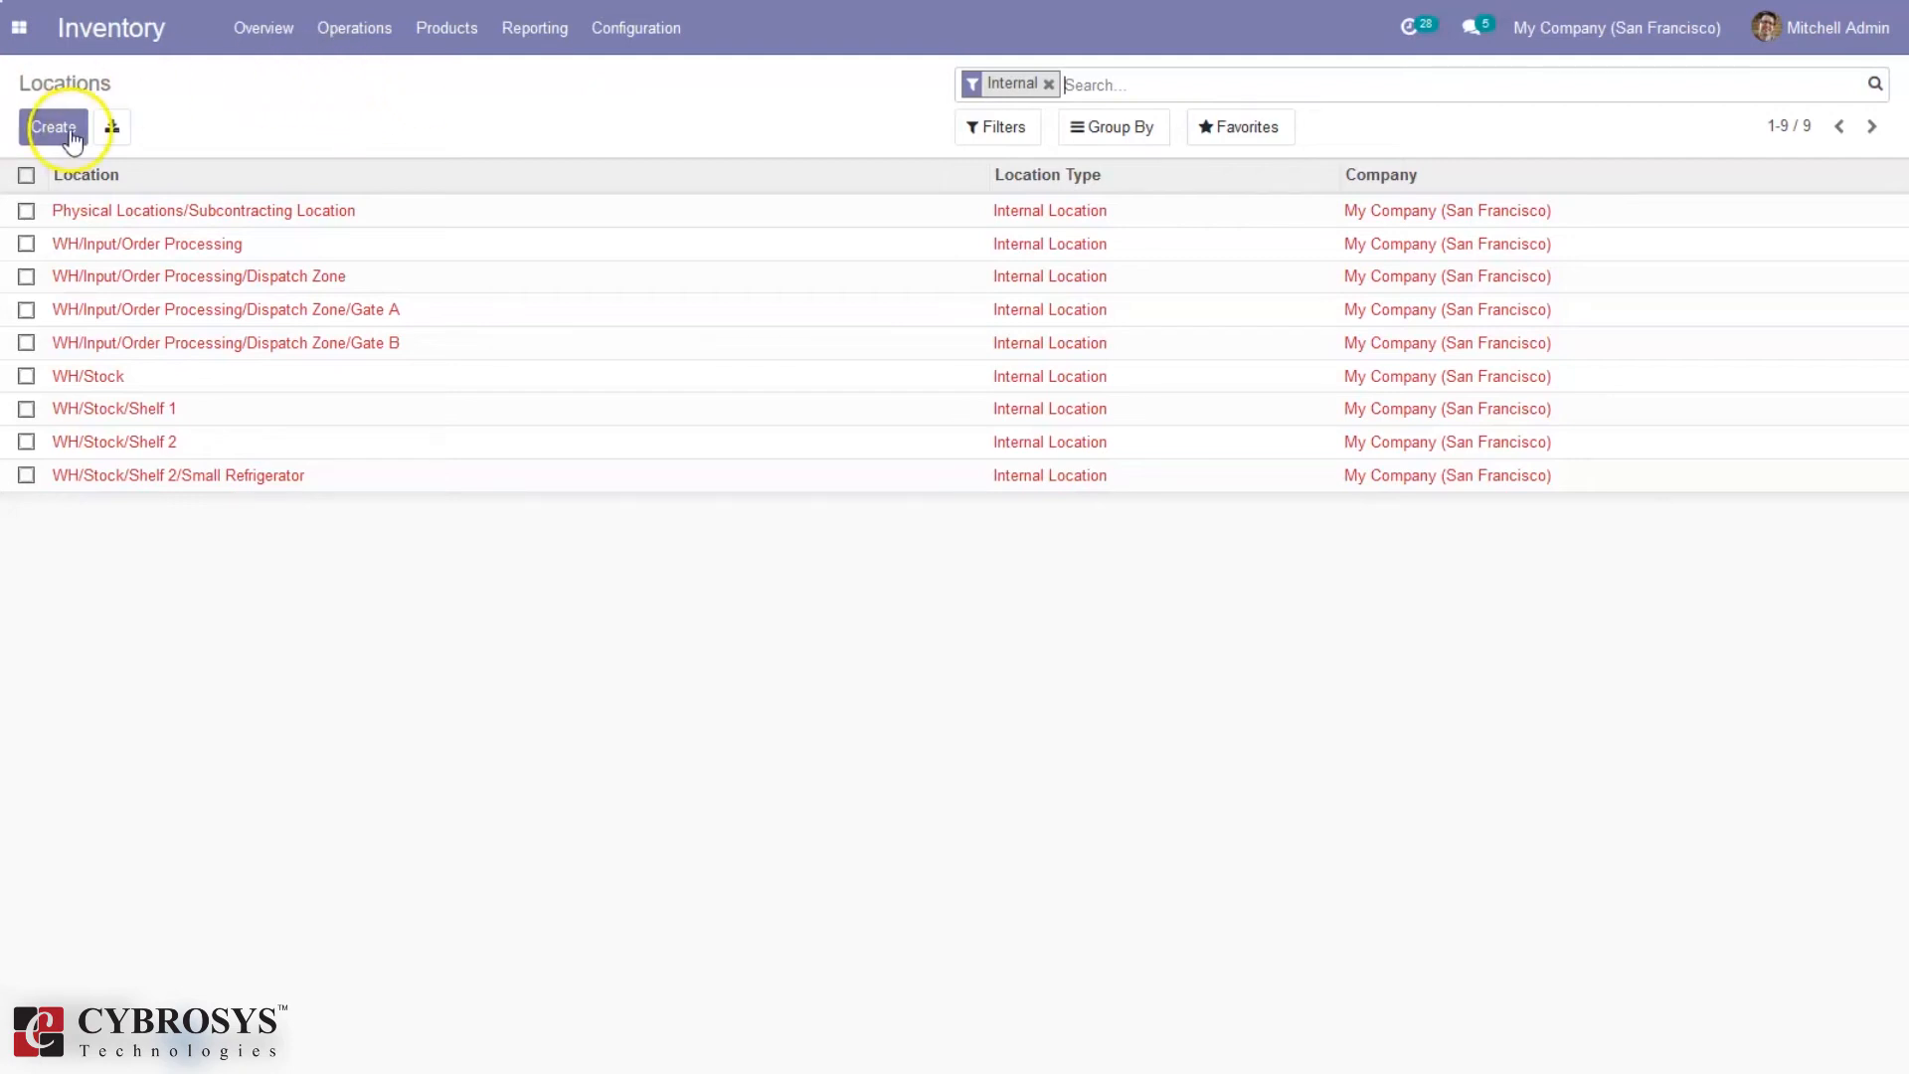
# Step: Save location 'Scrap2' under Virtual Locations as an Inventory Loss scrap location
pyautogui.click(54, 126)
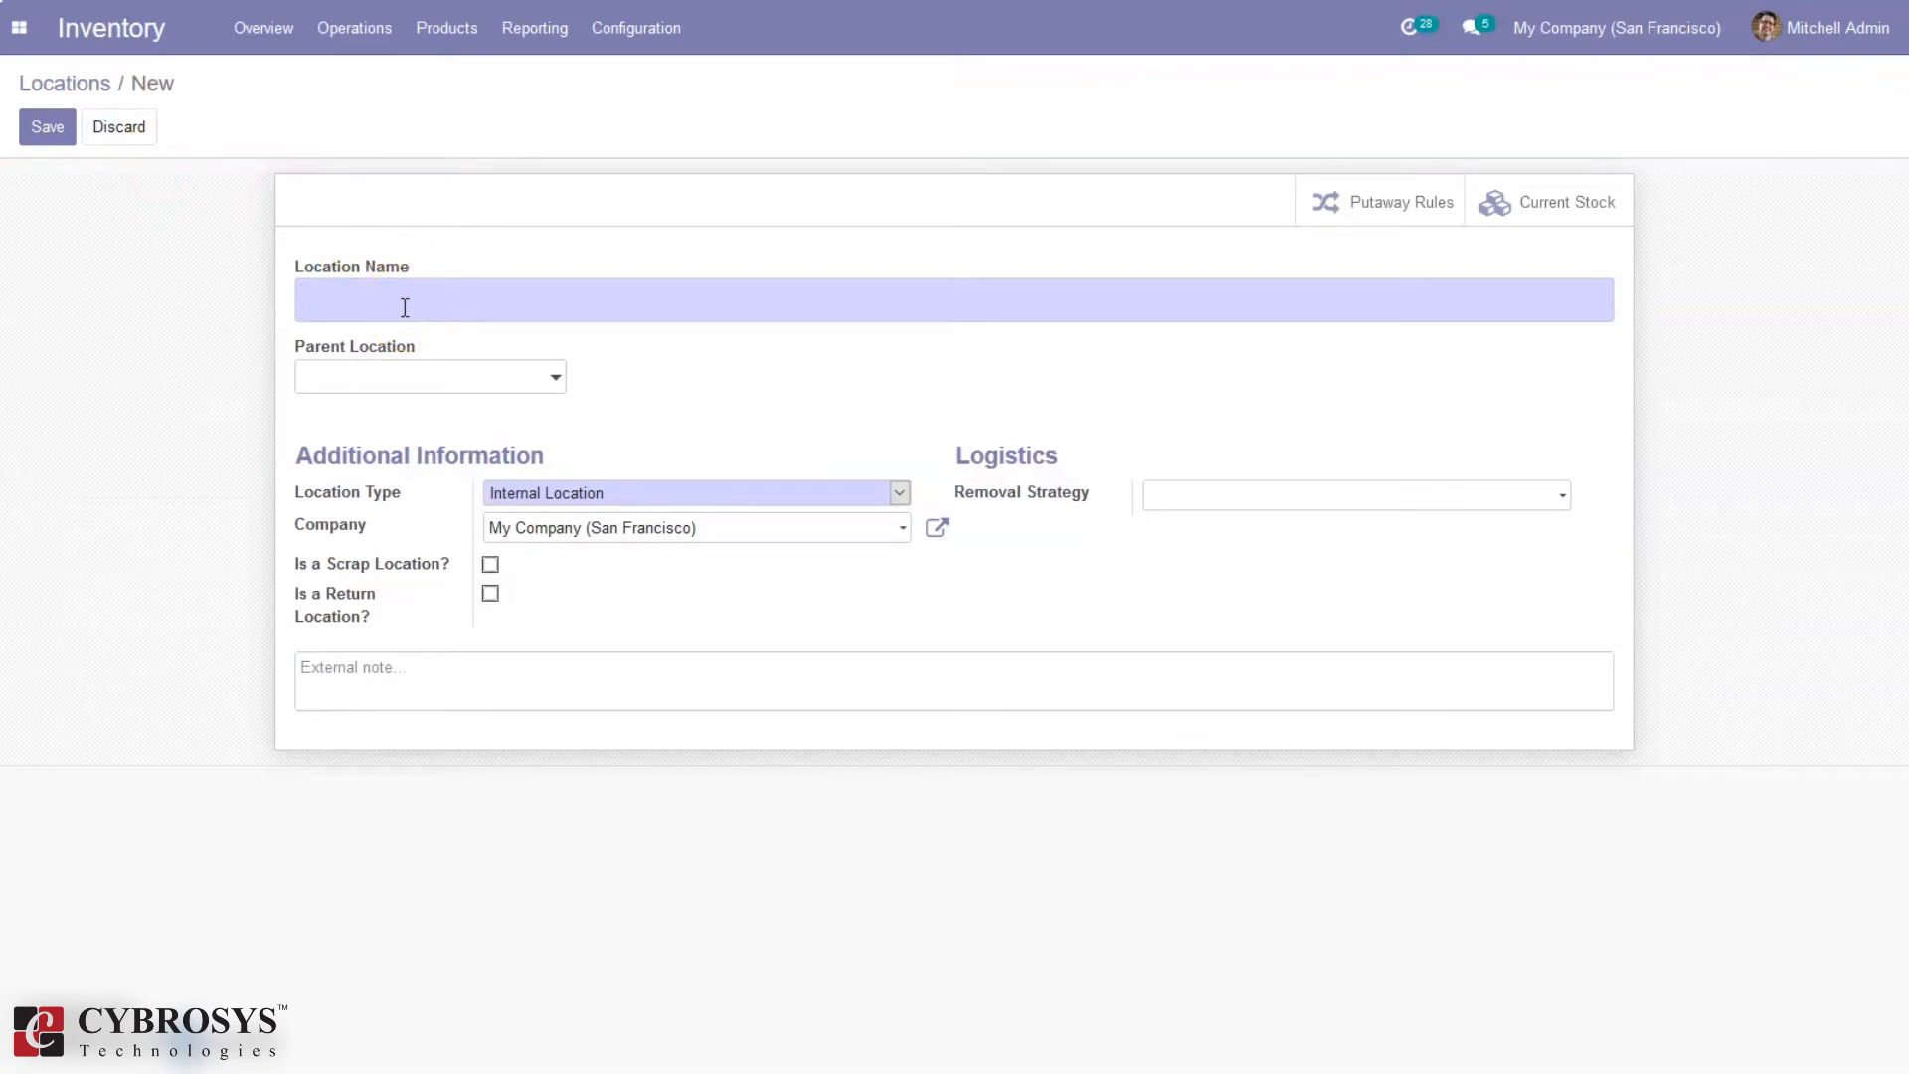
pyautogui.write('Scrap2')
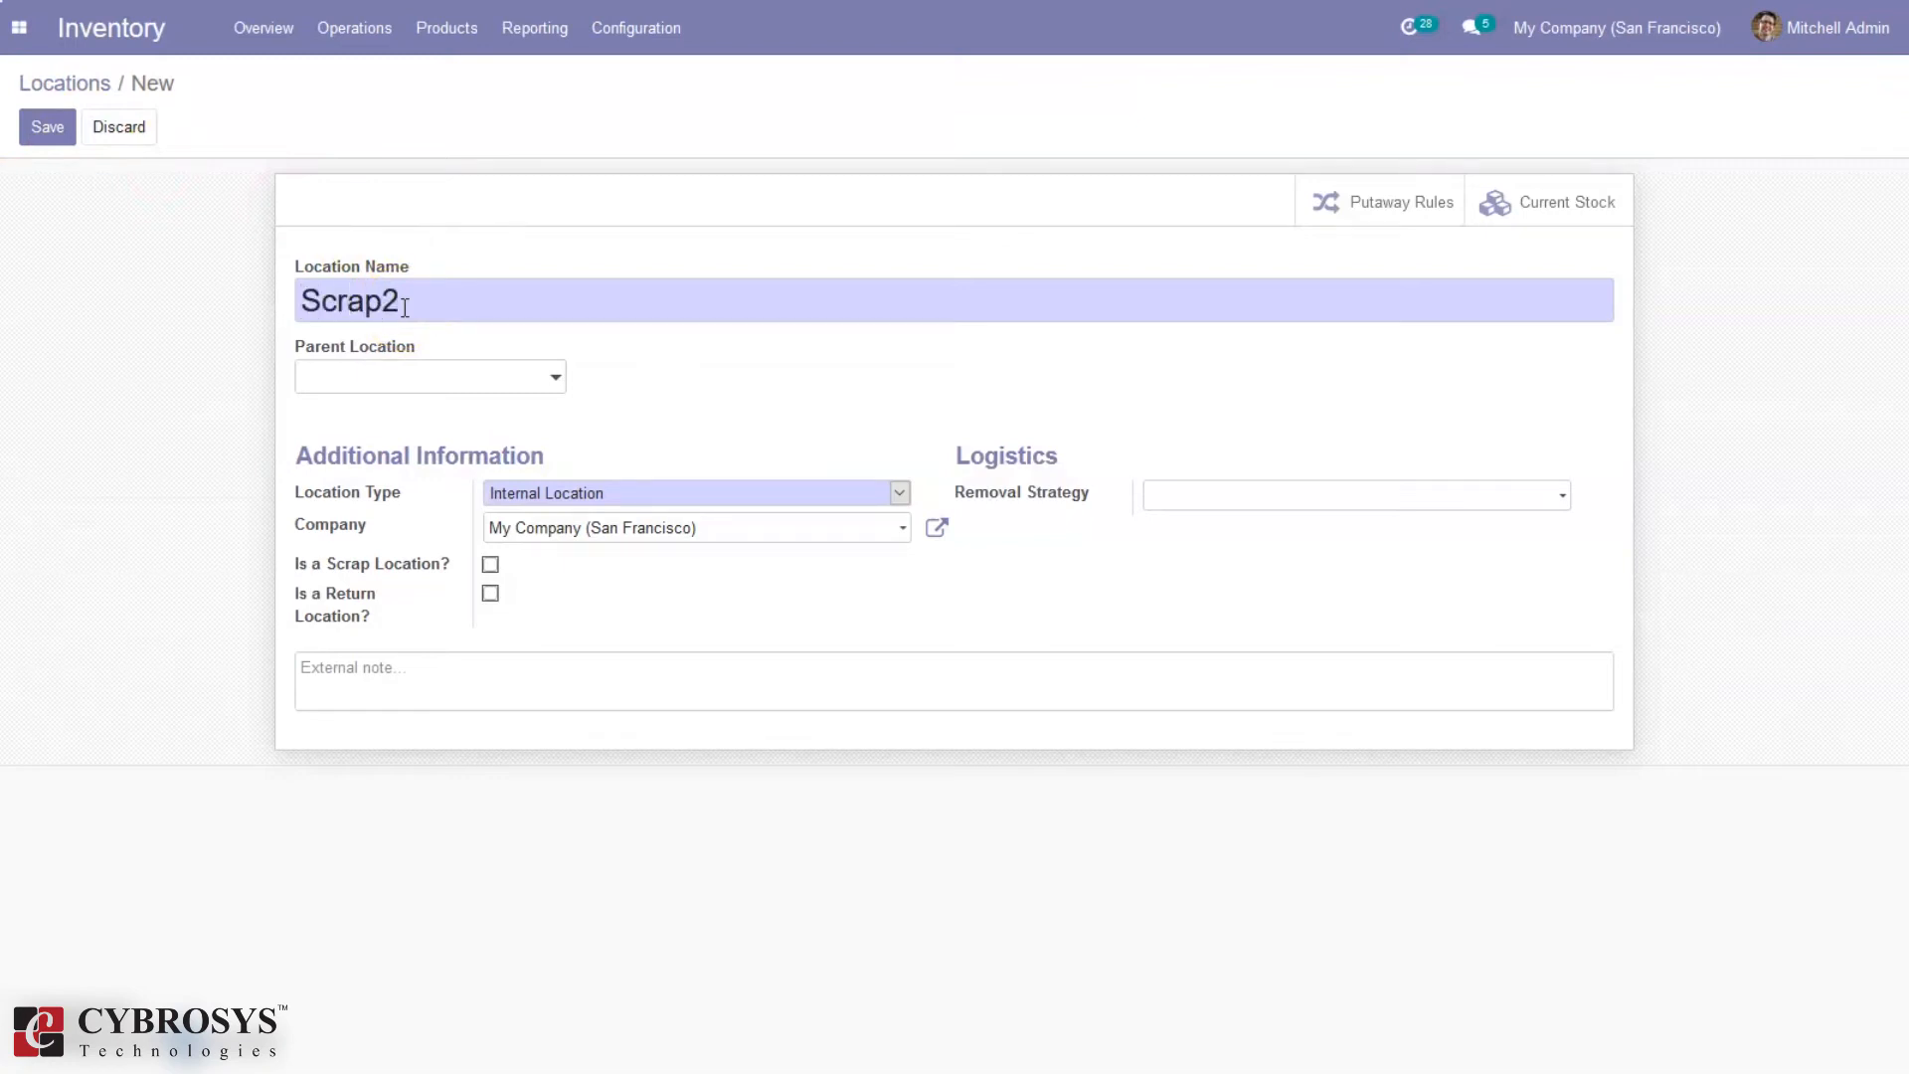
pyautogui.click(414, 376)
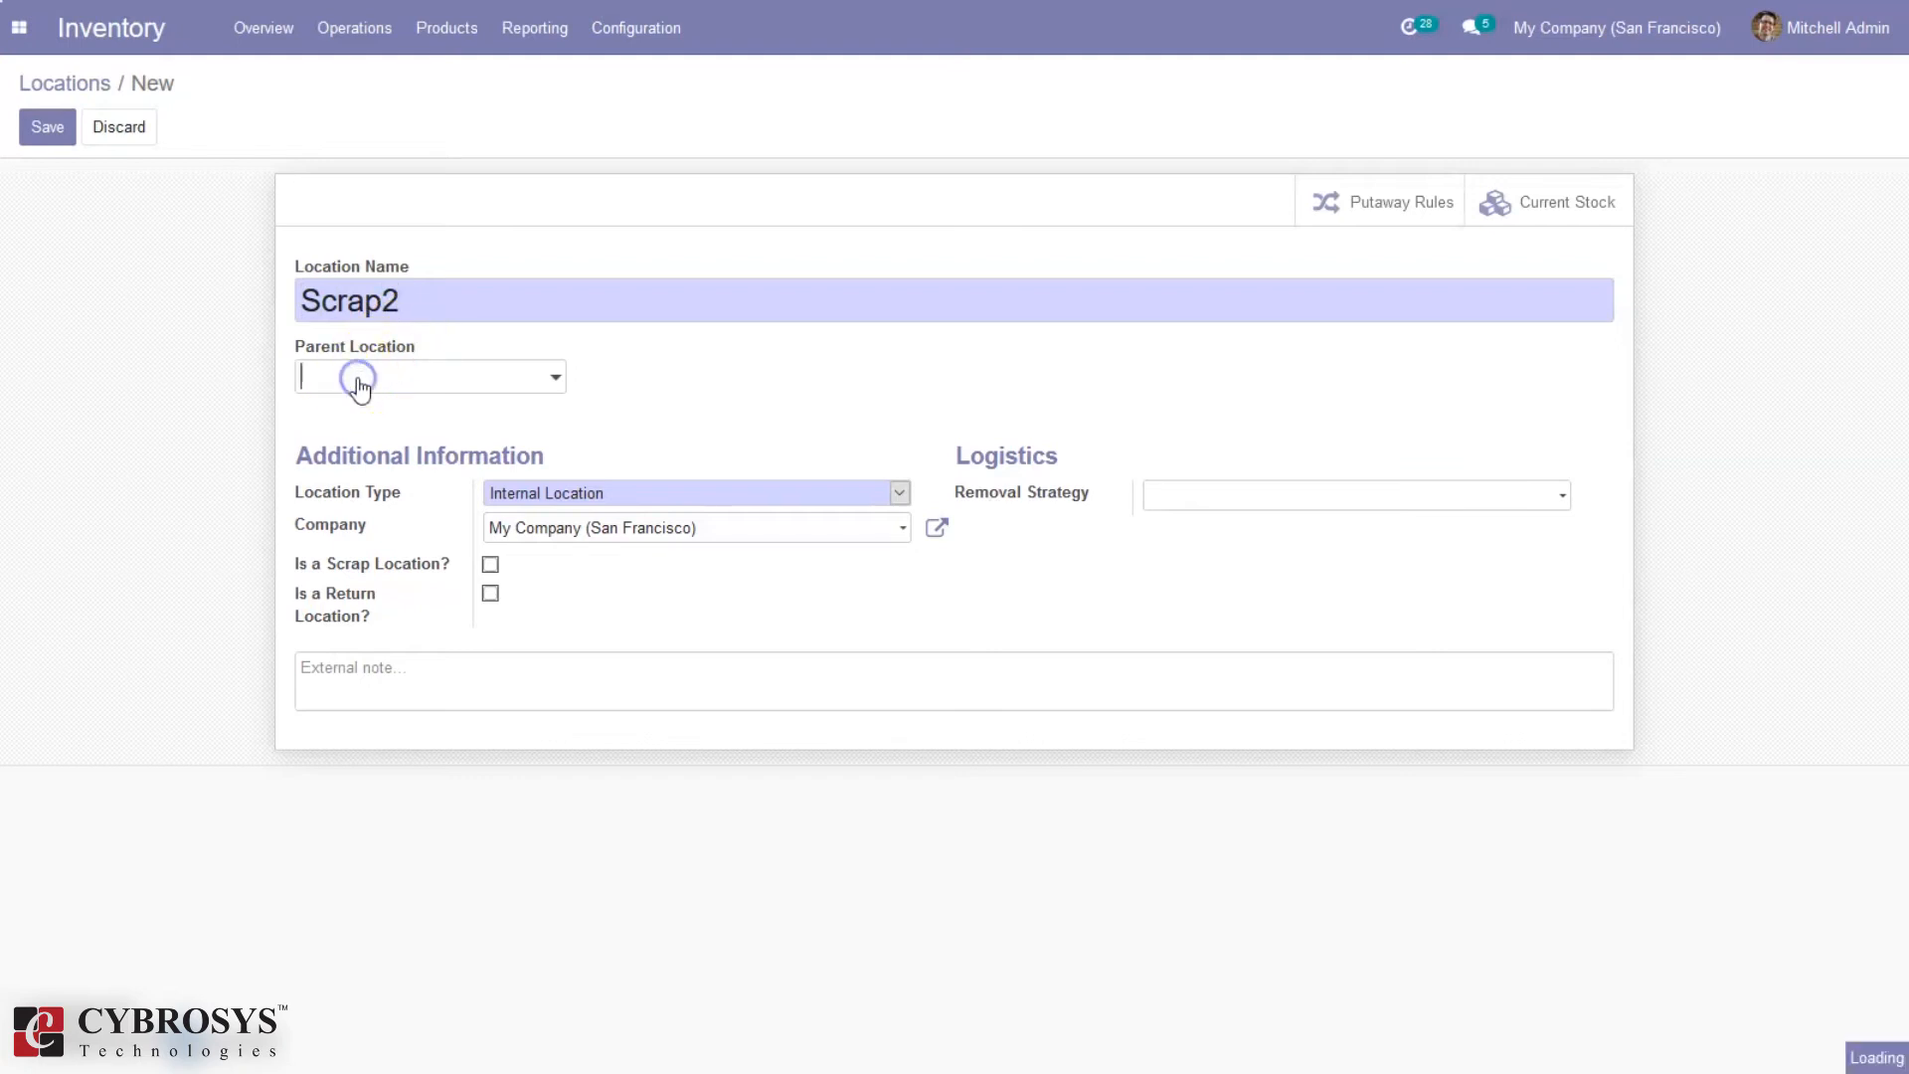
pyautogui.write('v')
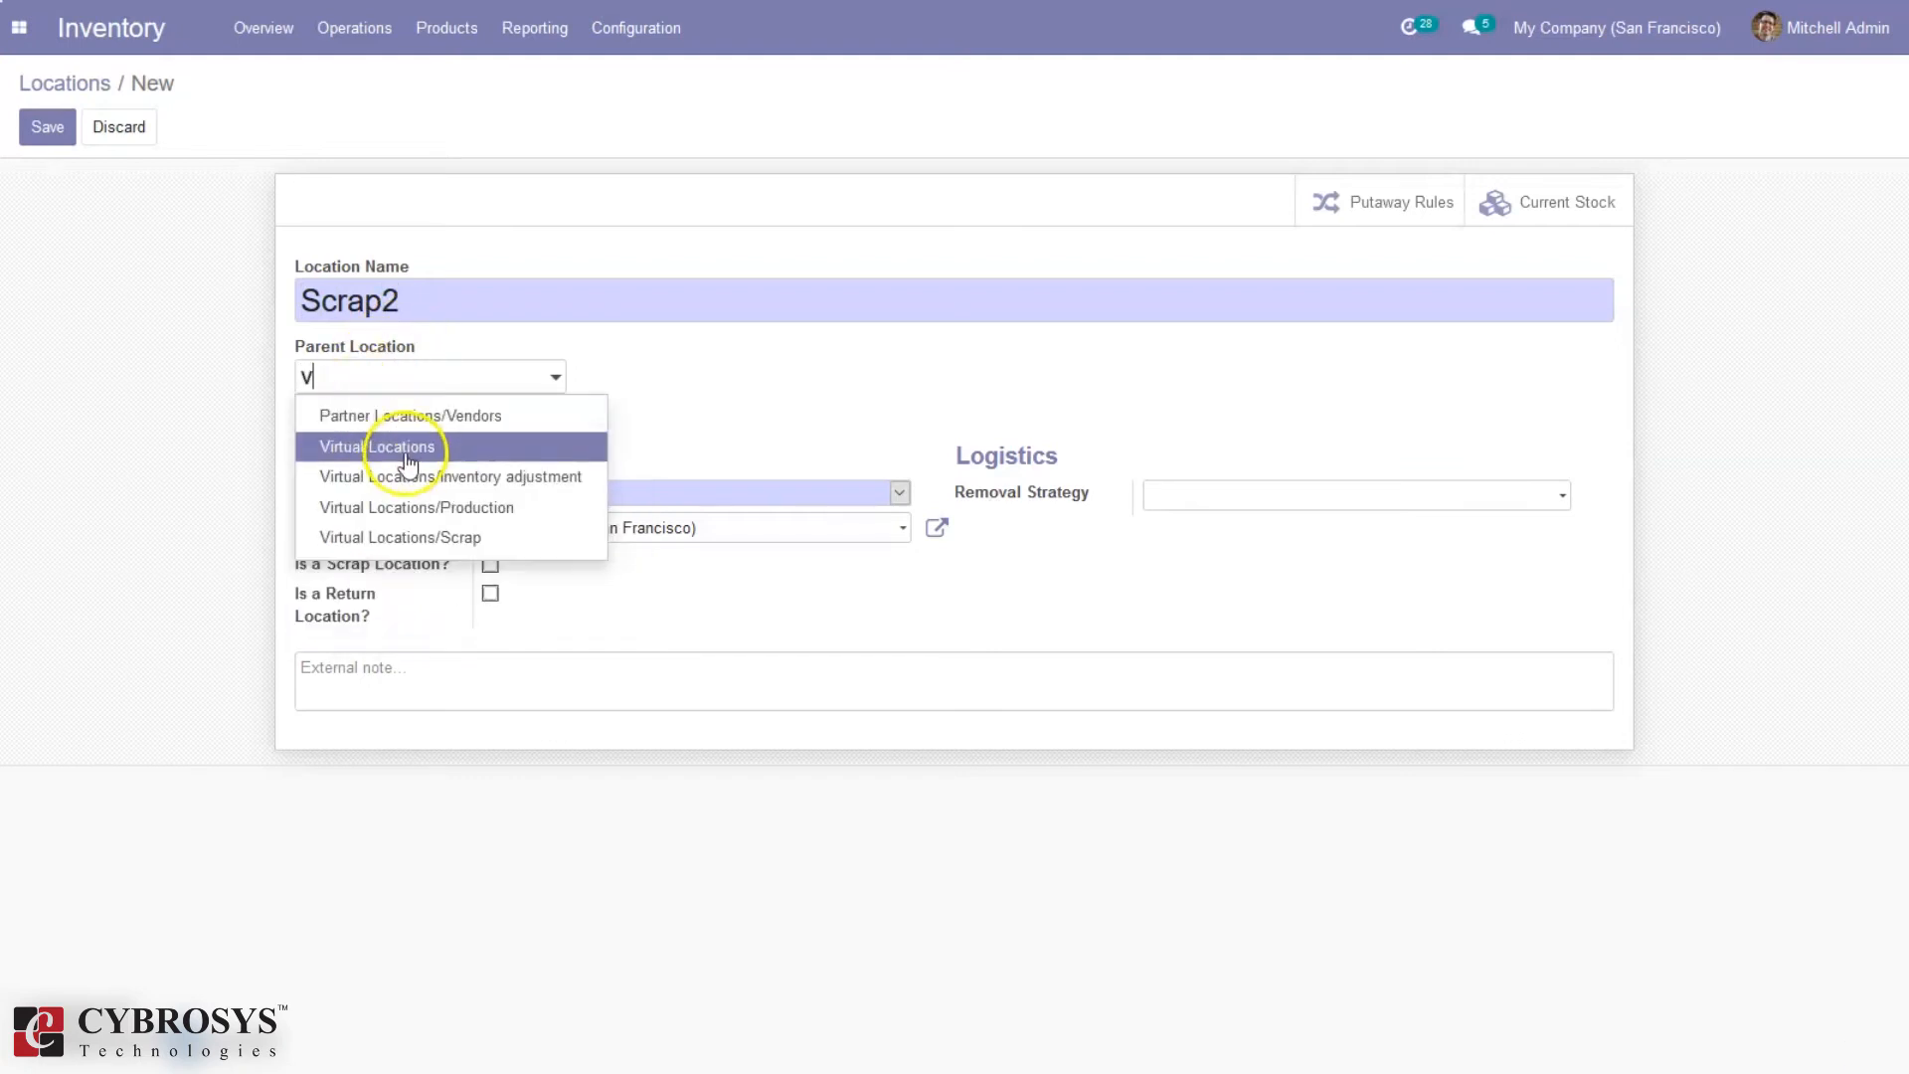
pyautogui.click(385, 447)
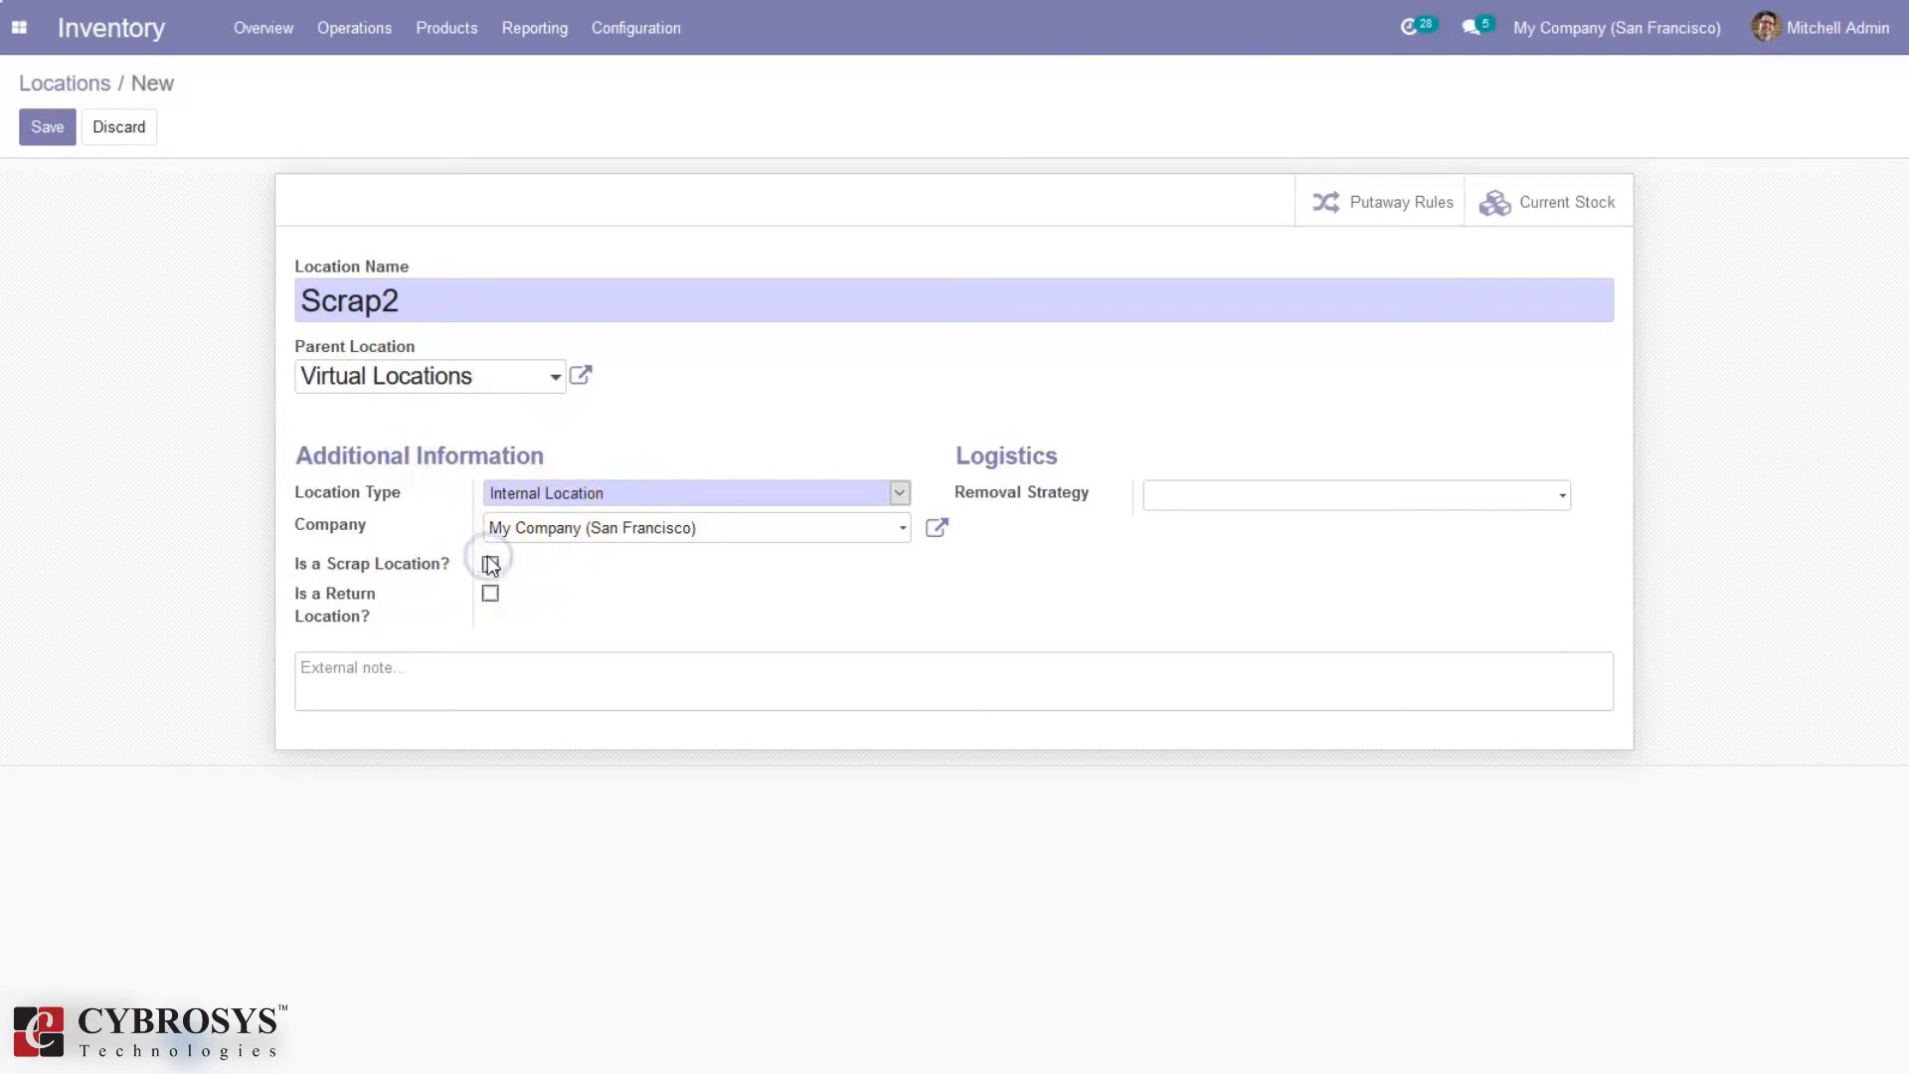
pyautogui.click(489, 563)
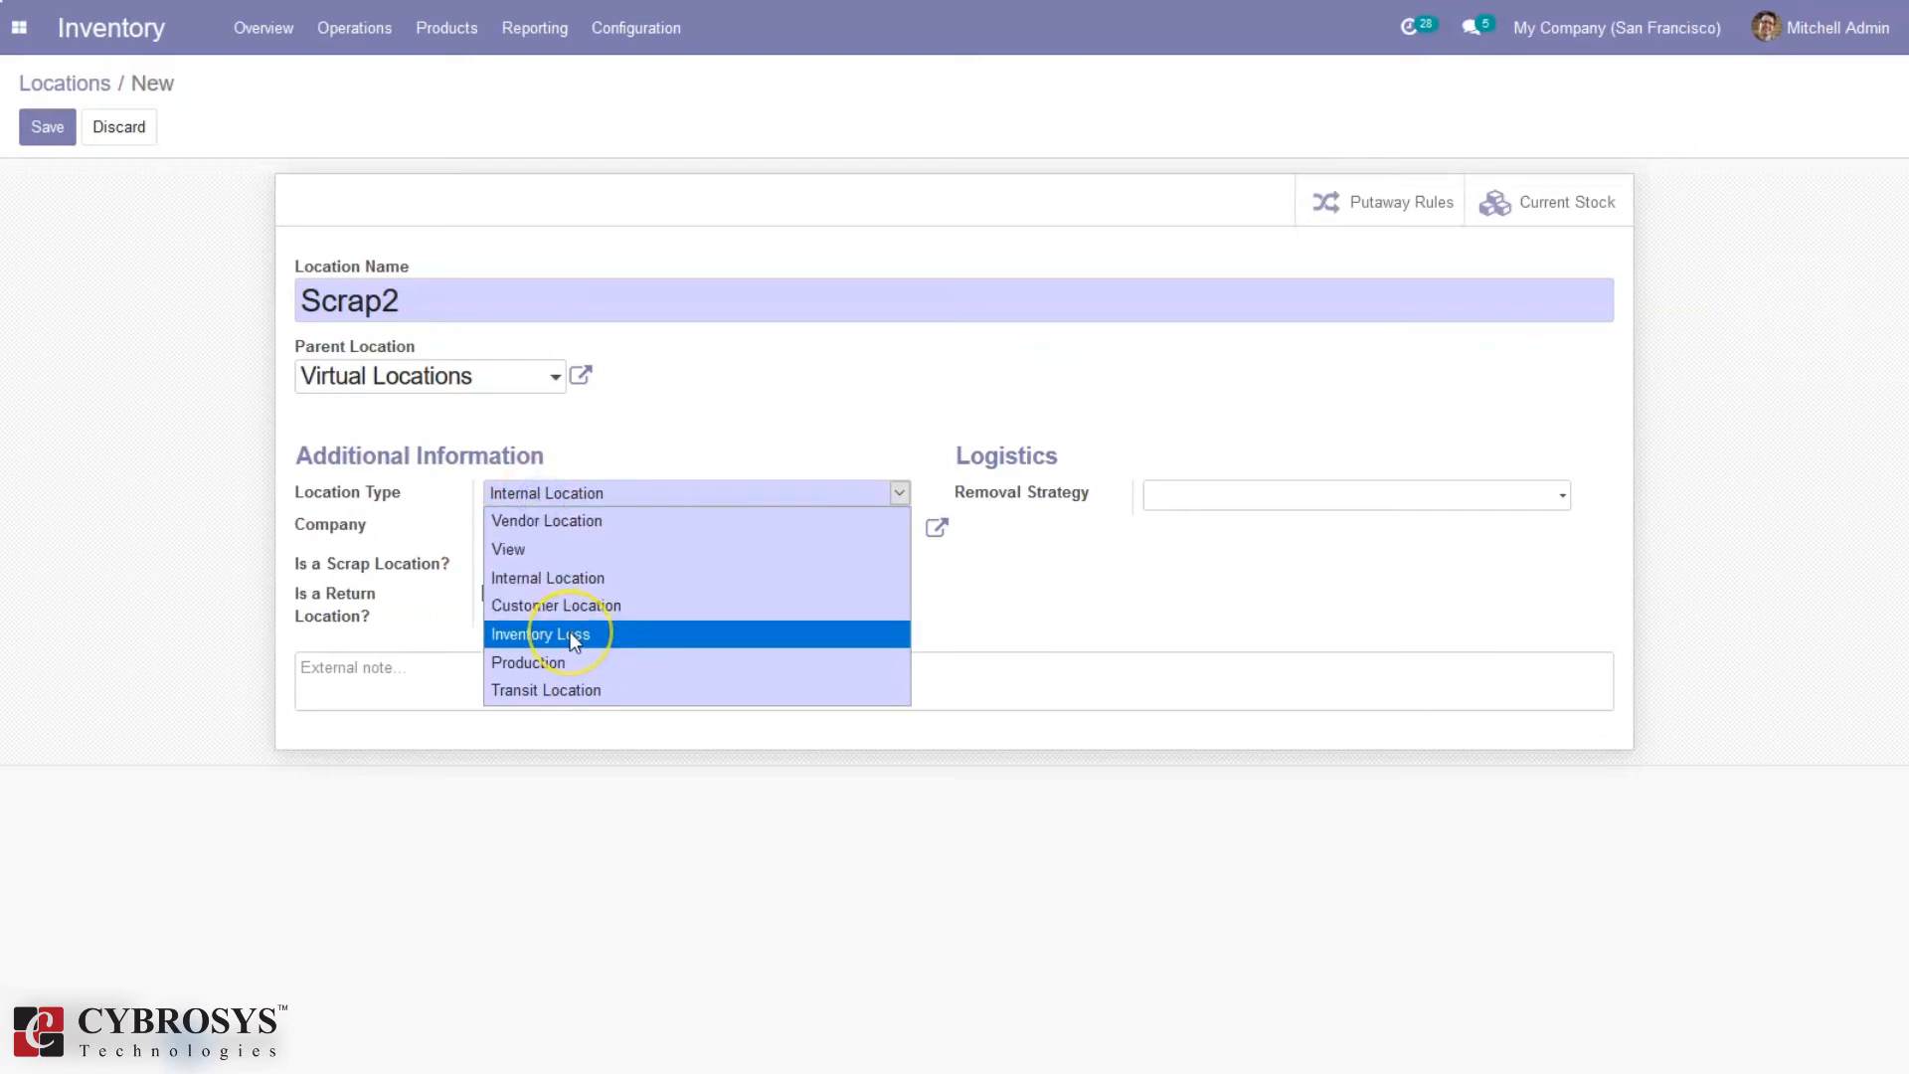
pyautogui.click(541, 634)
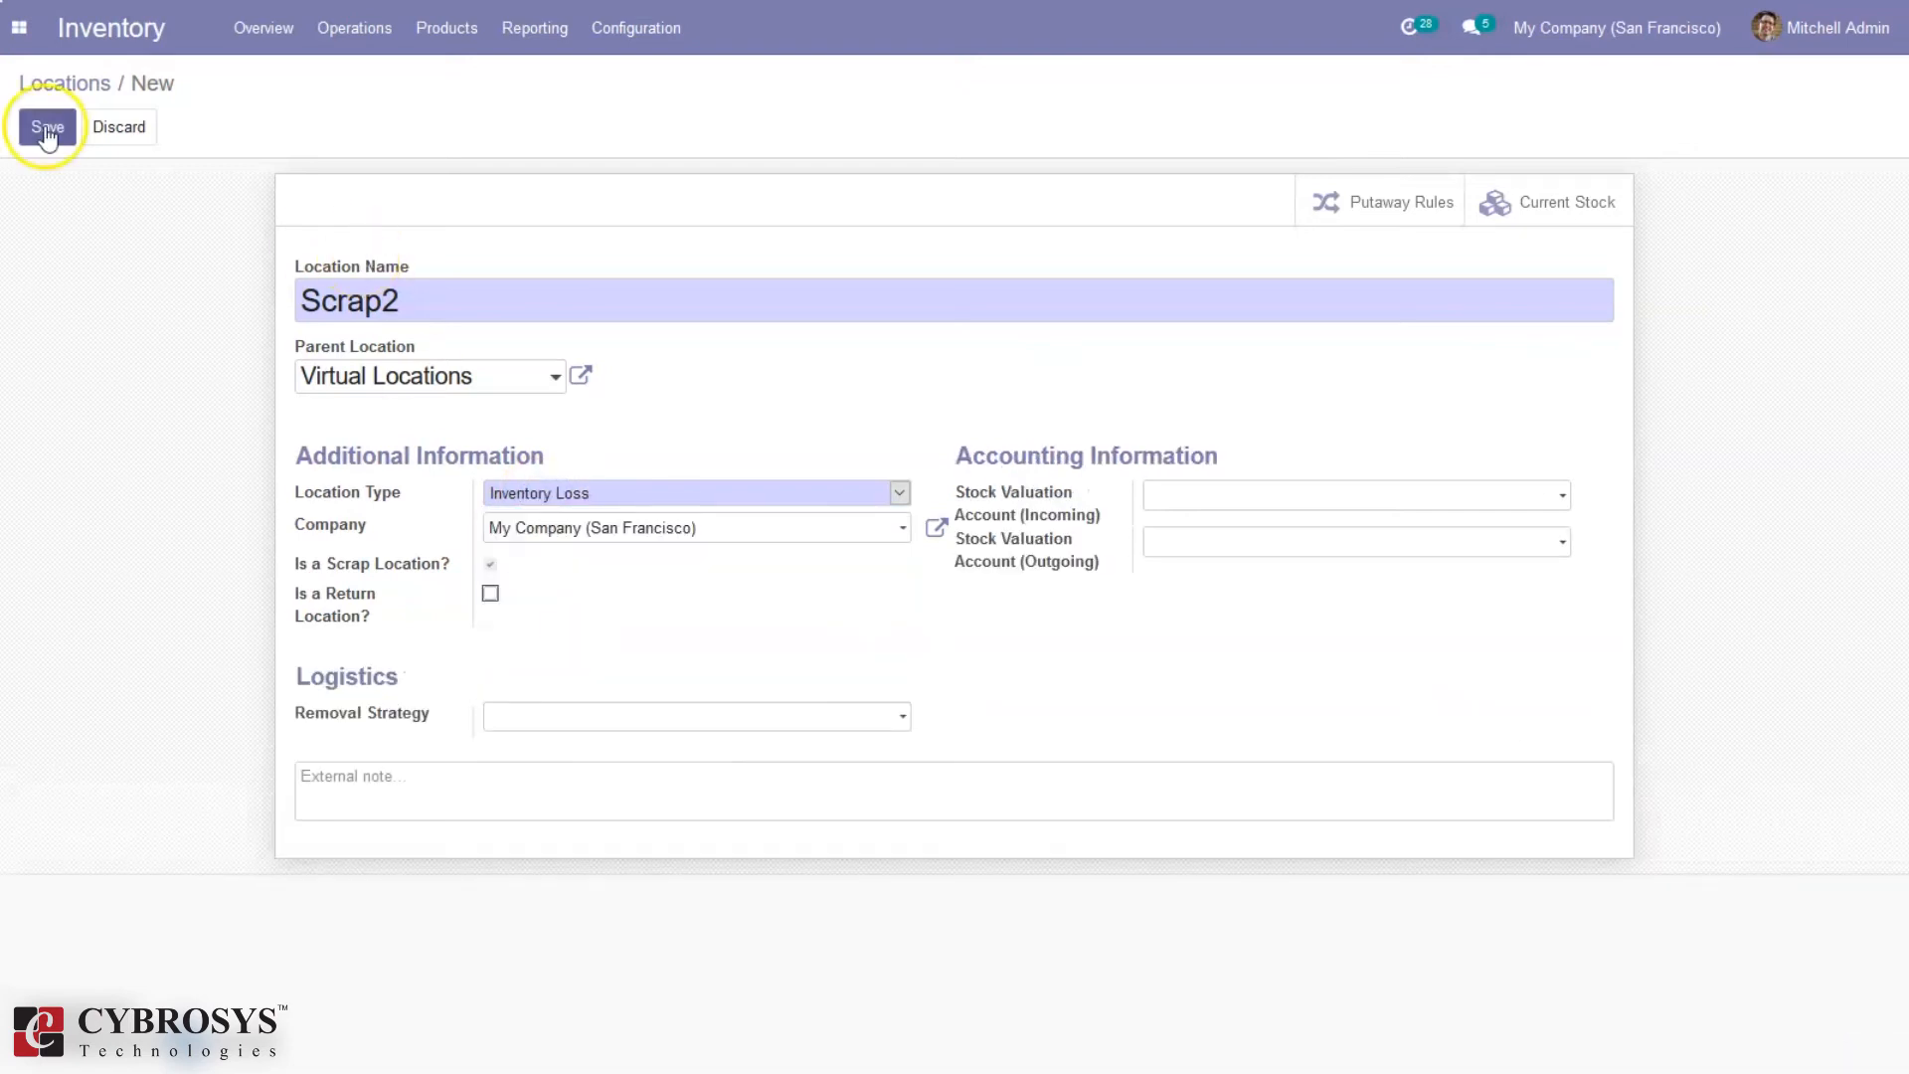
pyautogui.click(47, 127)
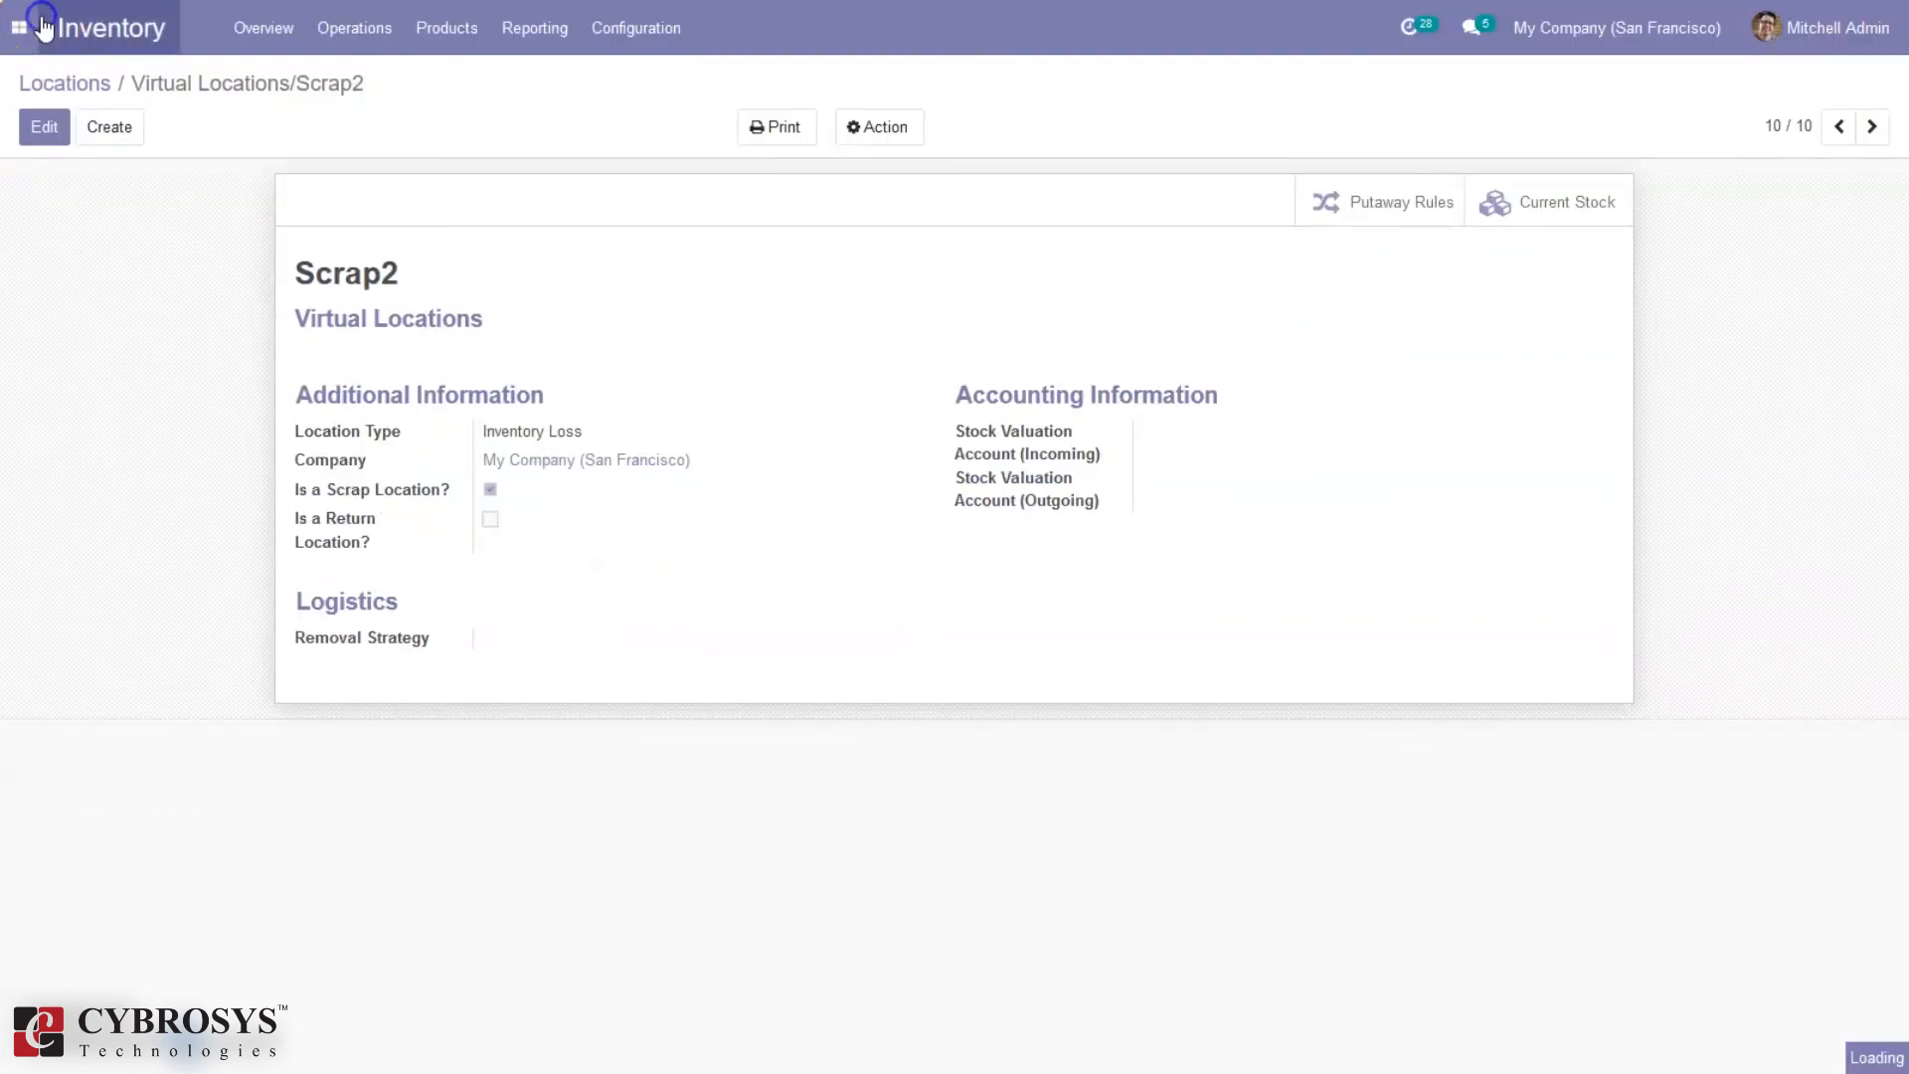
# Step: Switch to Manufacturing and start a new manufacturing order draft
pyautogui.click(18, 27)
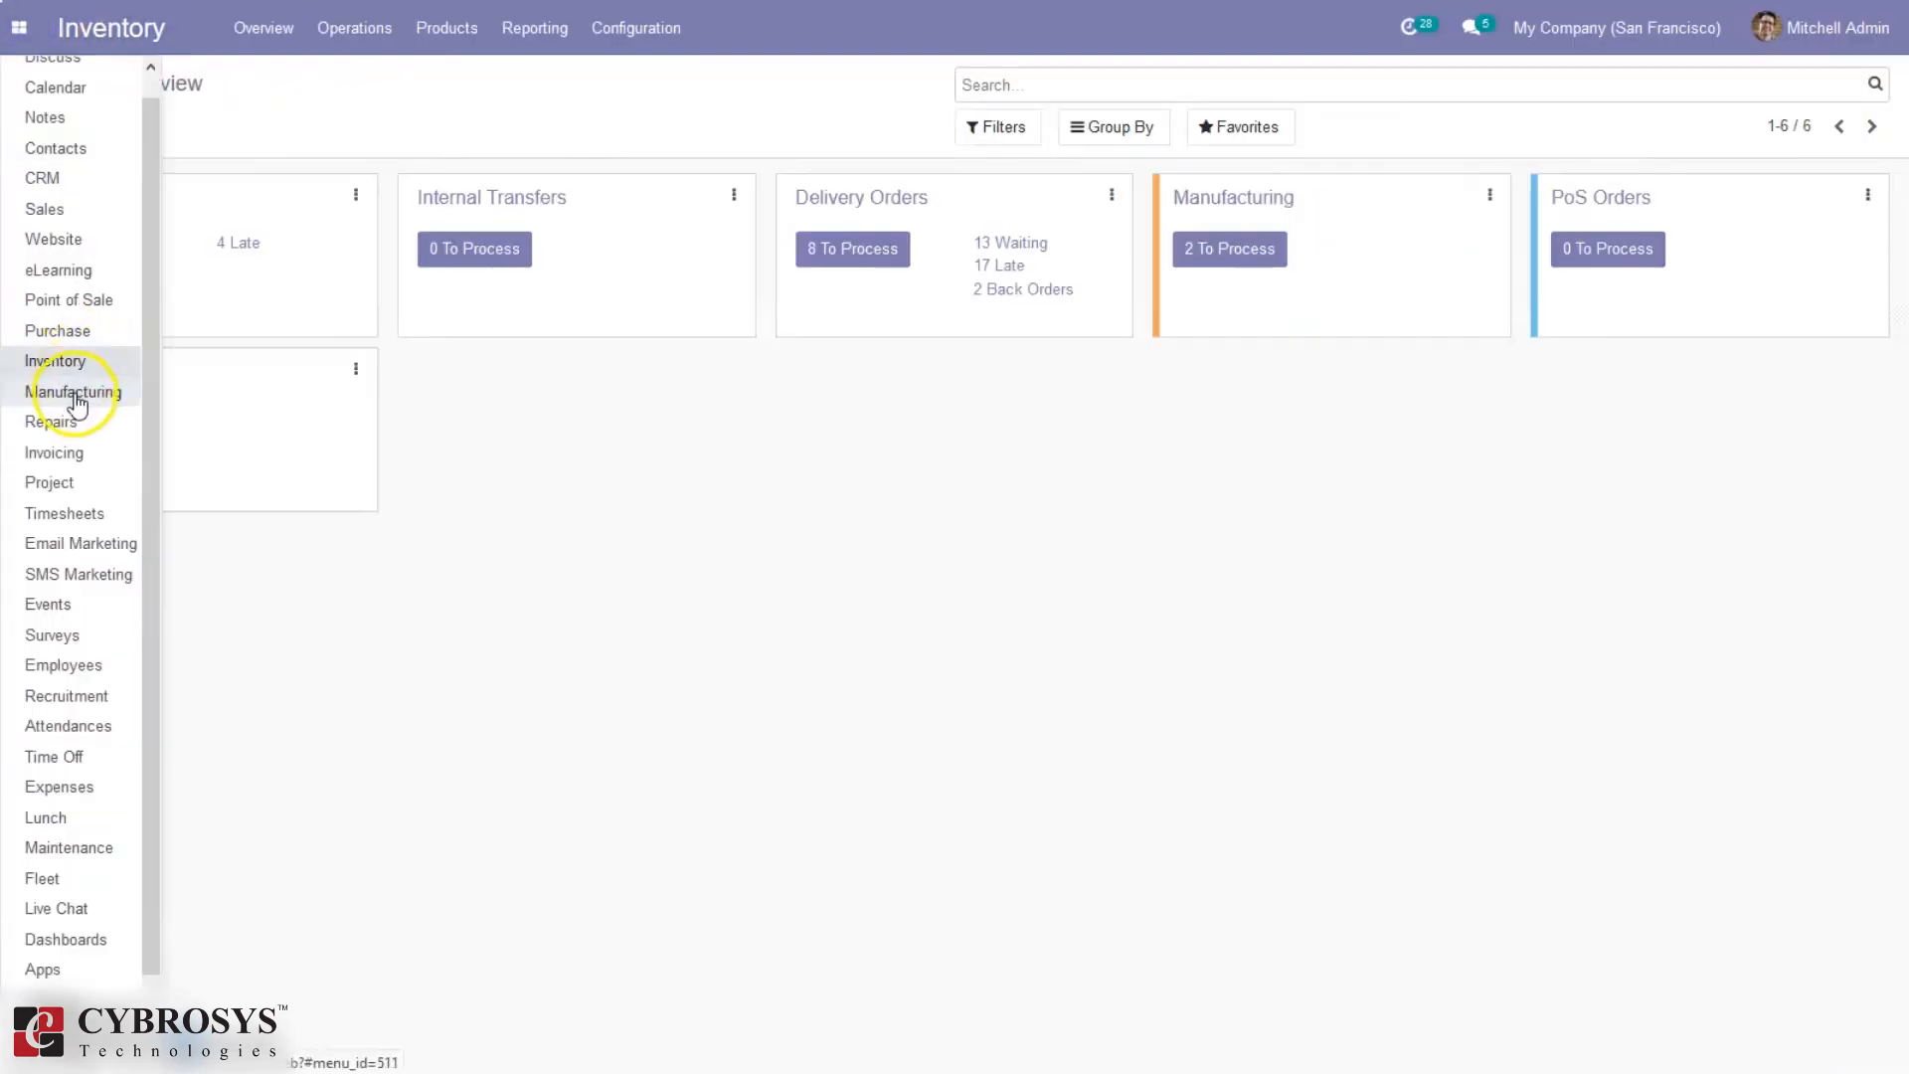
pyautogui.click(72, 391)
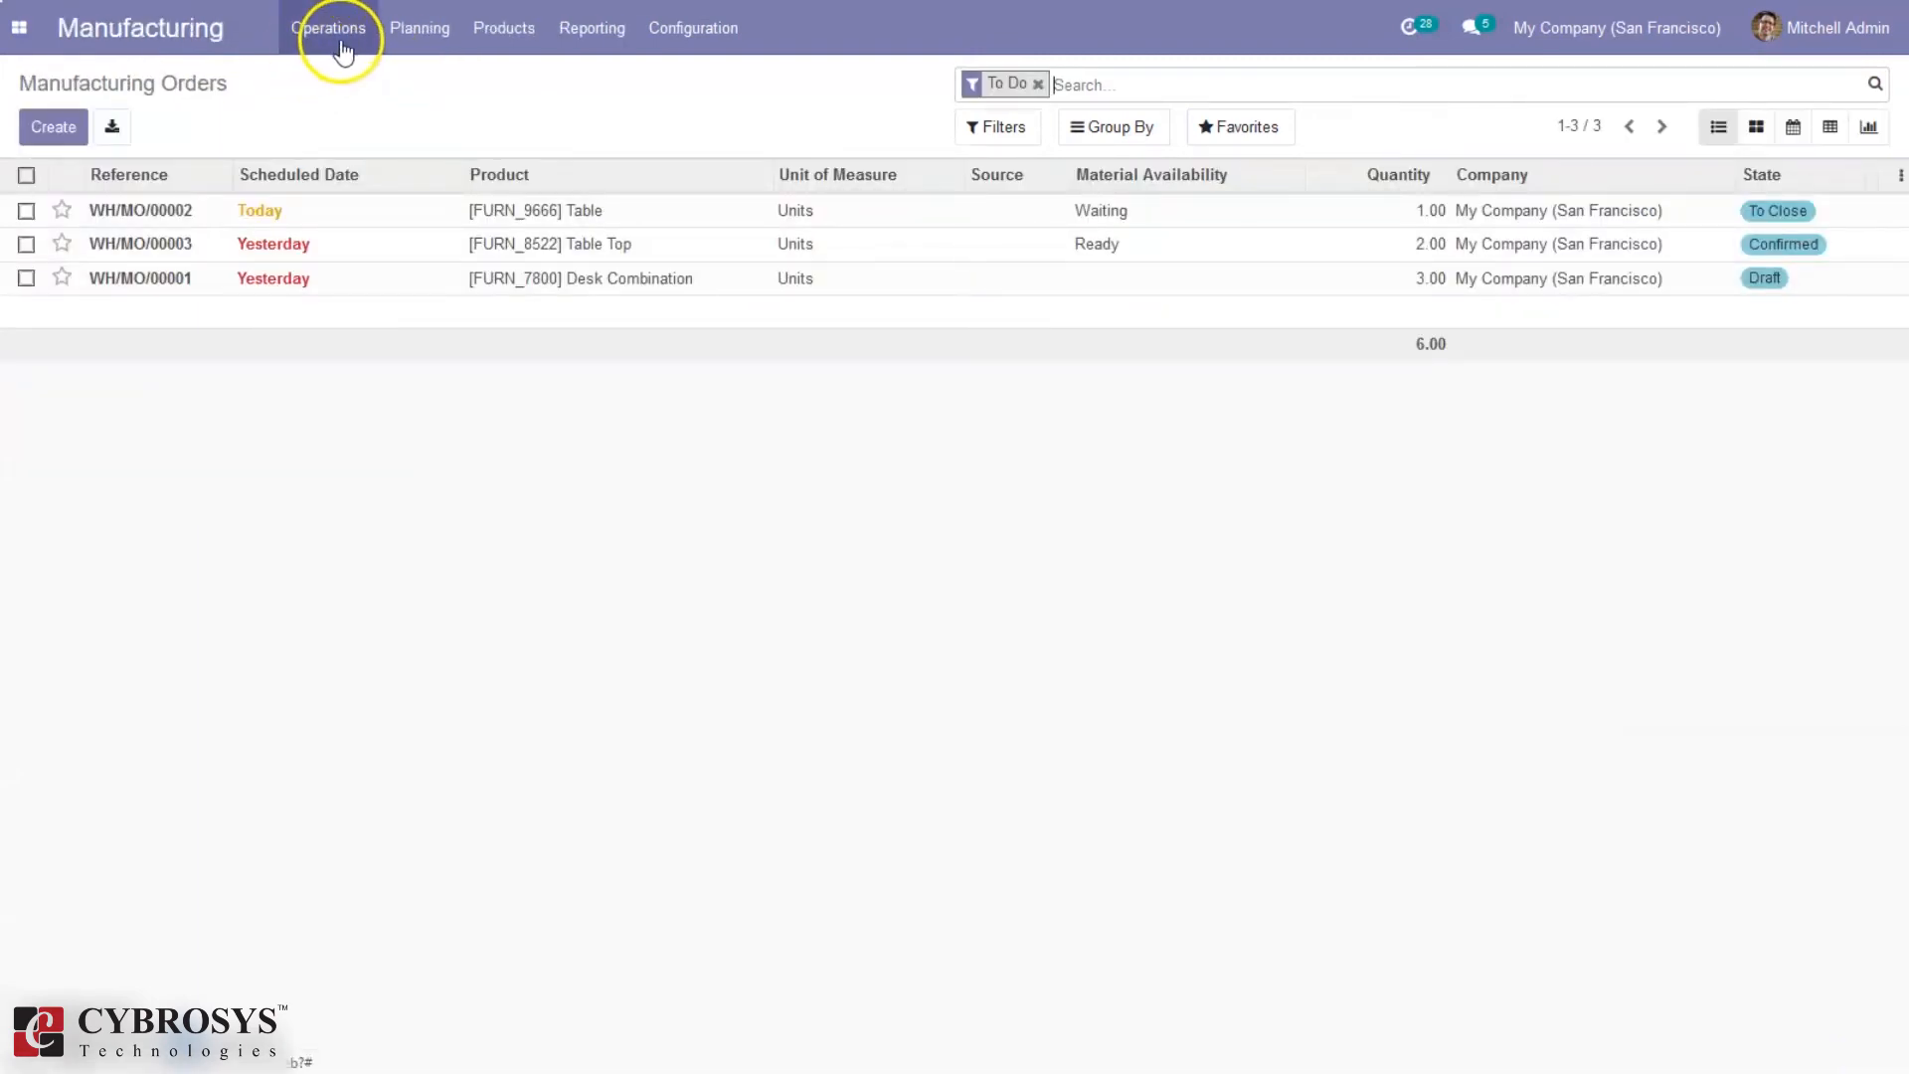
pyautogui.click(327, 28)
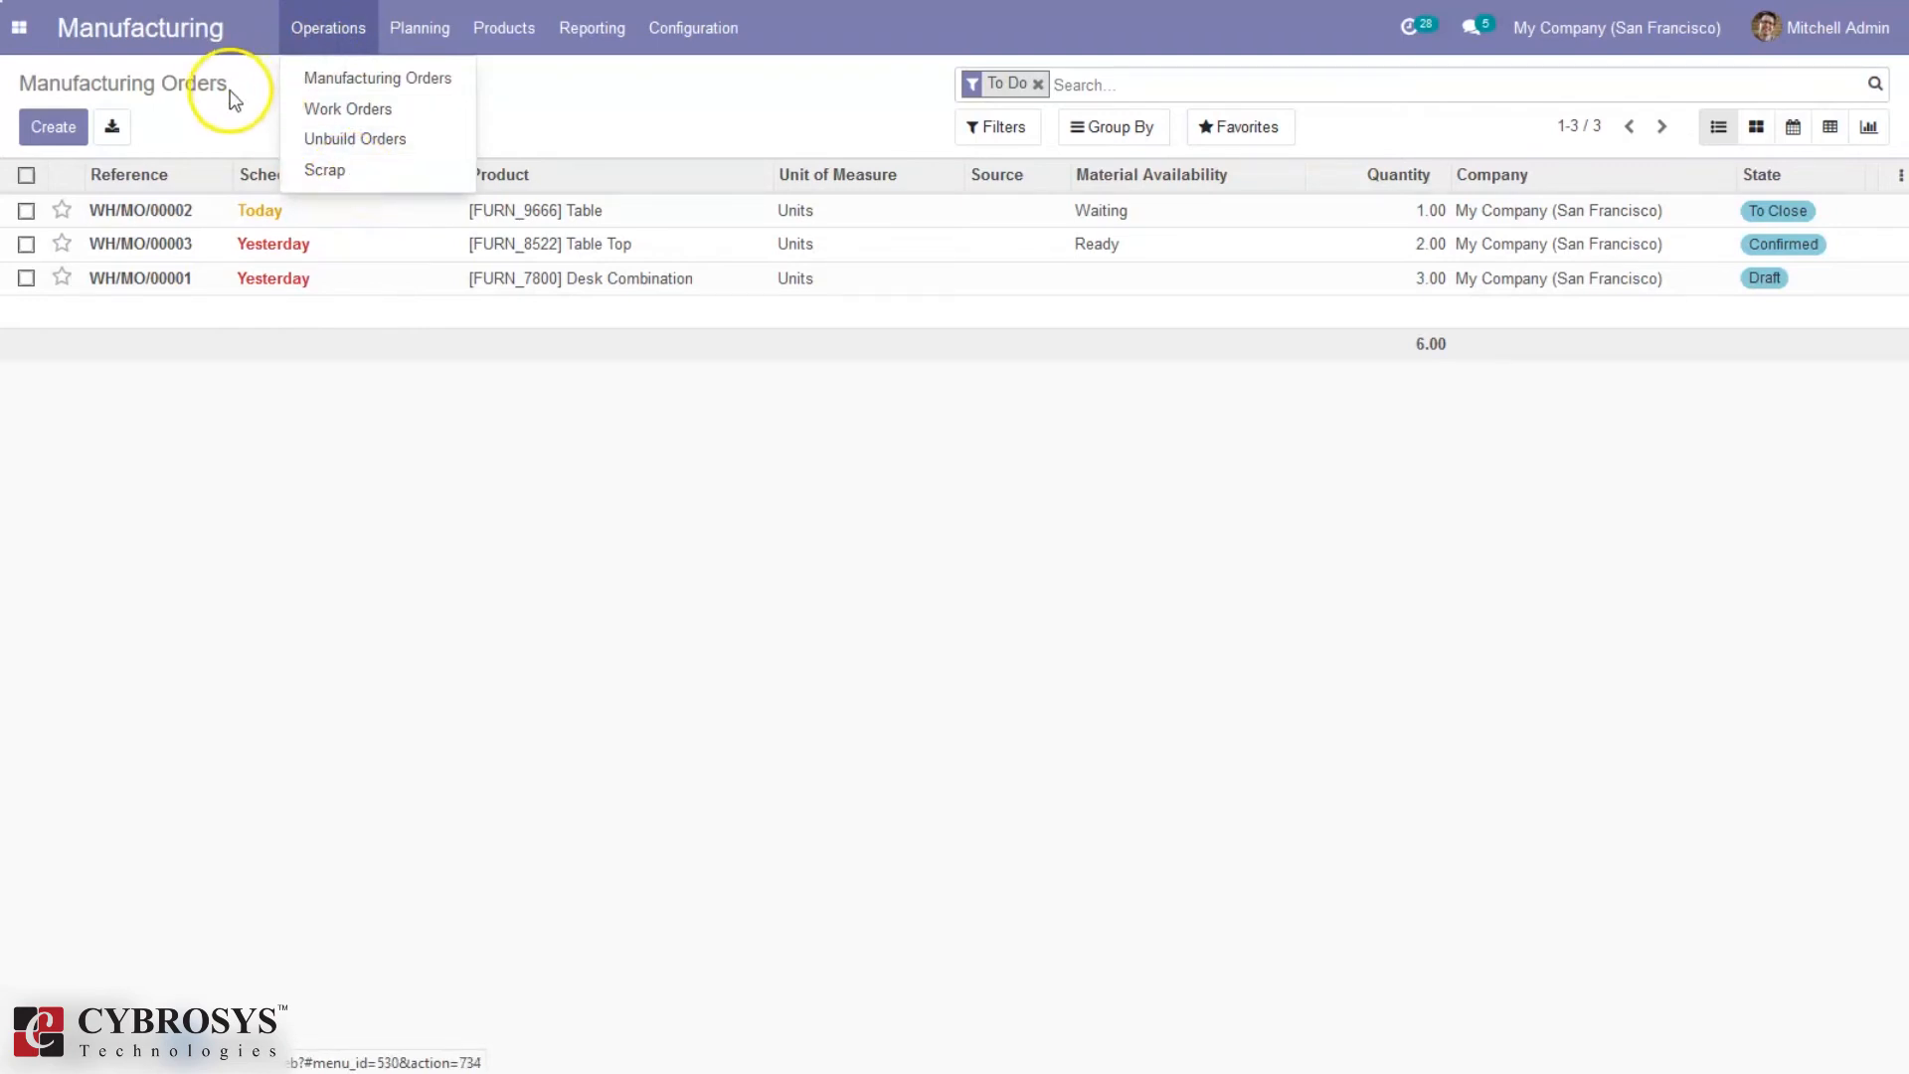
pyautogui.click(53, 126)
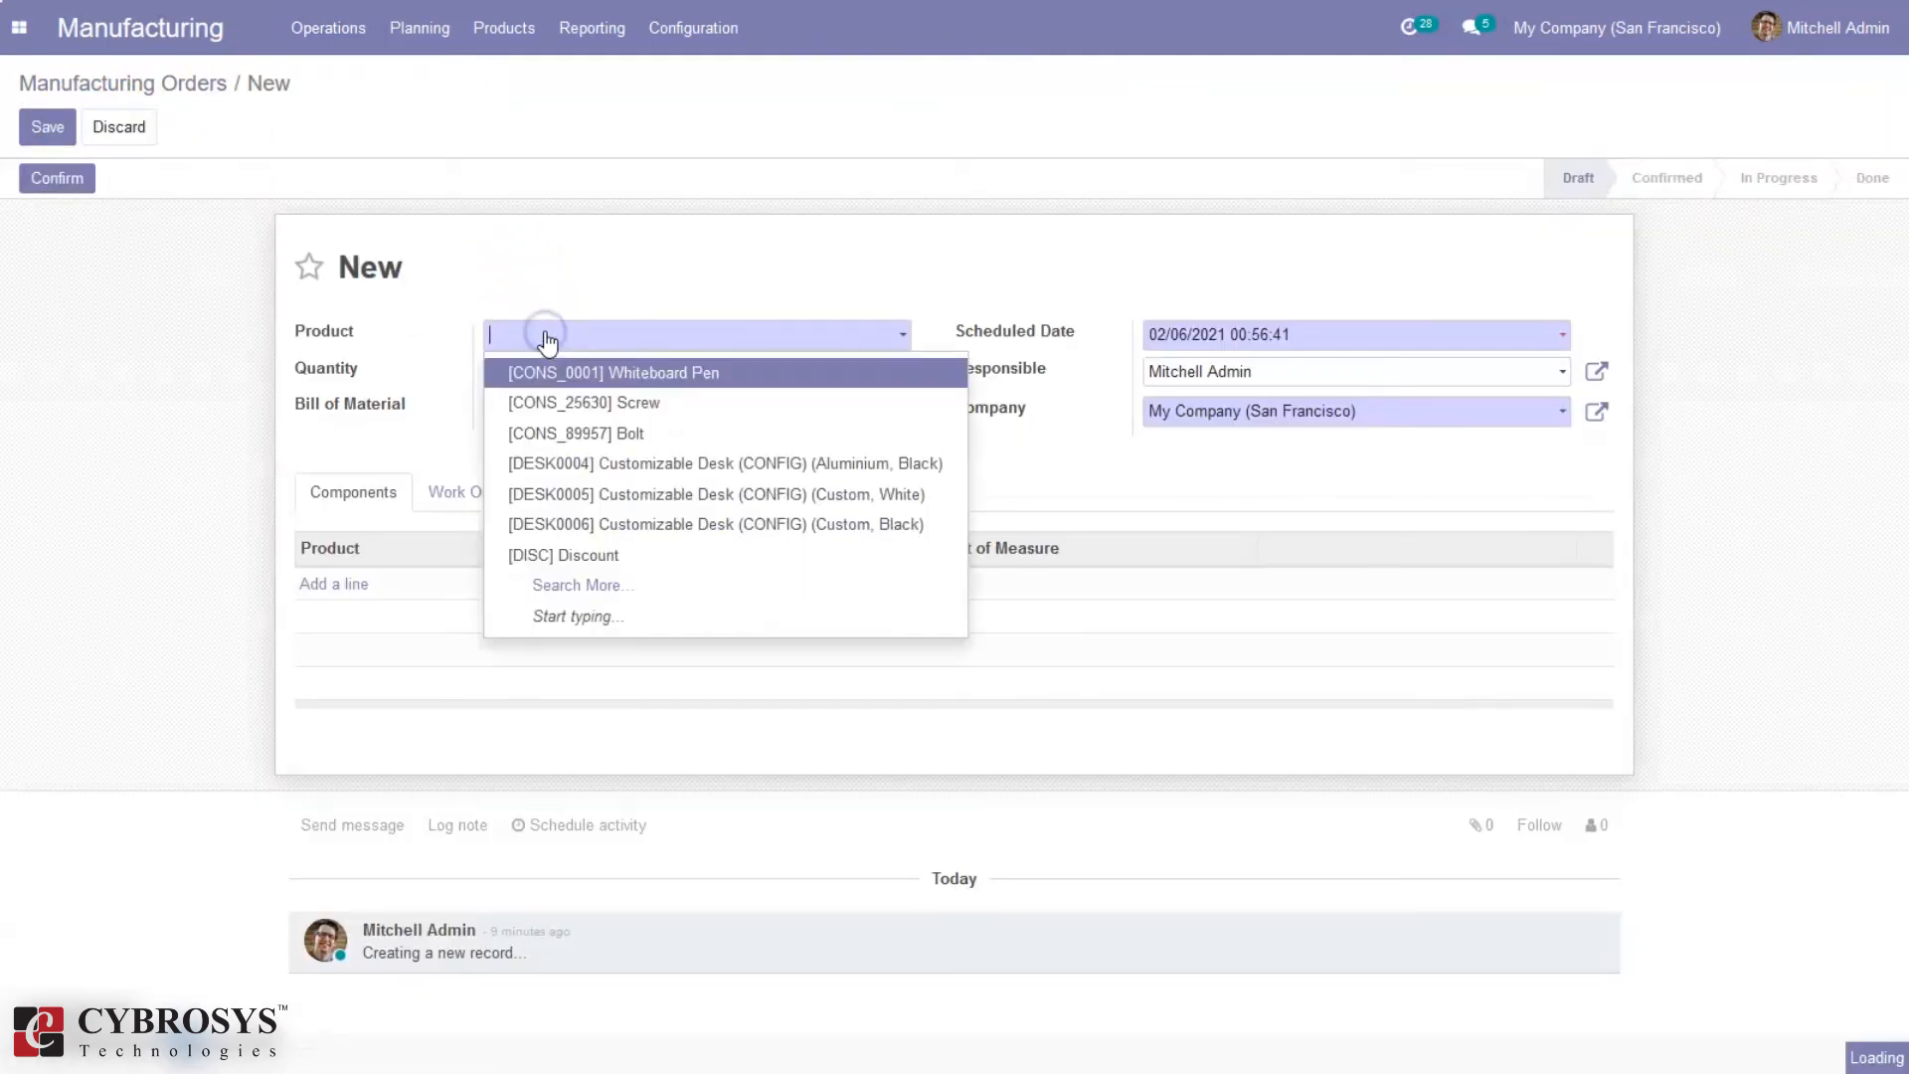
# Step: Set the order's product to Large Bench and save it as WH/MO/00011
pyautogui.write('lar')
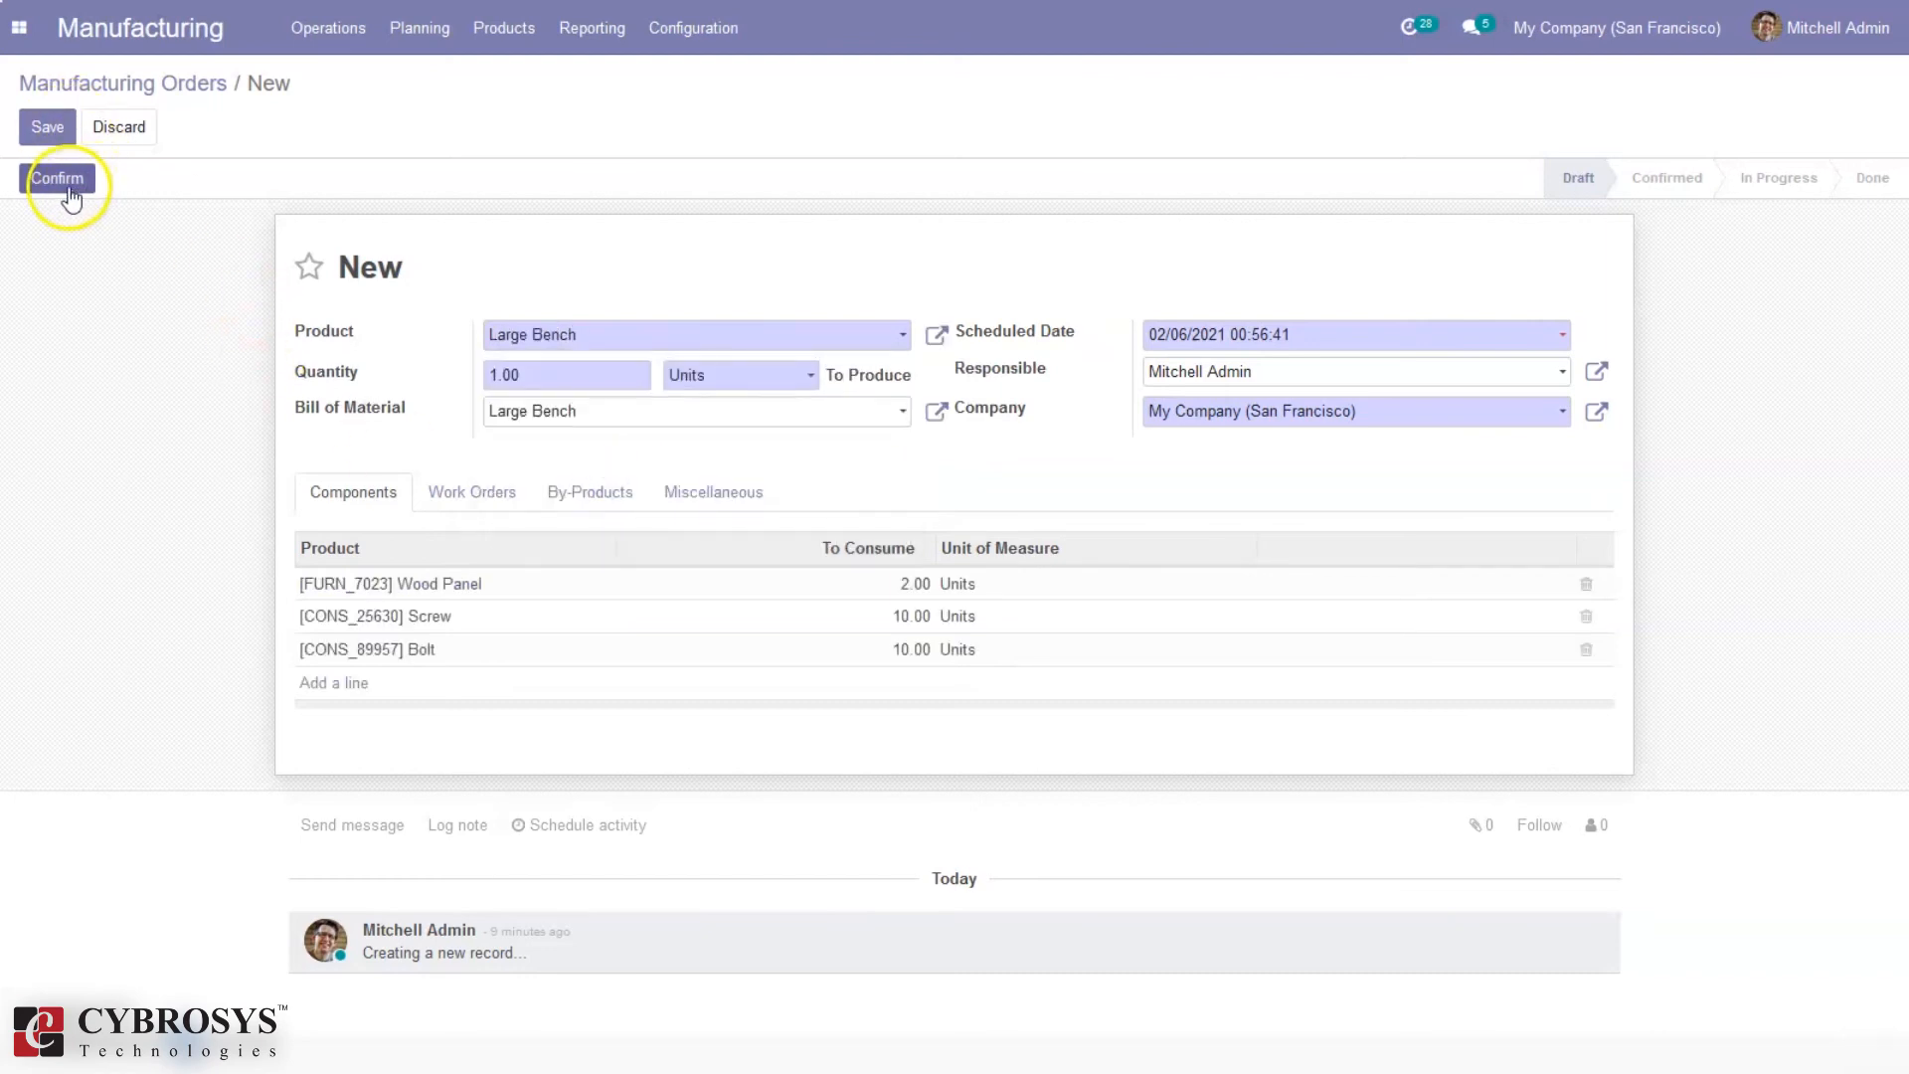
pyautogui.click(47, 126)
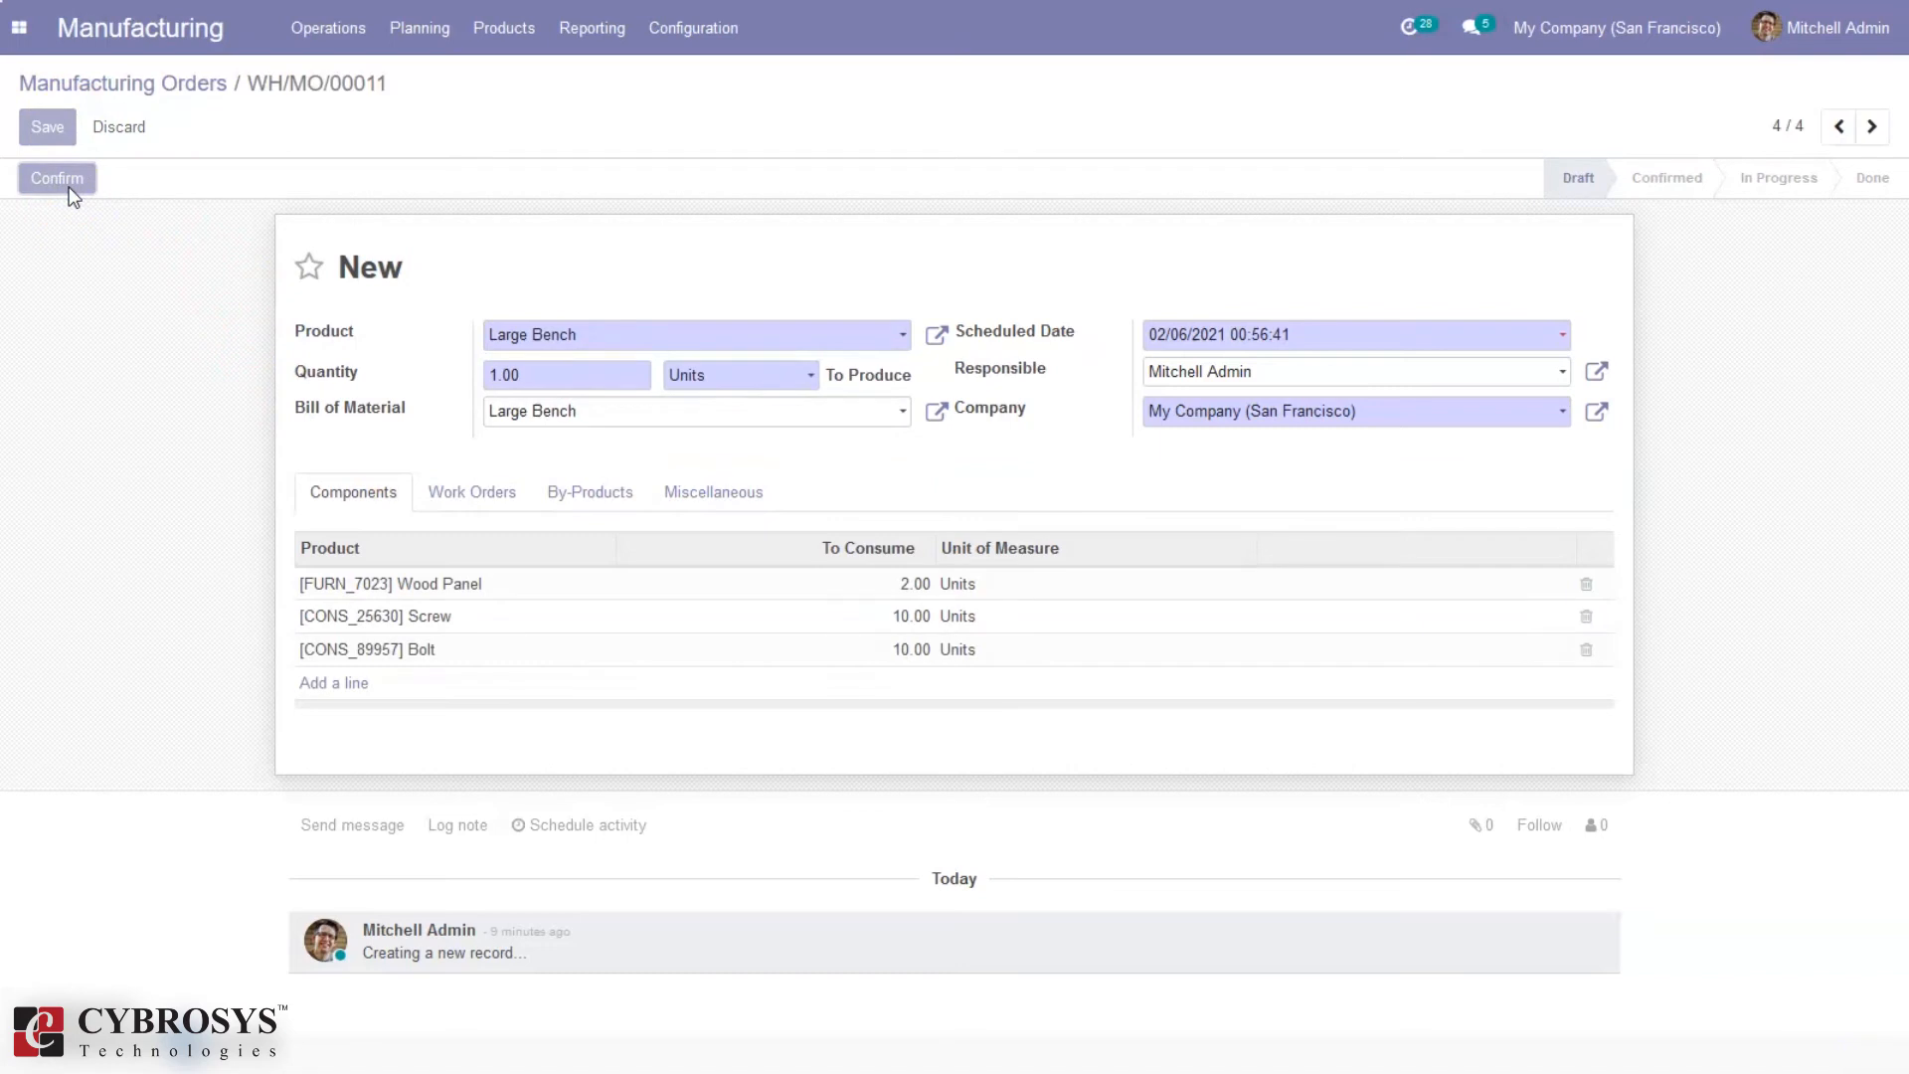
# Step: Confirm WH/MO/00011 and take the Cutting work order from start to finished
pyautogui.click(55, 178)
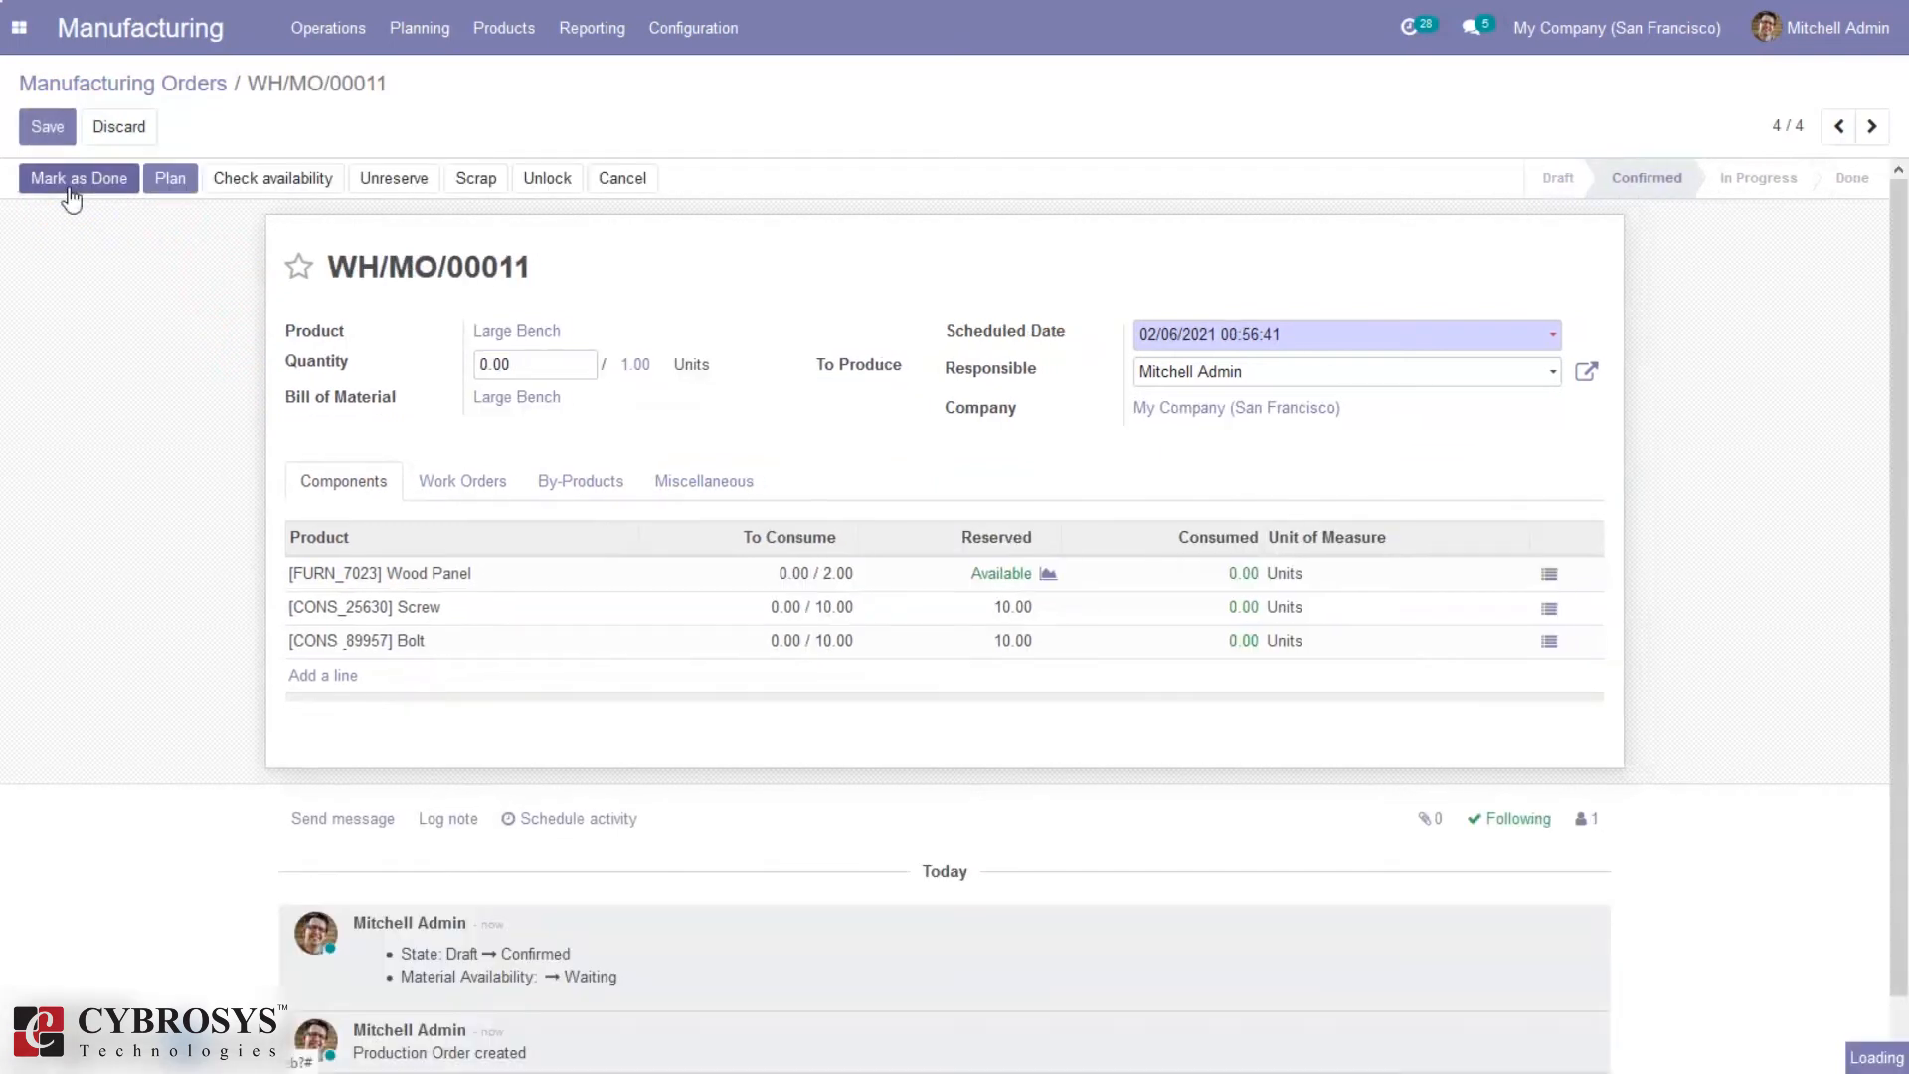
pyautogui.click(461, 482)
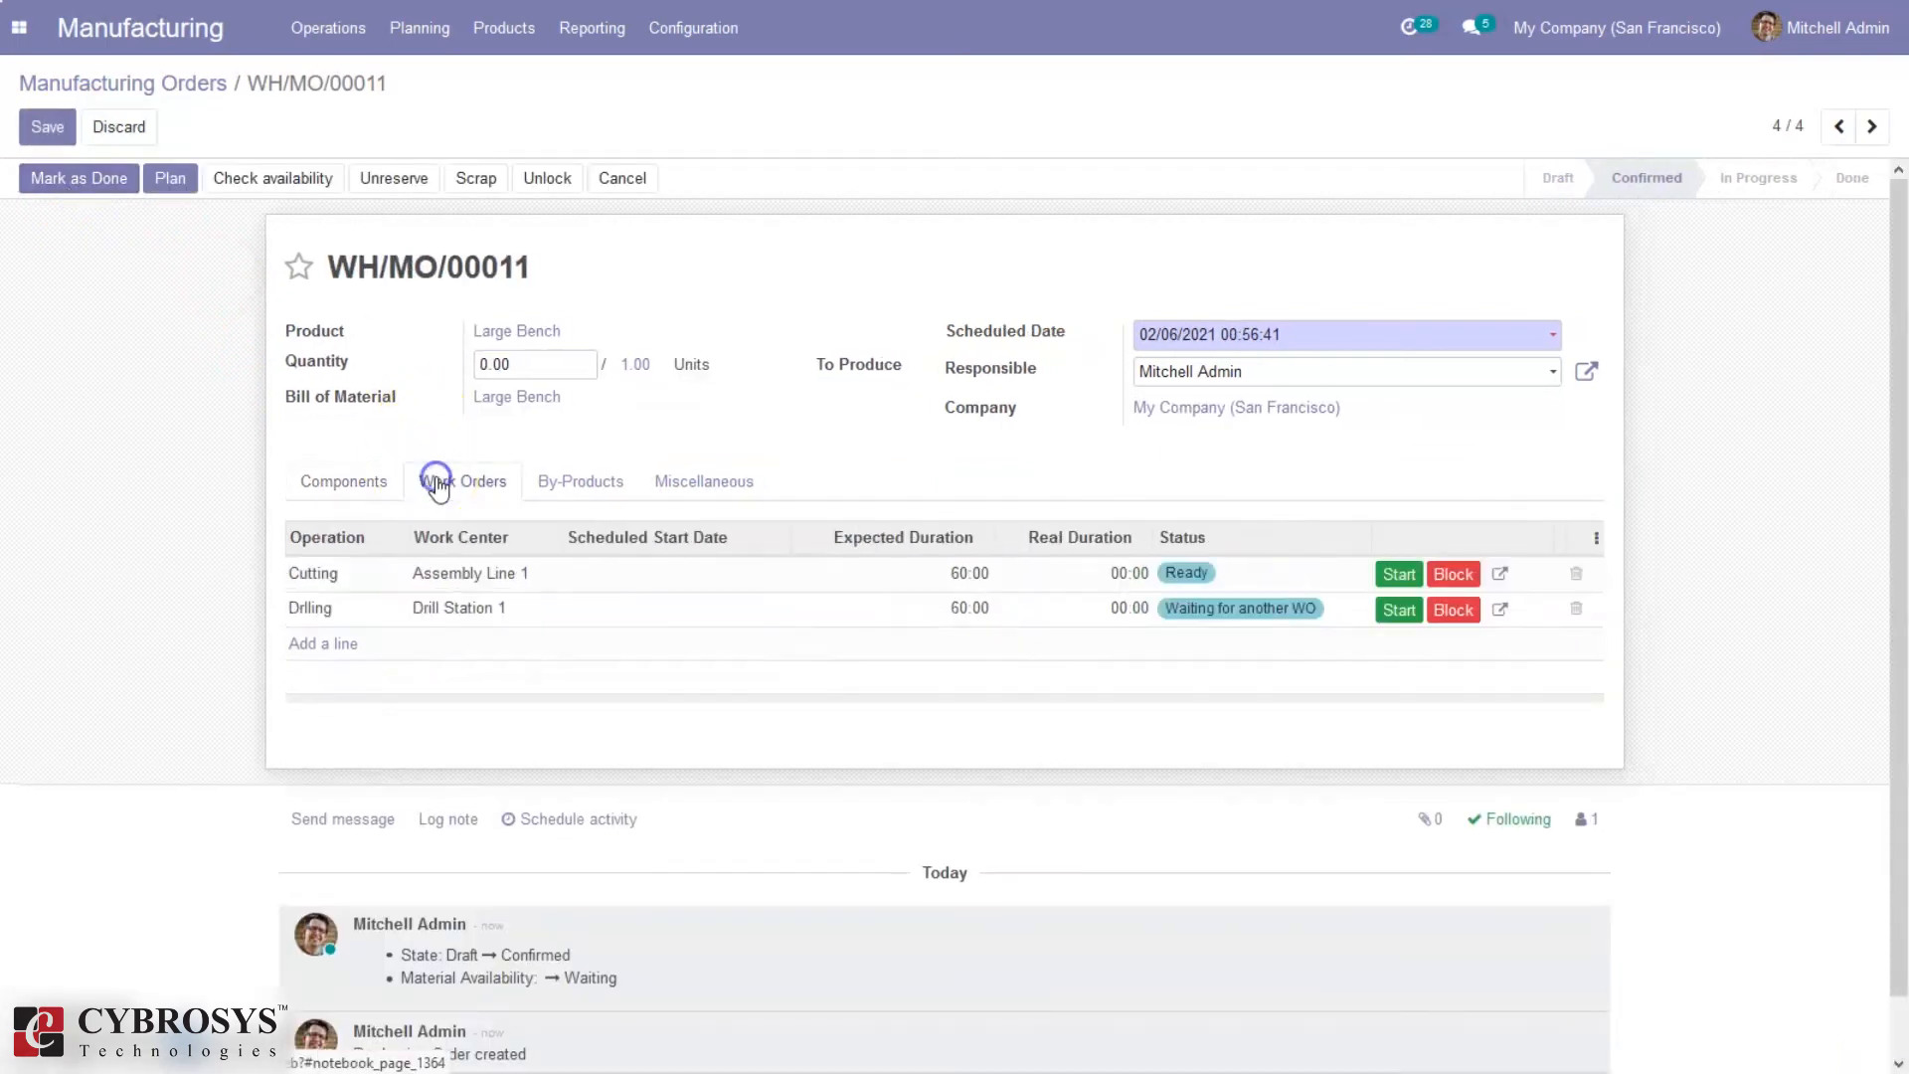
pyautogui.click(1398, 574)
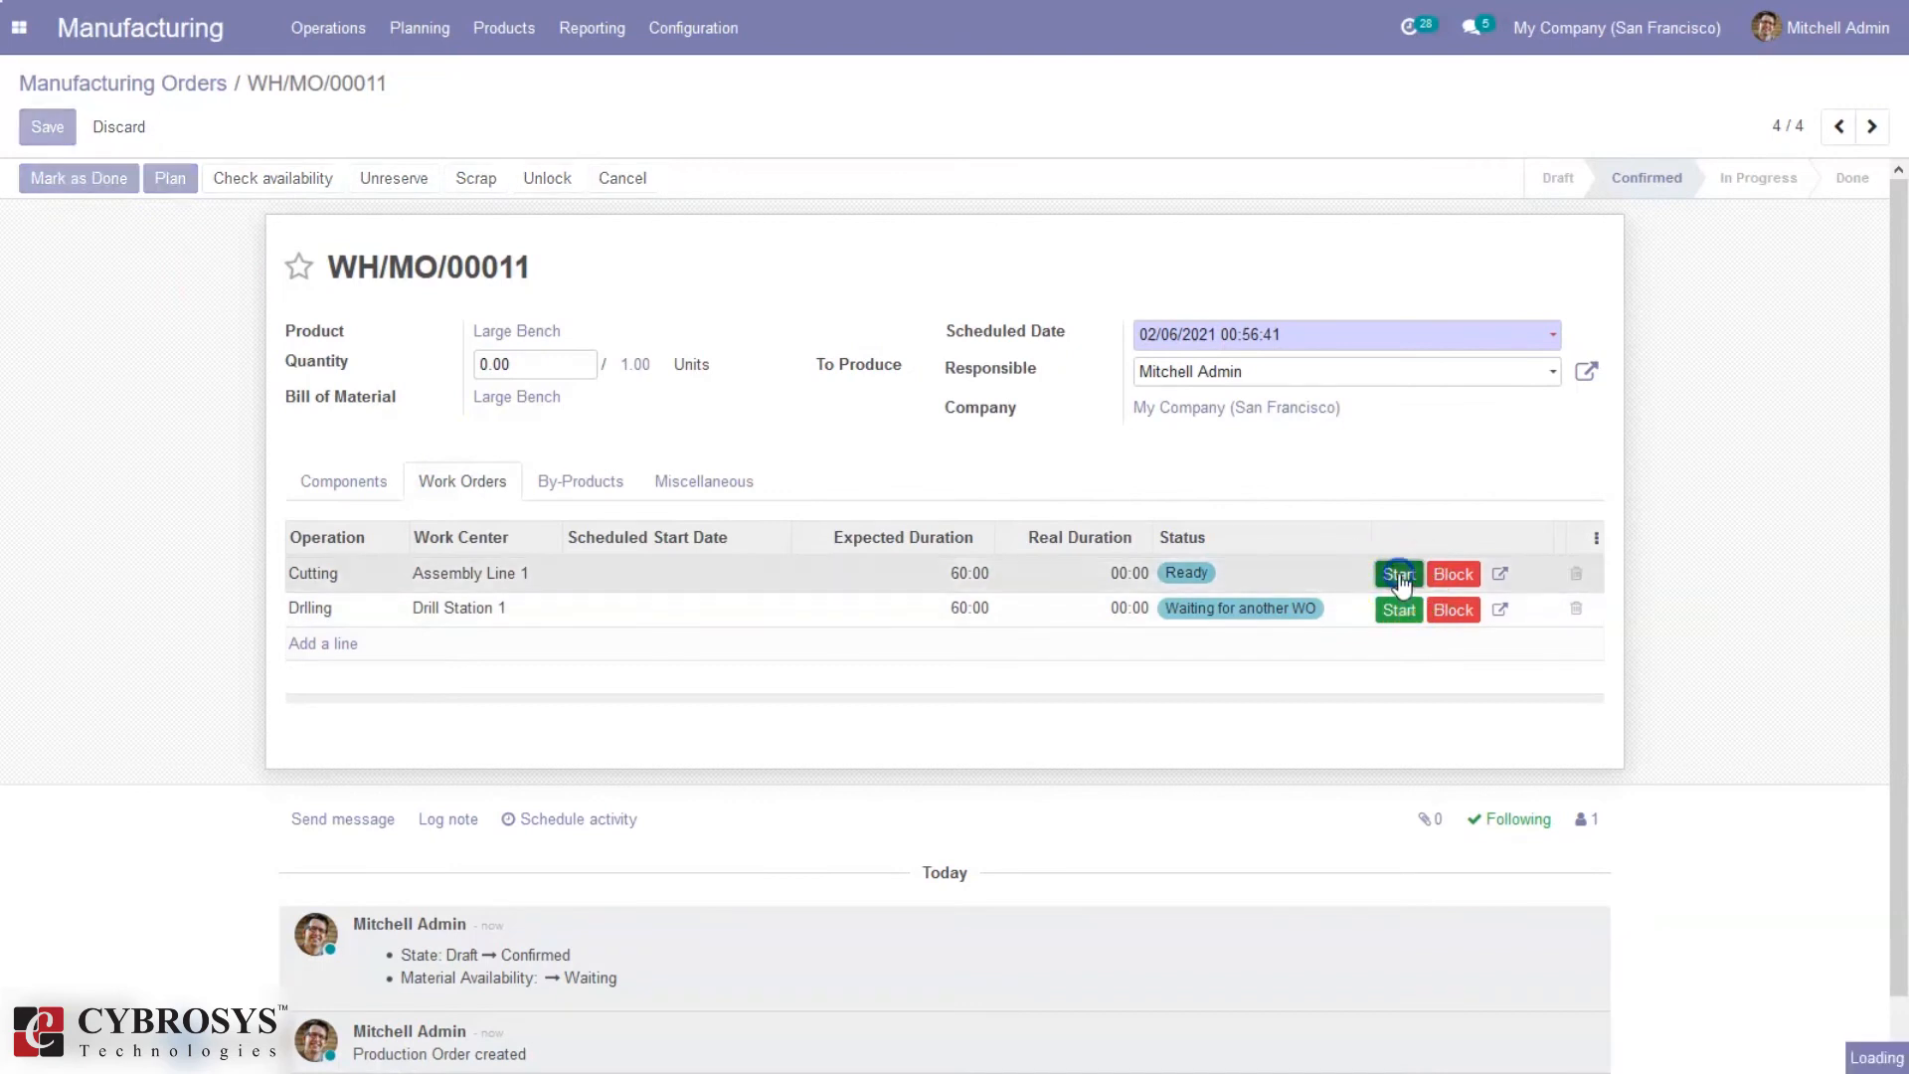
pyautogui.click(1398, 572)
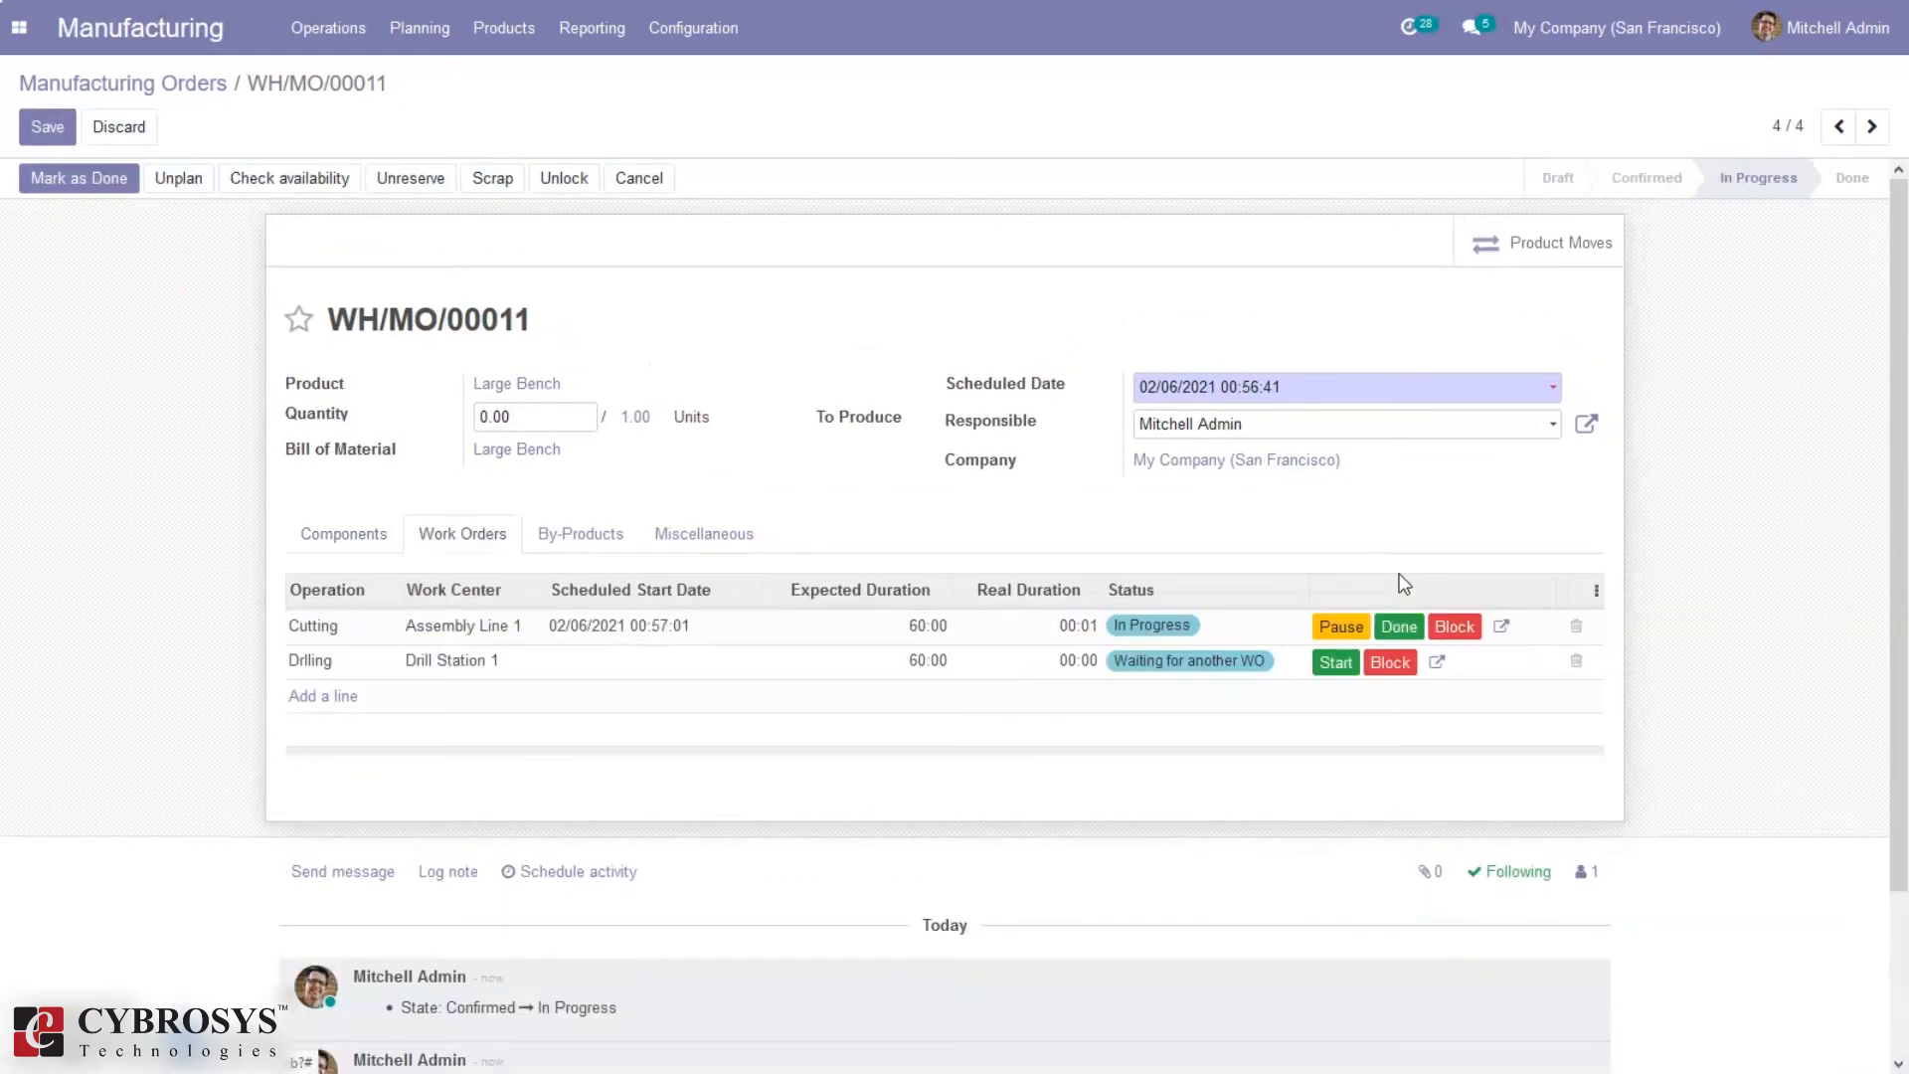
pyautogui.click(1398, 624)
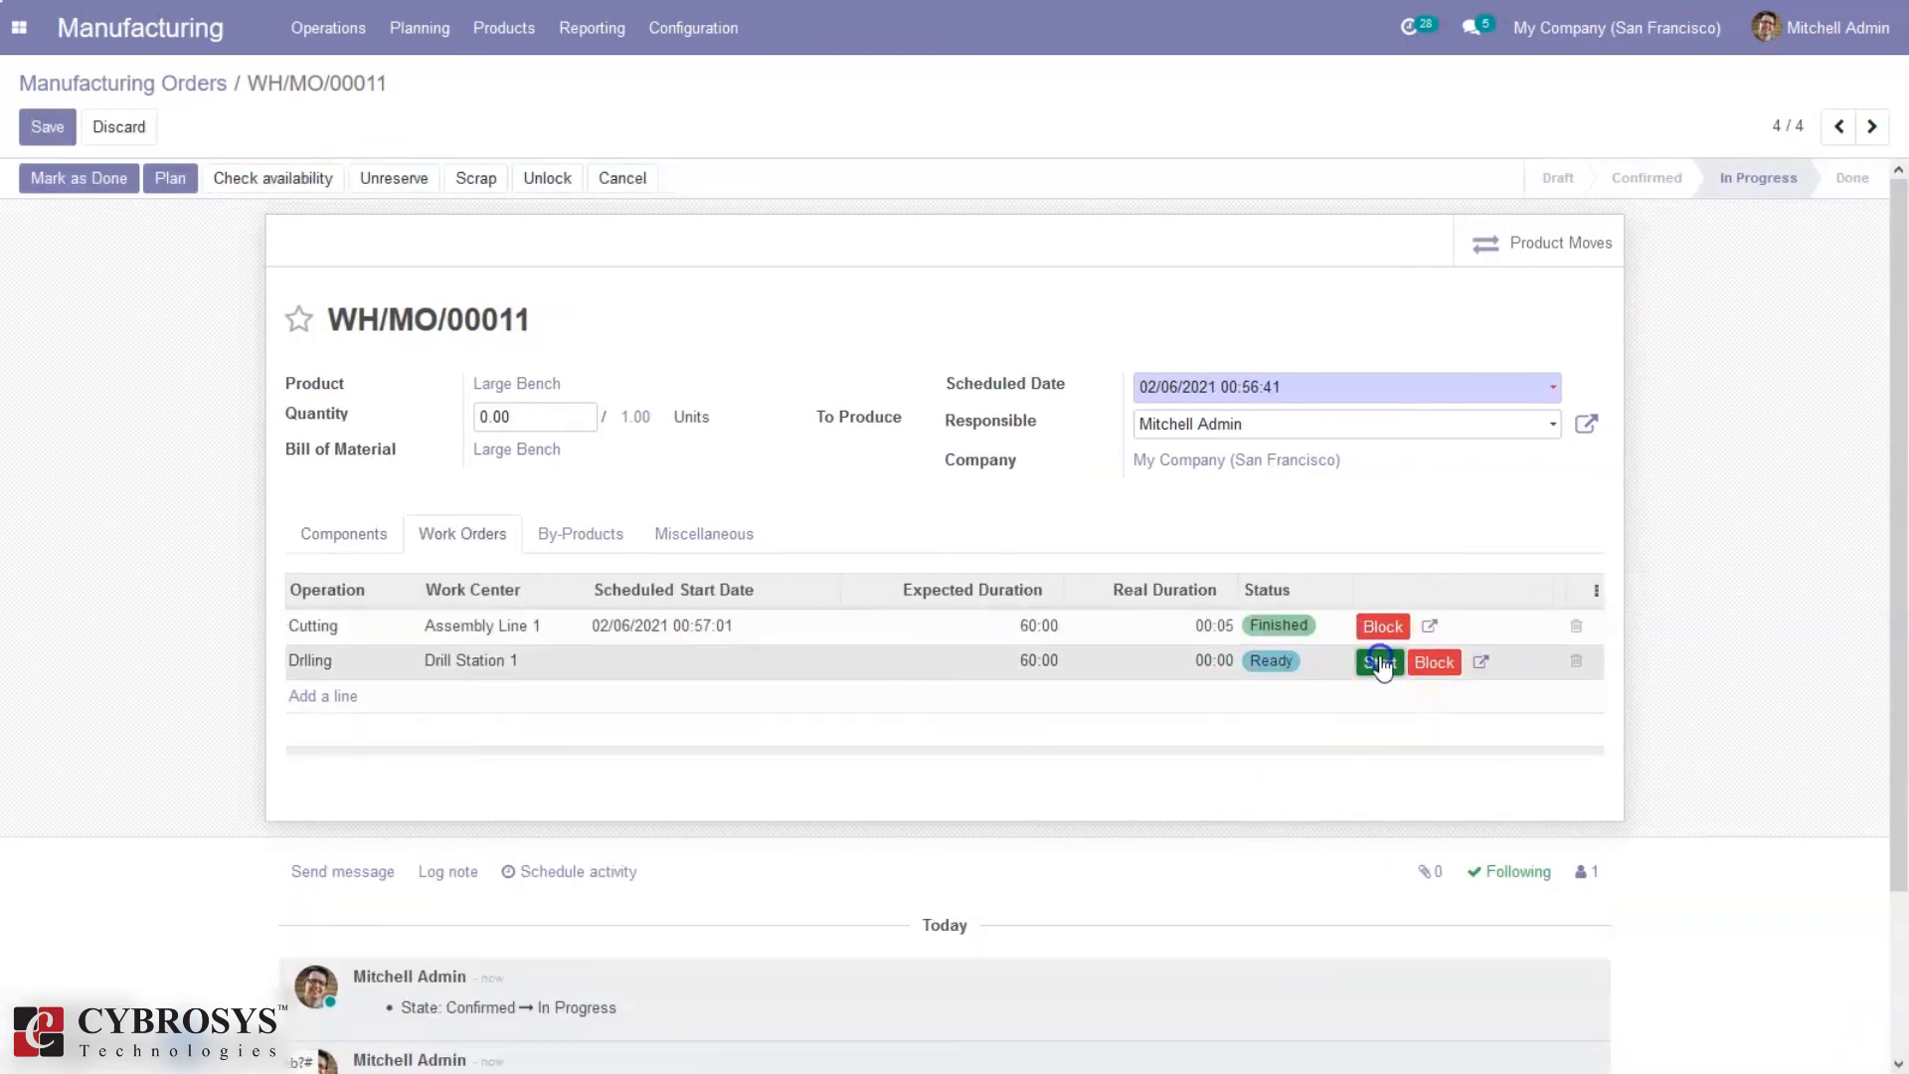
# Step: Start and finish the Drilling work order
pyautogui.click(1379, 661)
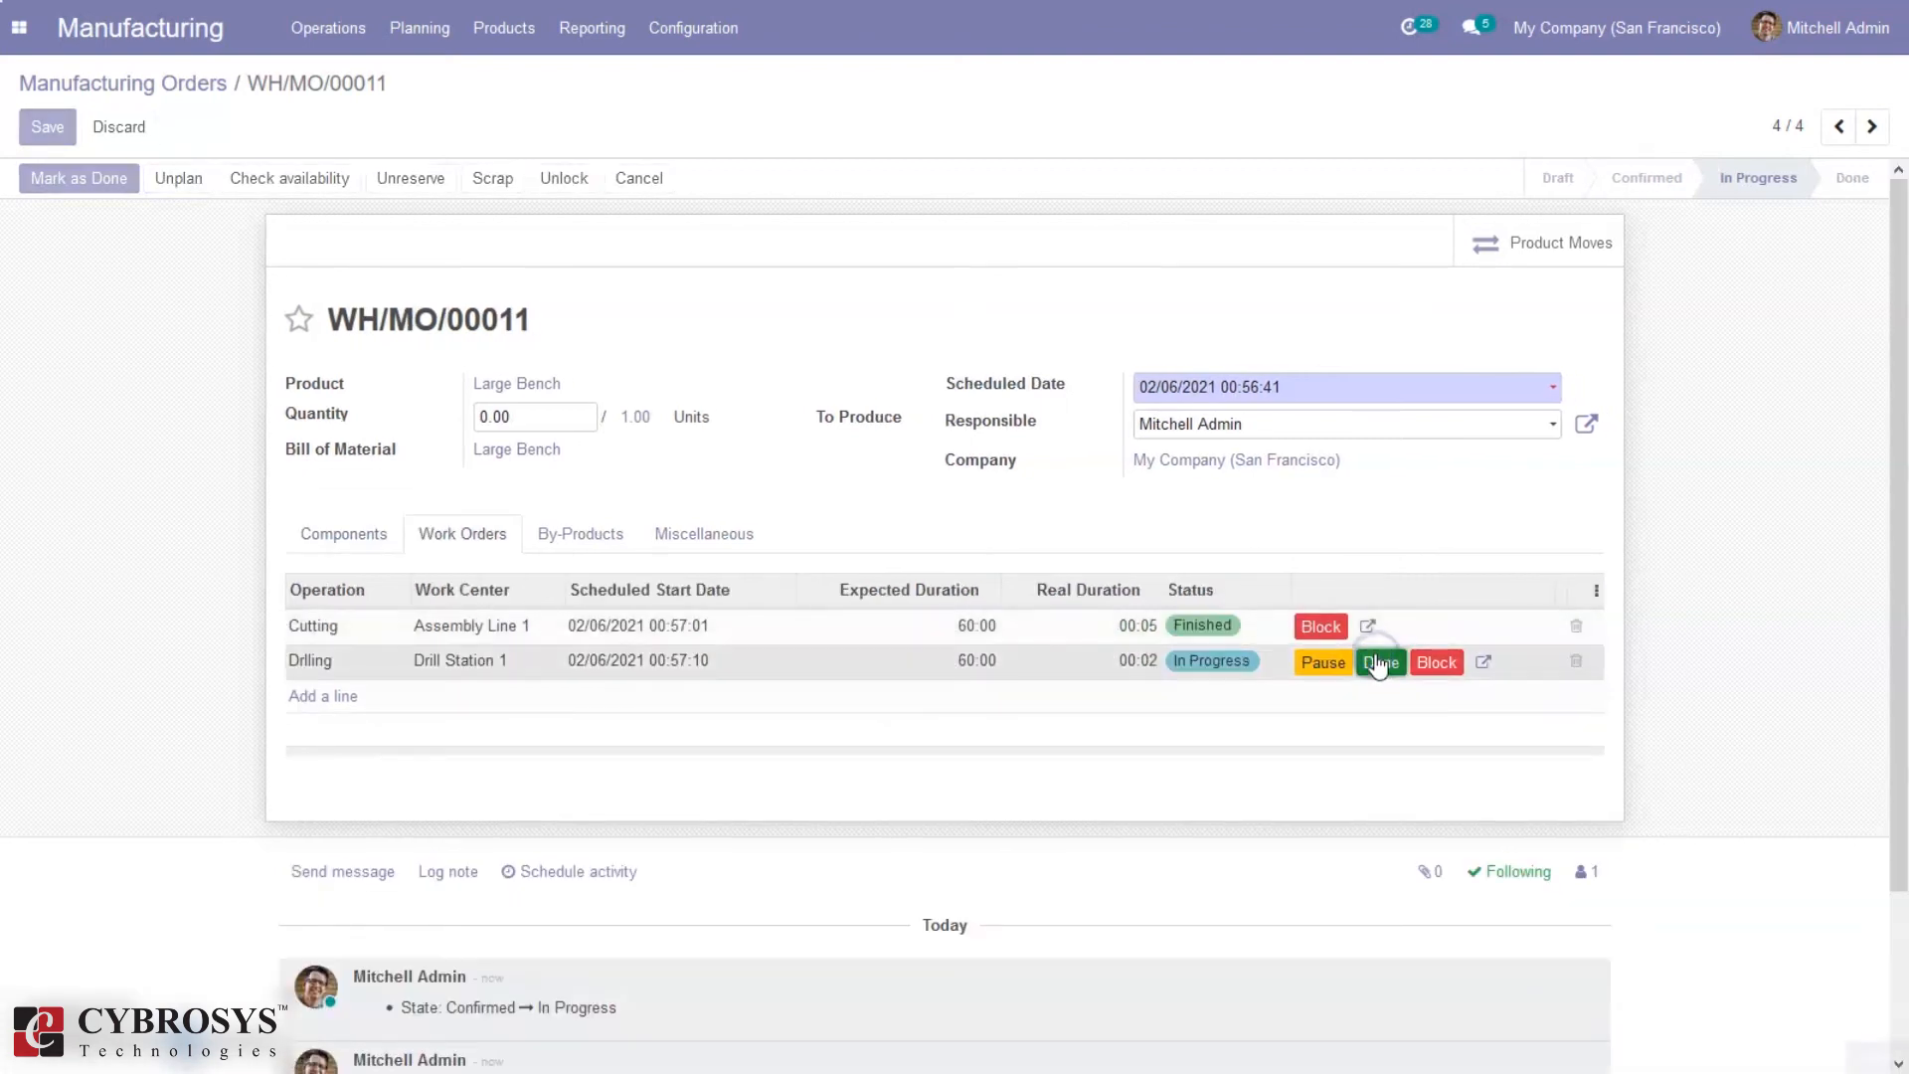
pyautogui.click(1382, 661)
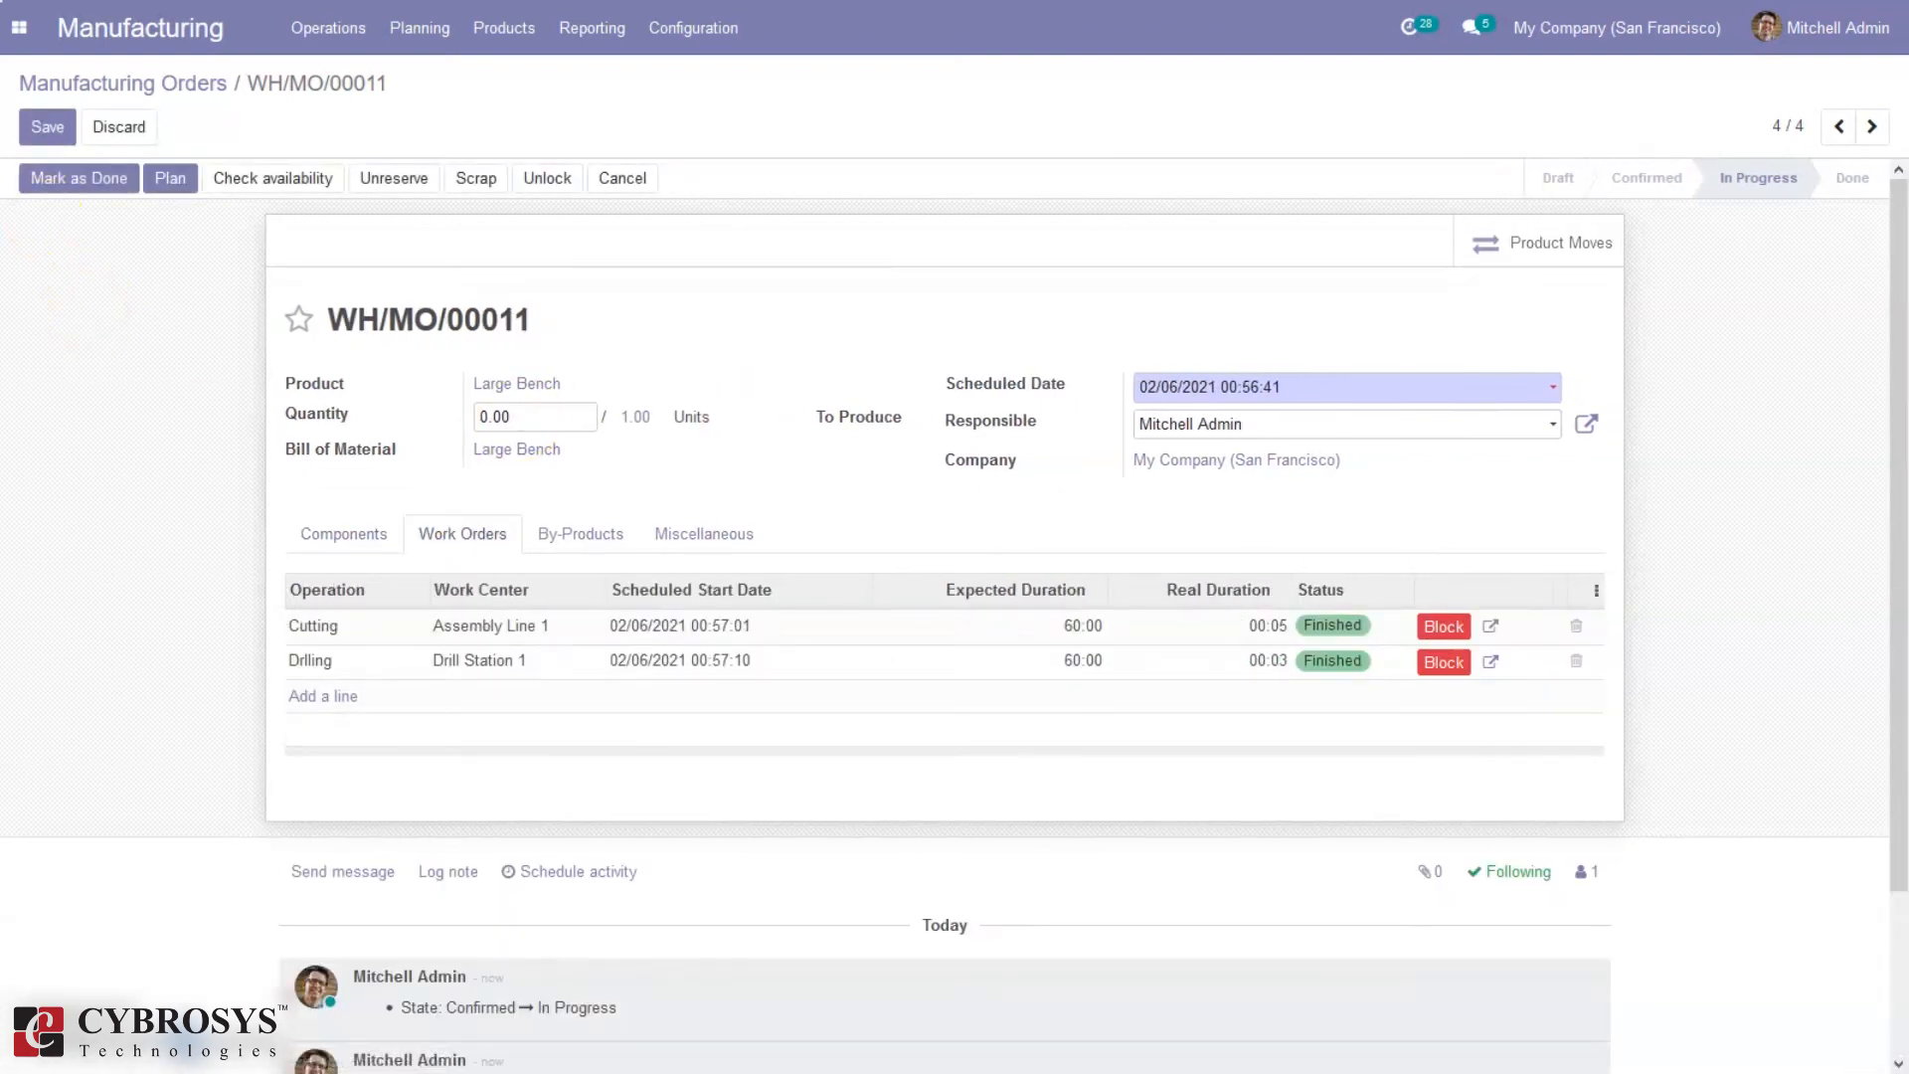
pyautogui.click(77, 178)
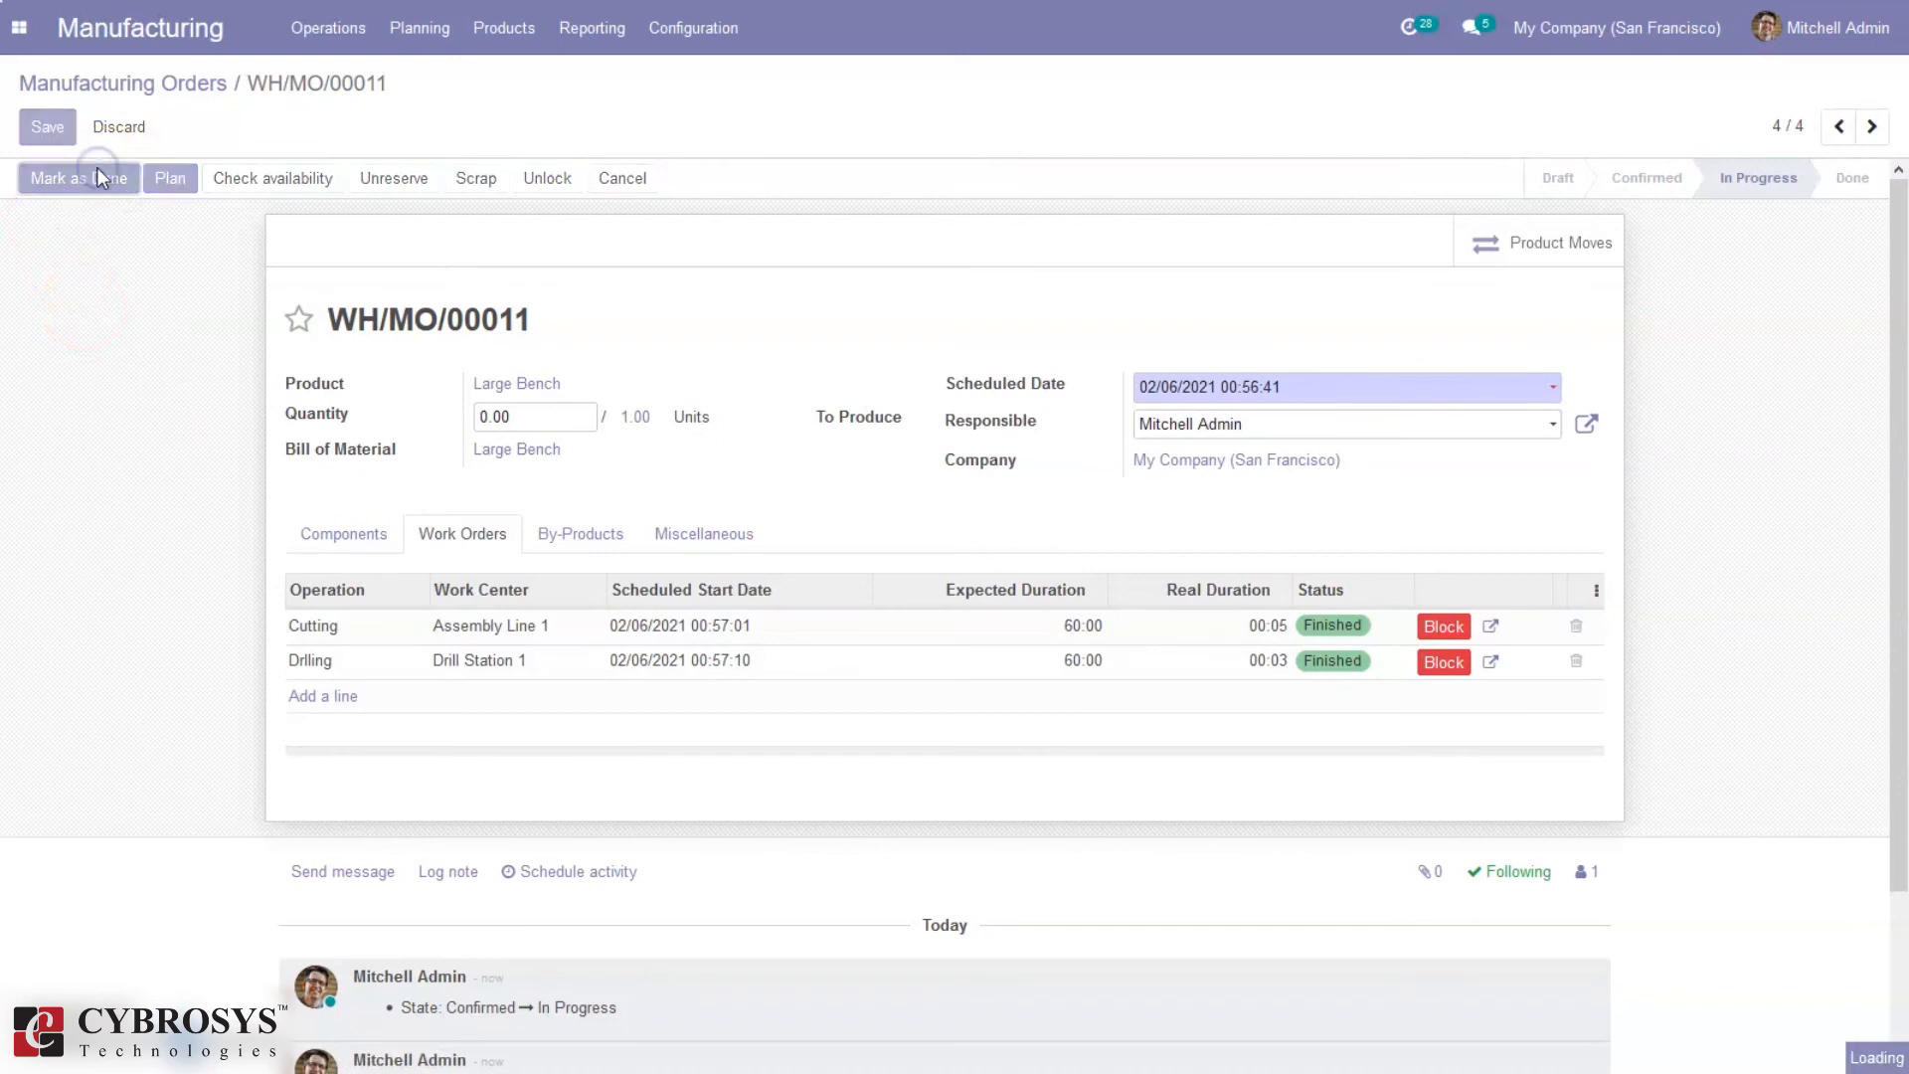
# Step: Mark WH/MO/00011 as done, applying immediate production of 1.00 Large Bench
pyautogui.click(78, 178)
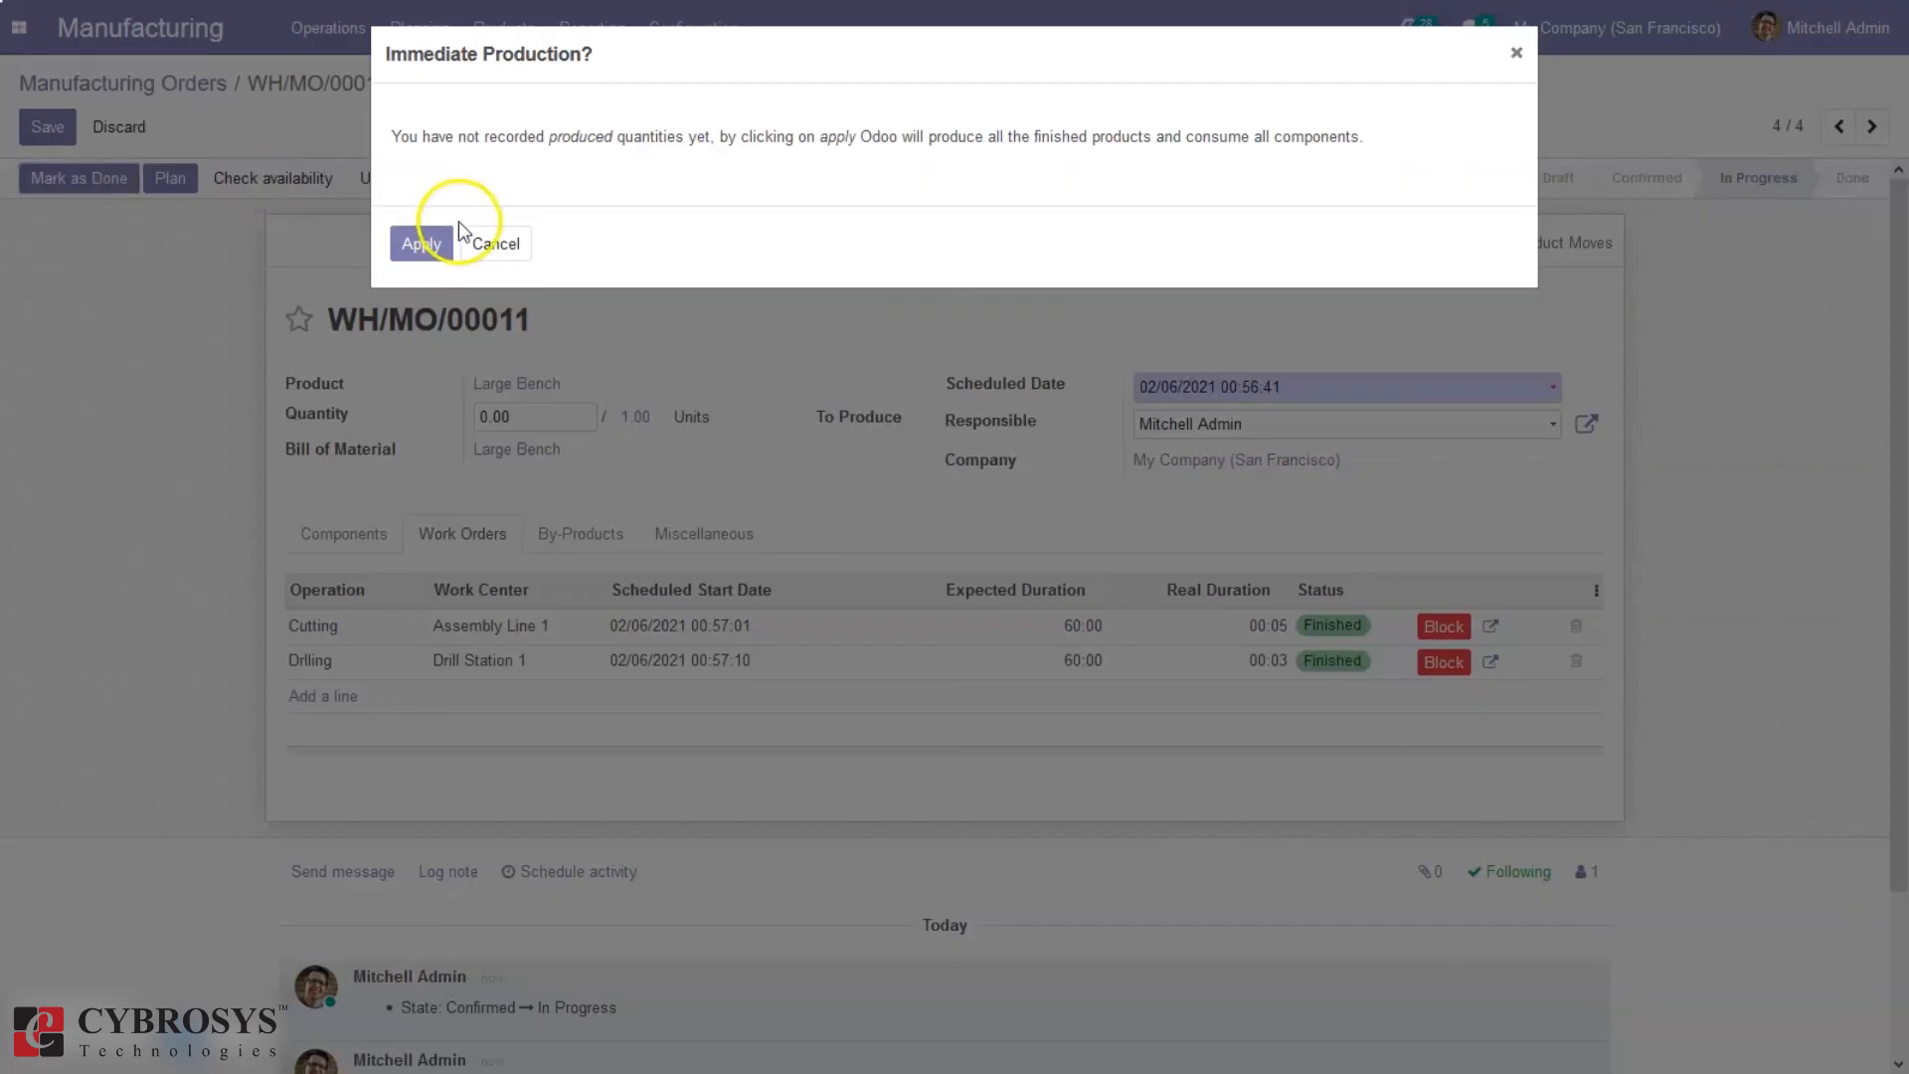
pyautogui.click(420, 244)
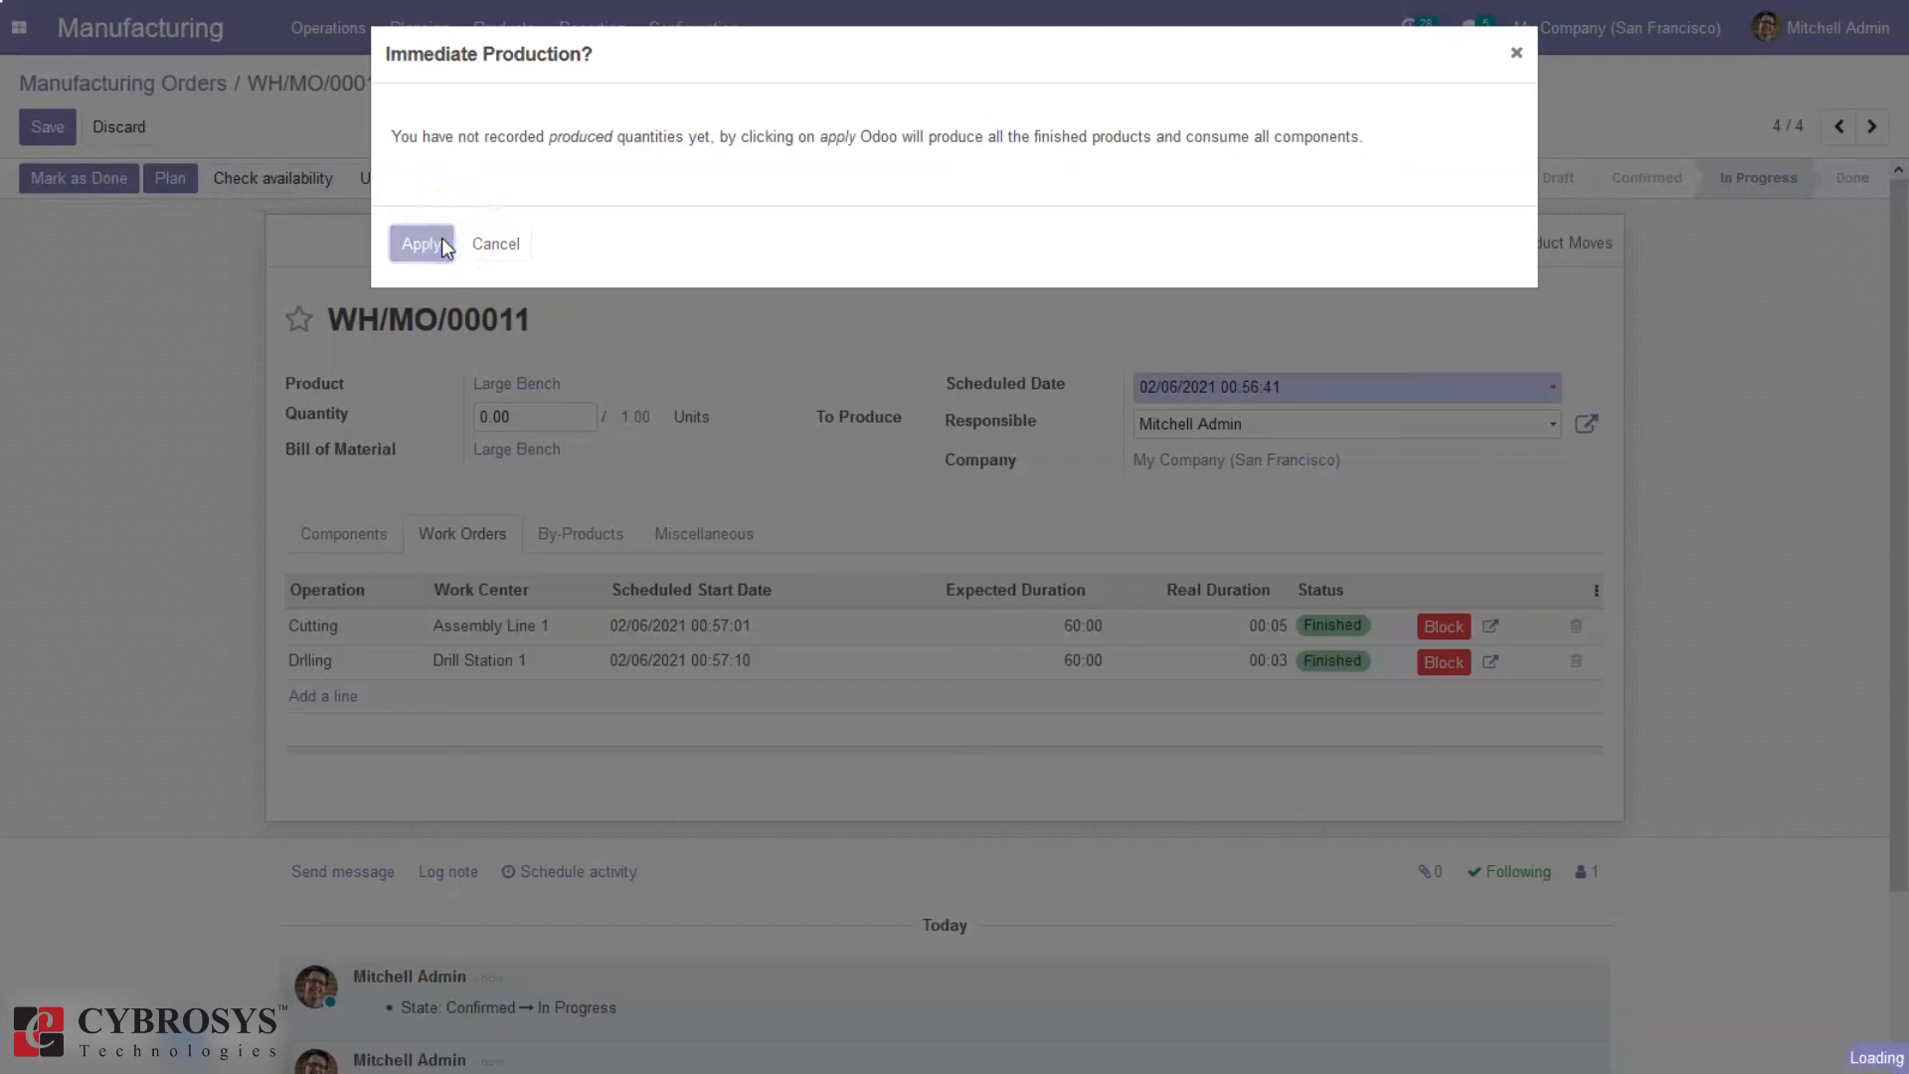
pyautogui.click(419, 243)
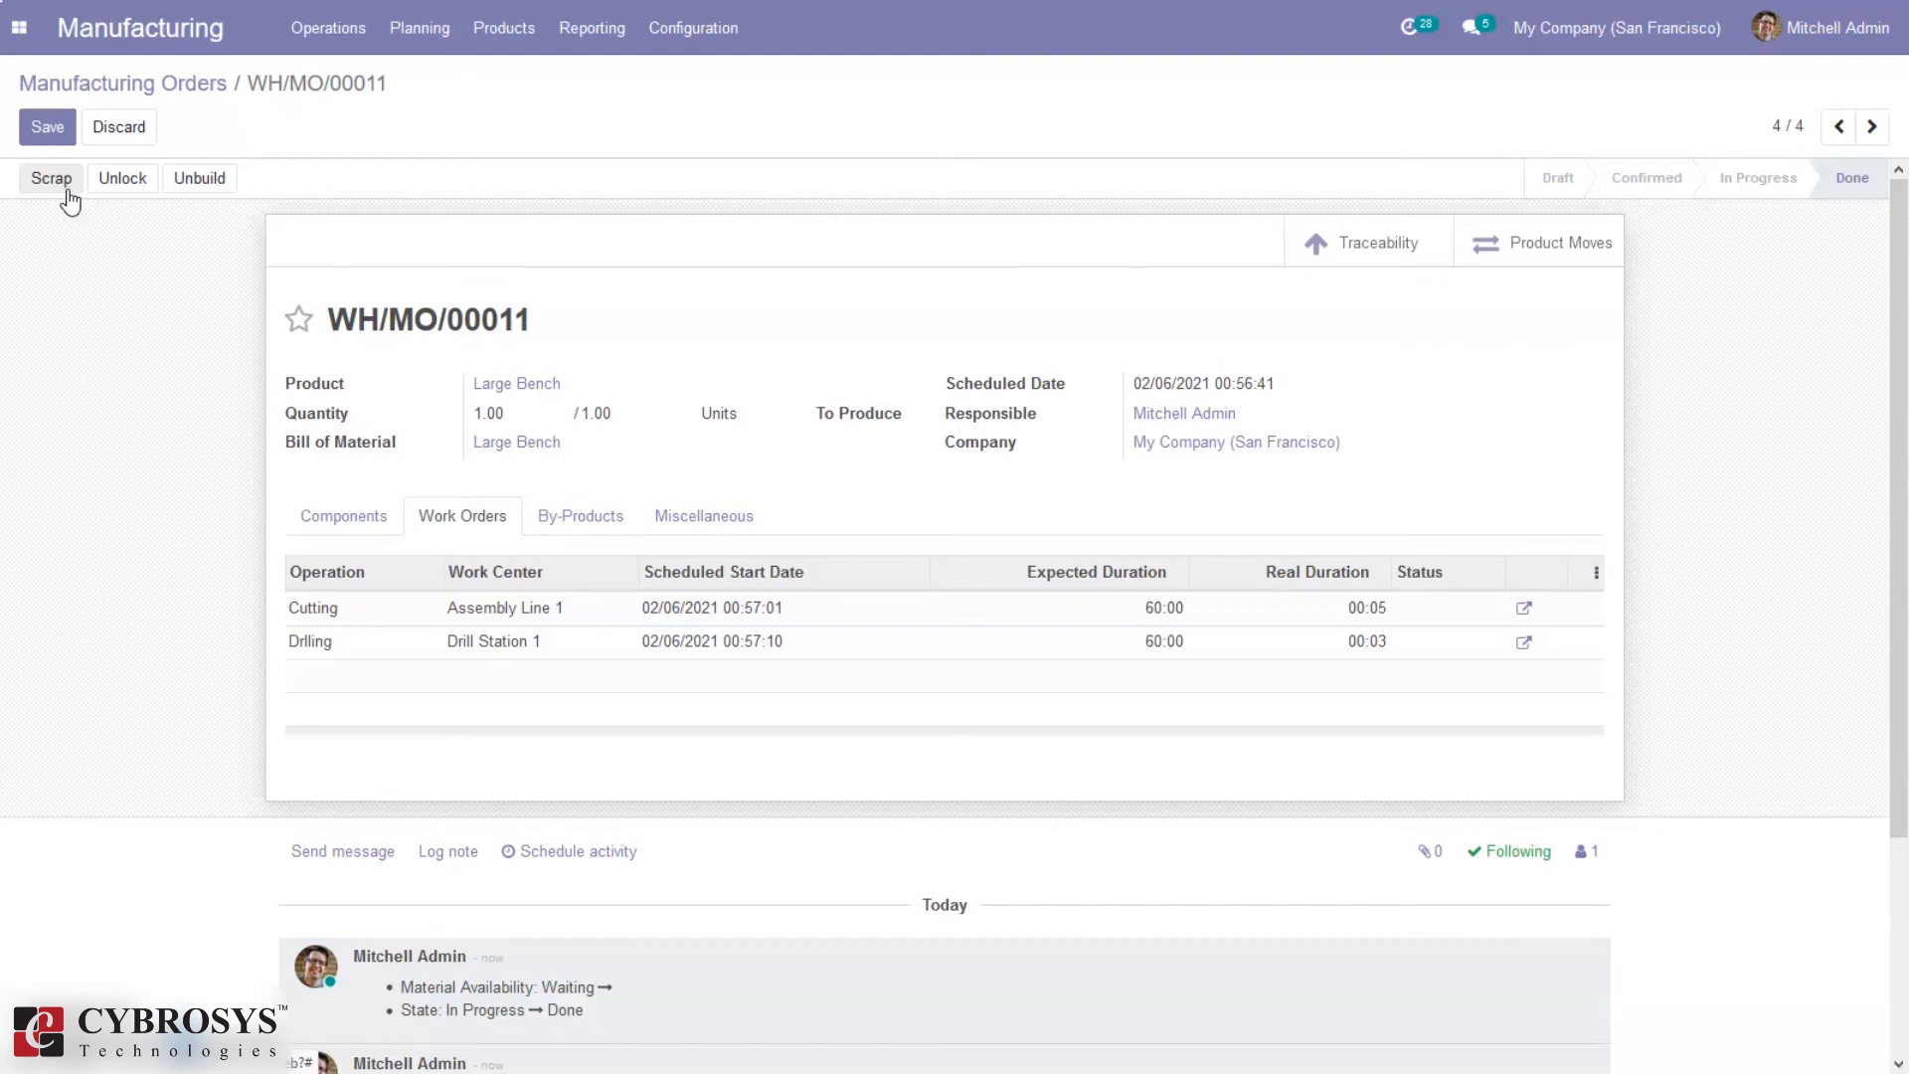
# Step: Scrap 1.00 Large Bench from WH/Stock into Virtual Locations/Scrap2 from this order
pyautogui.click(51, 177)
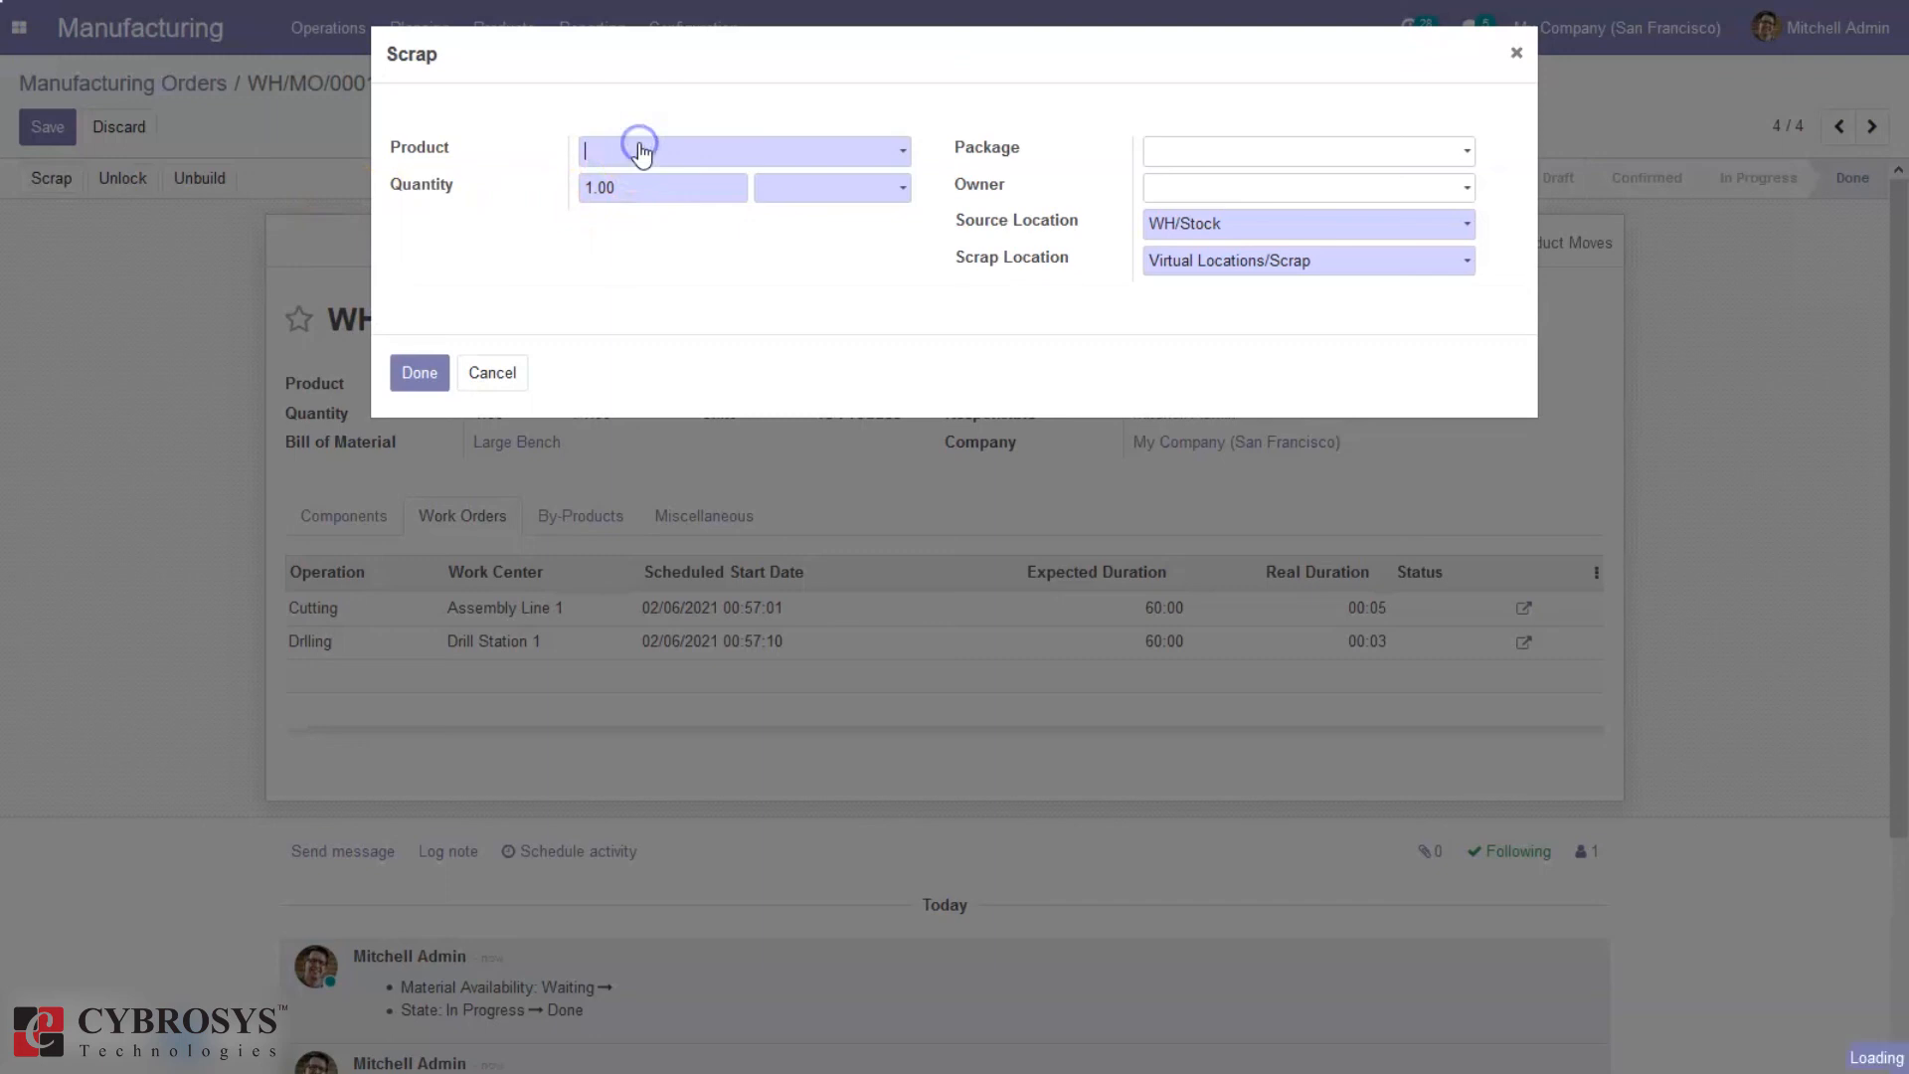
pyautogui.click(742, 150)
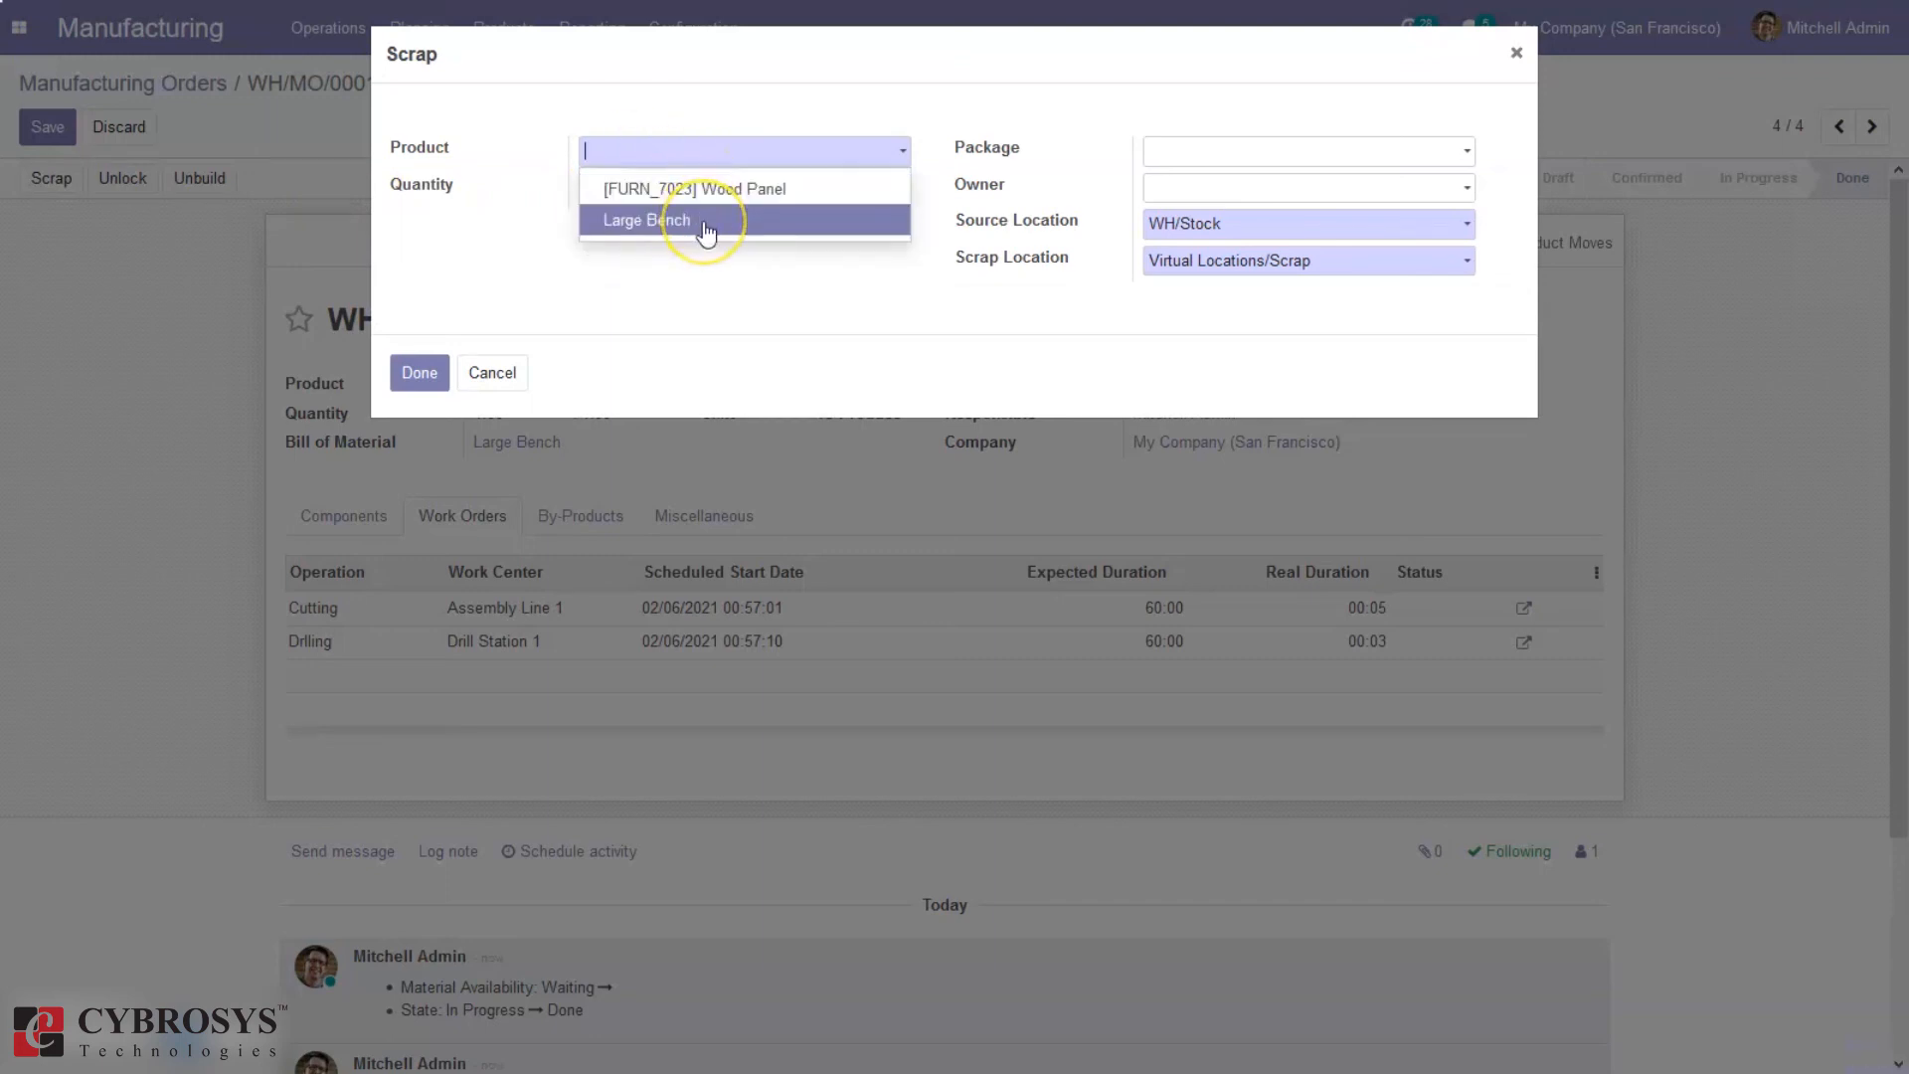
pyautogui.click(646, 218)
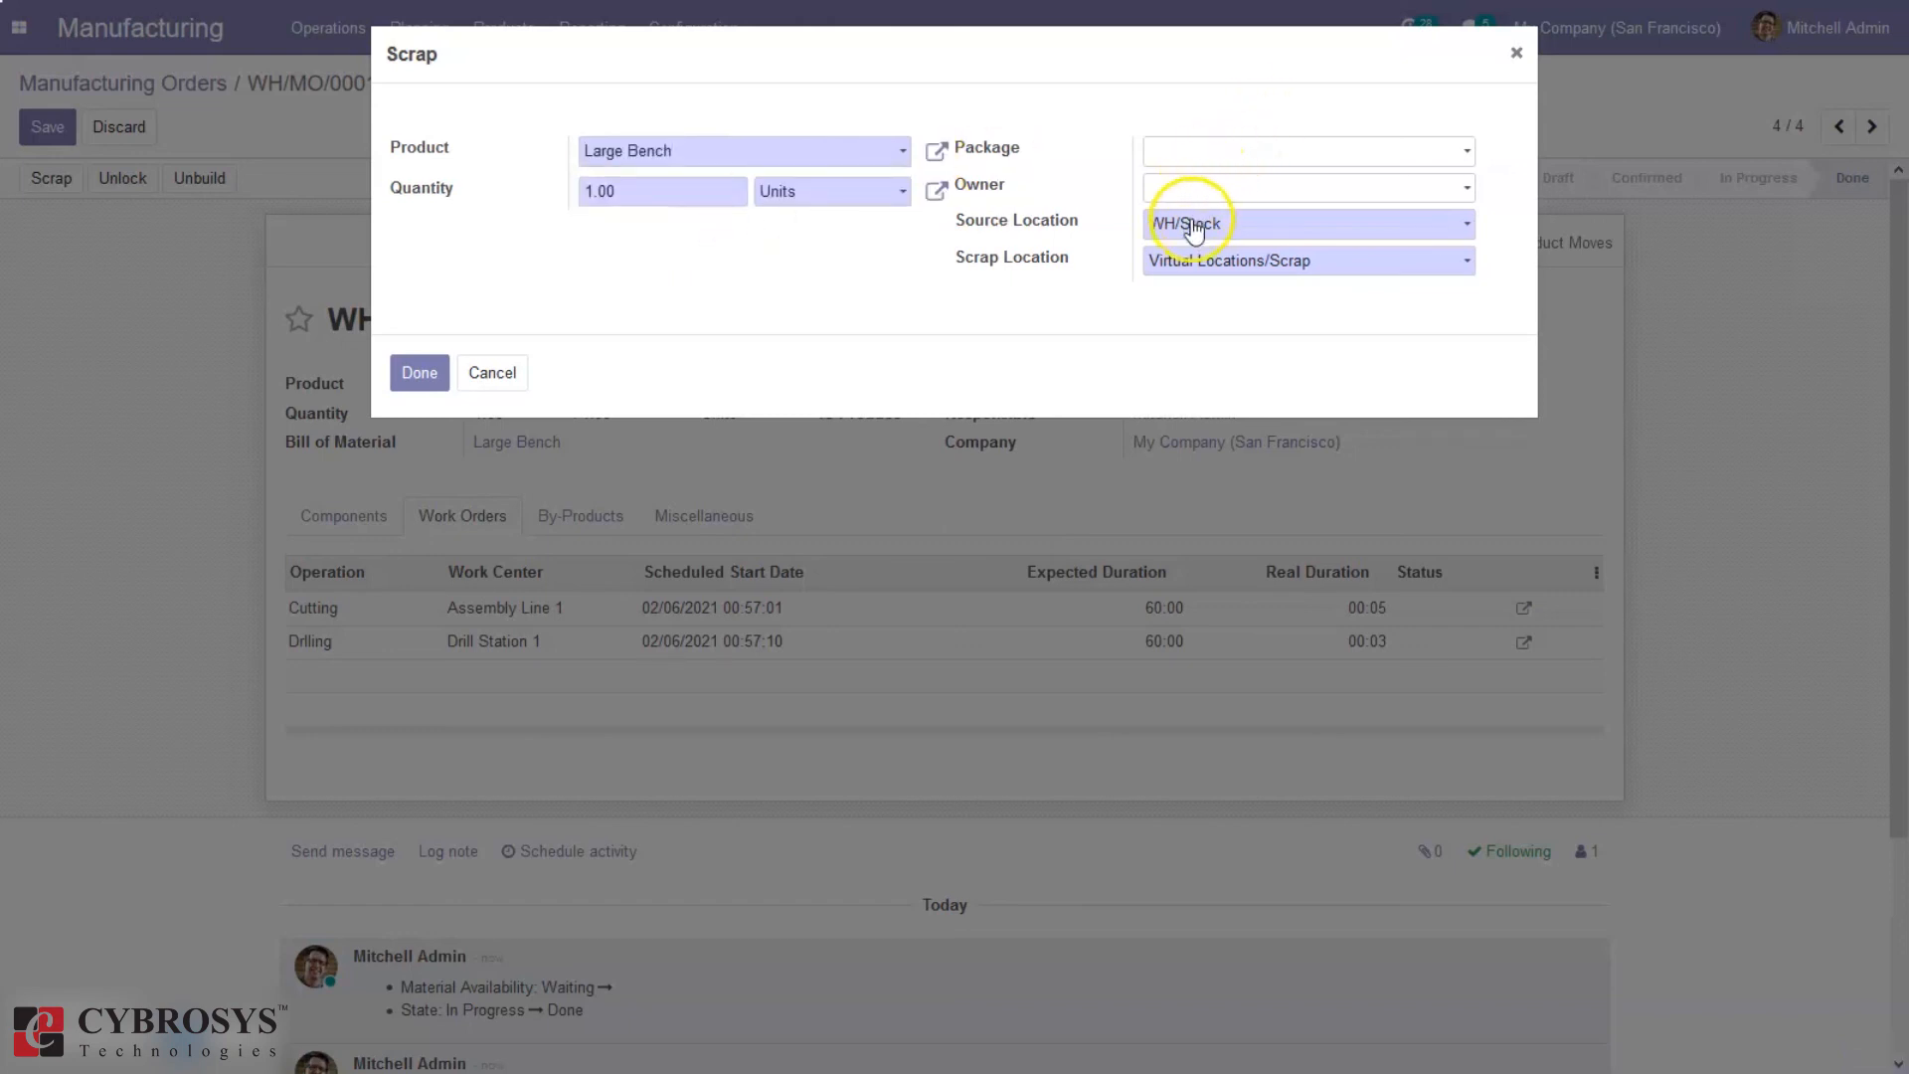
pyautogui.click(1307, 259)
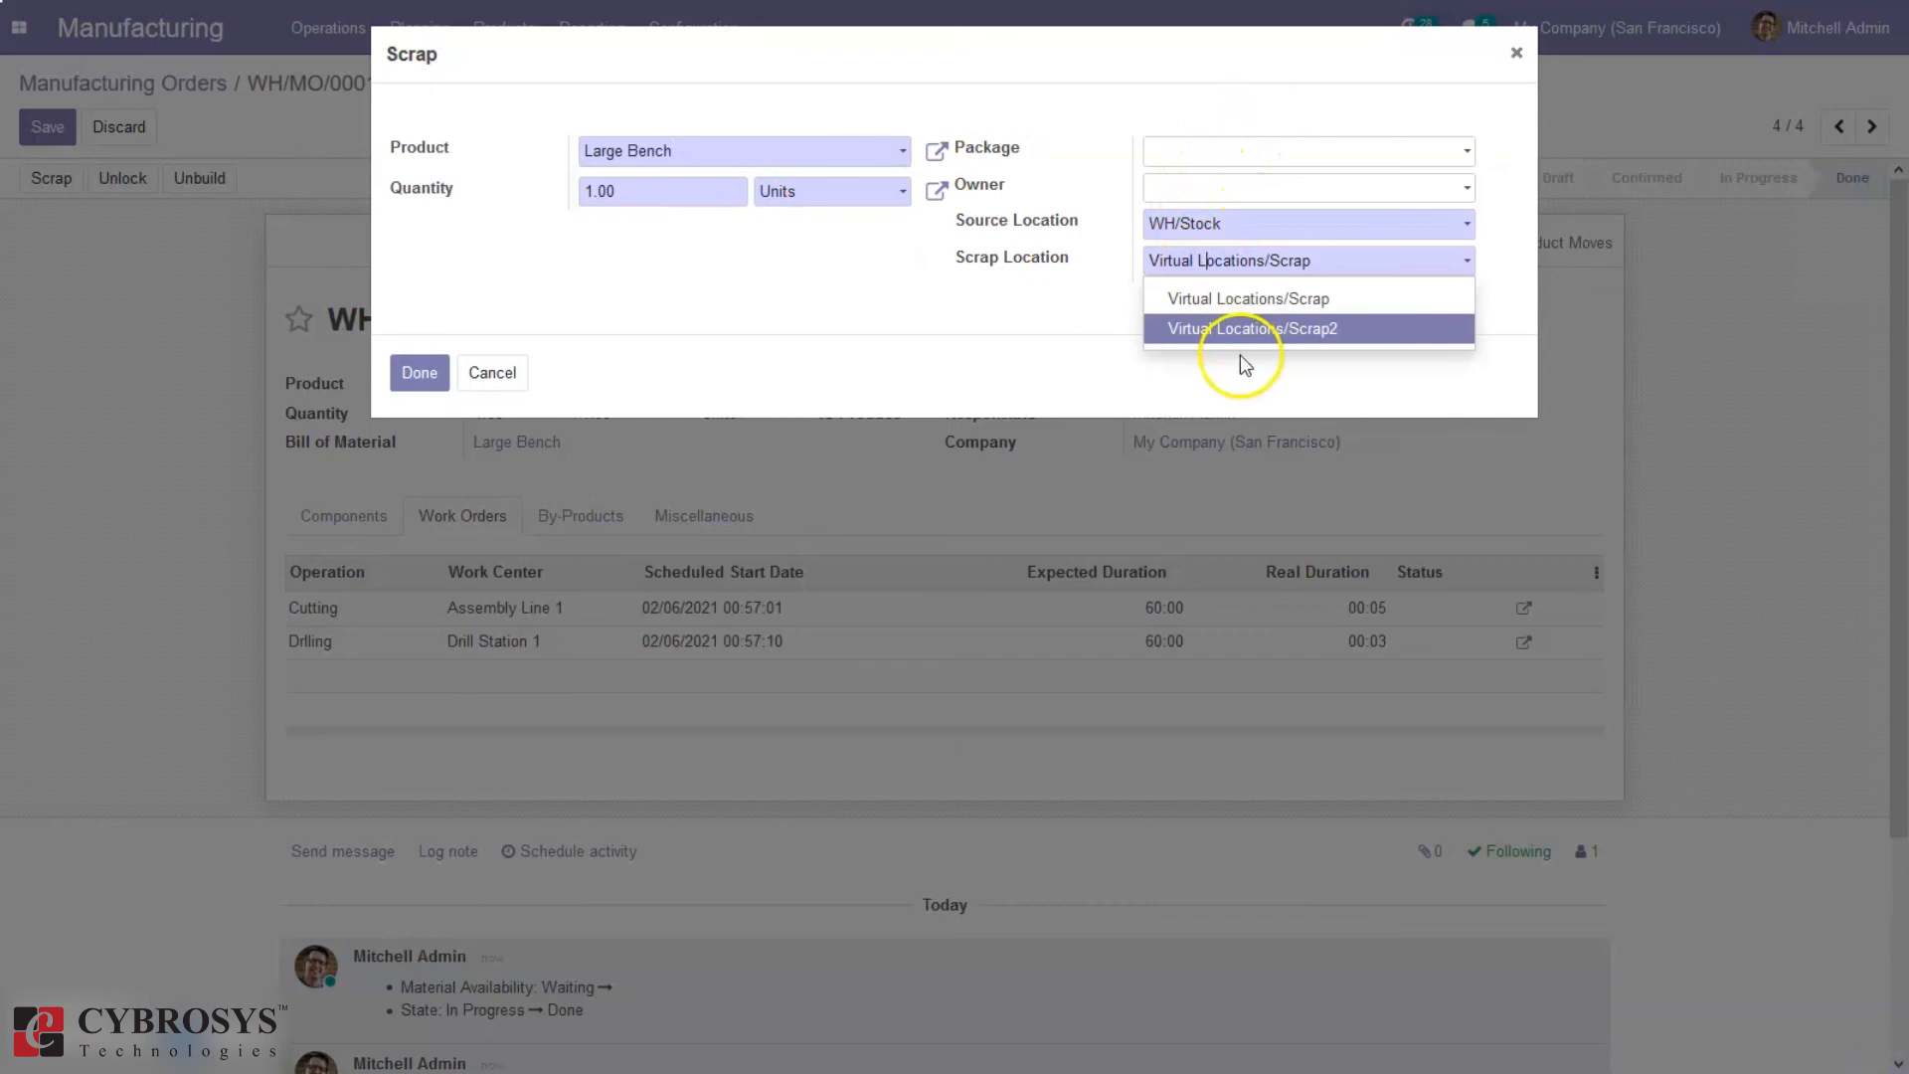
pyautogui.click(1254, 329)
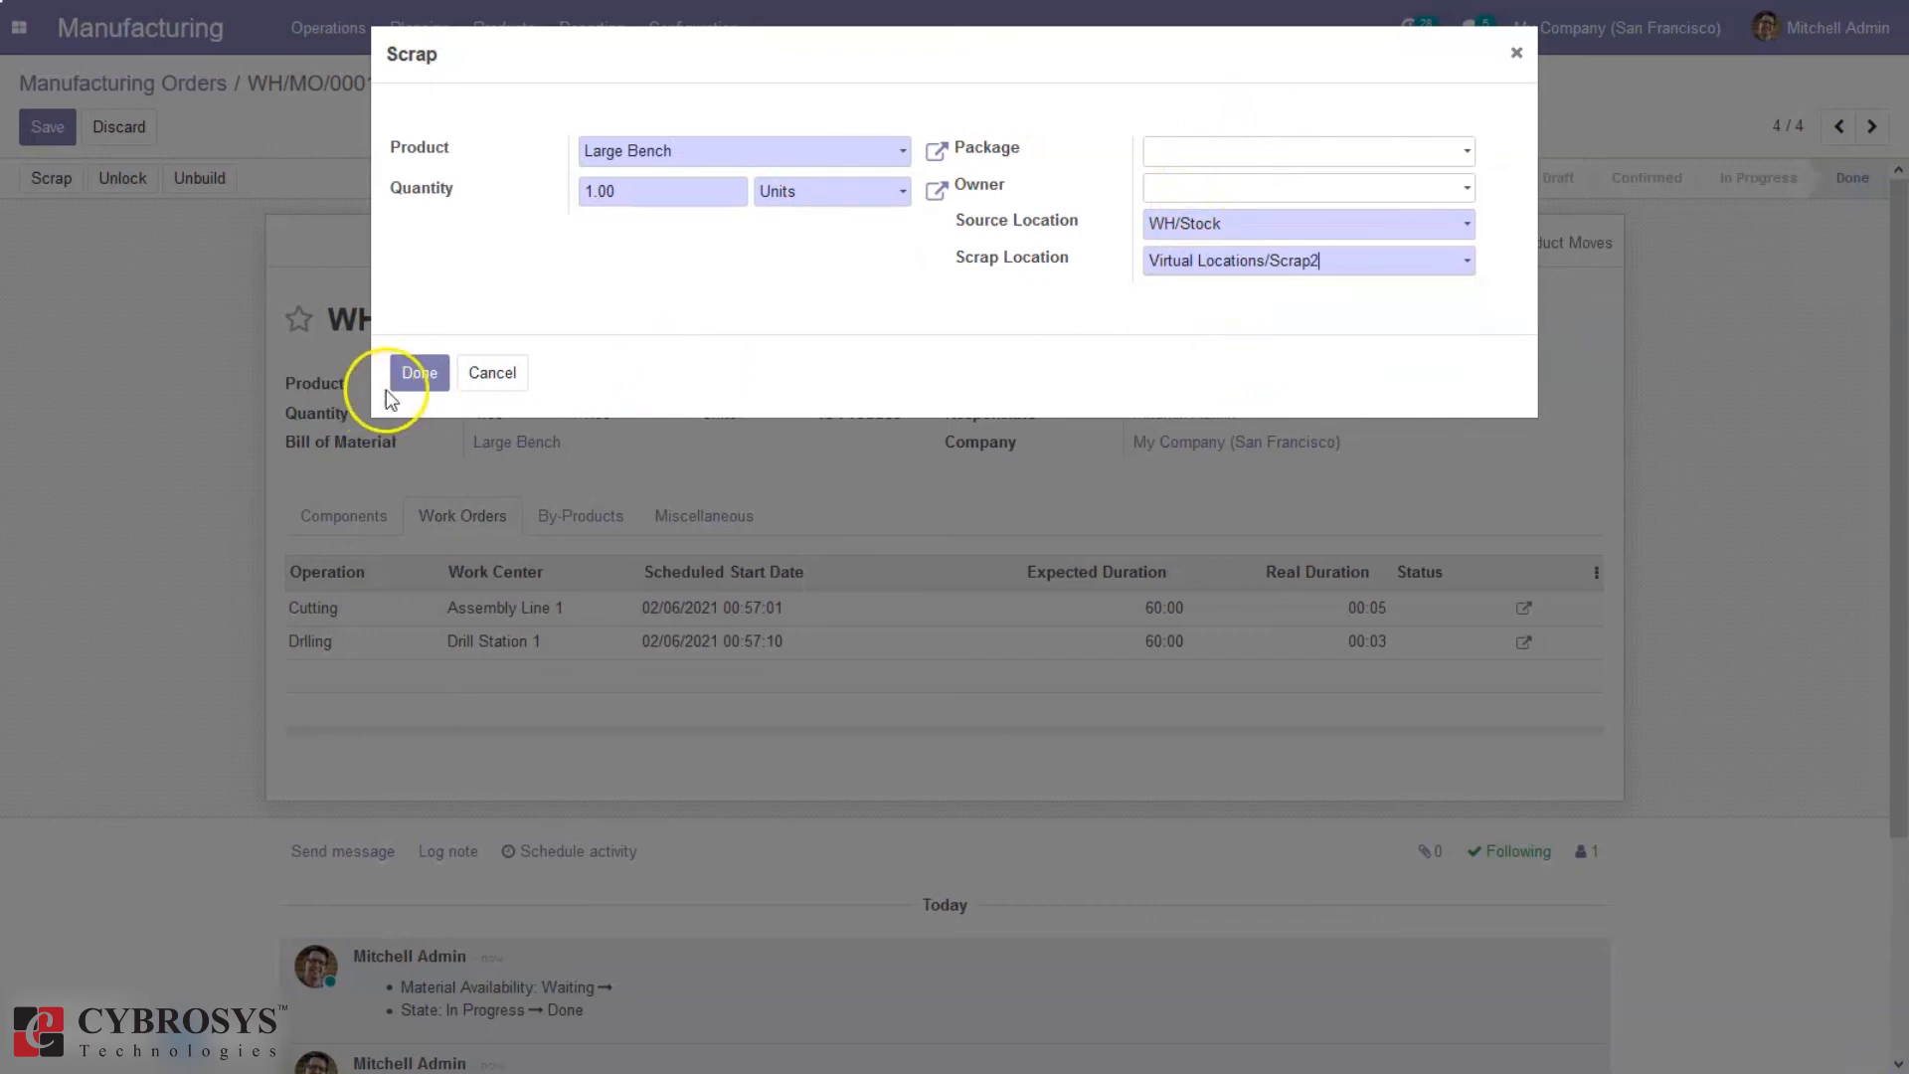
pyautogui.click(417, 373)
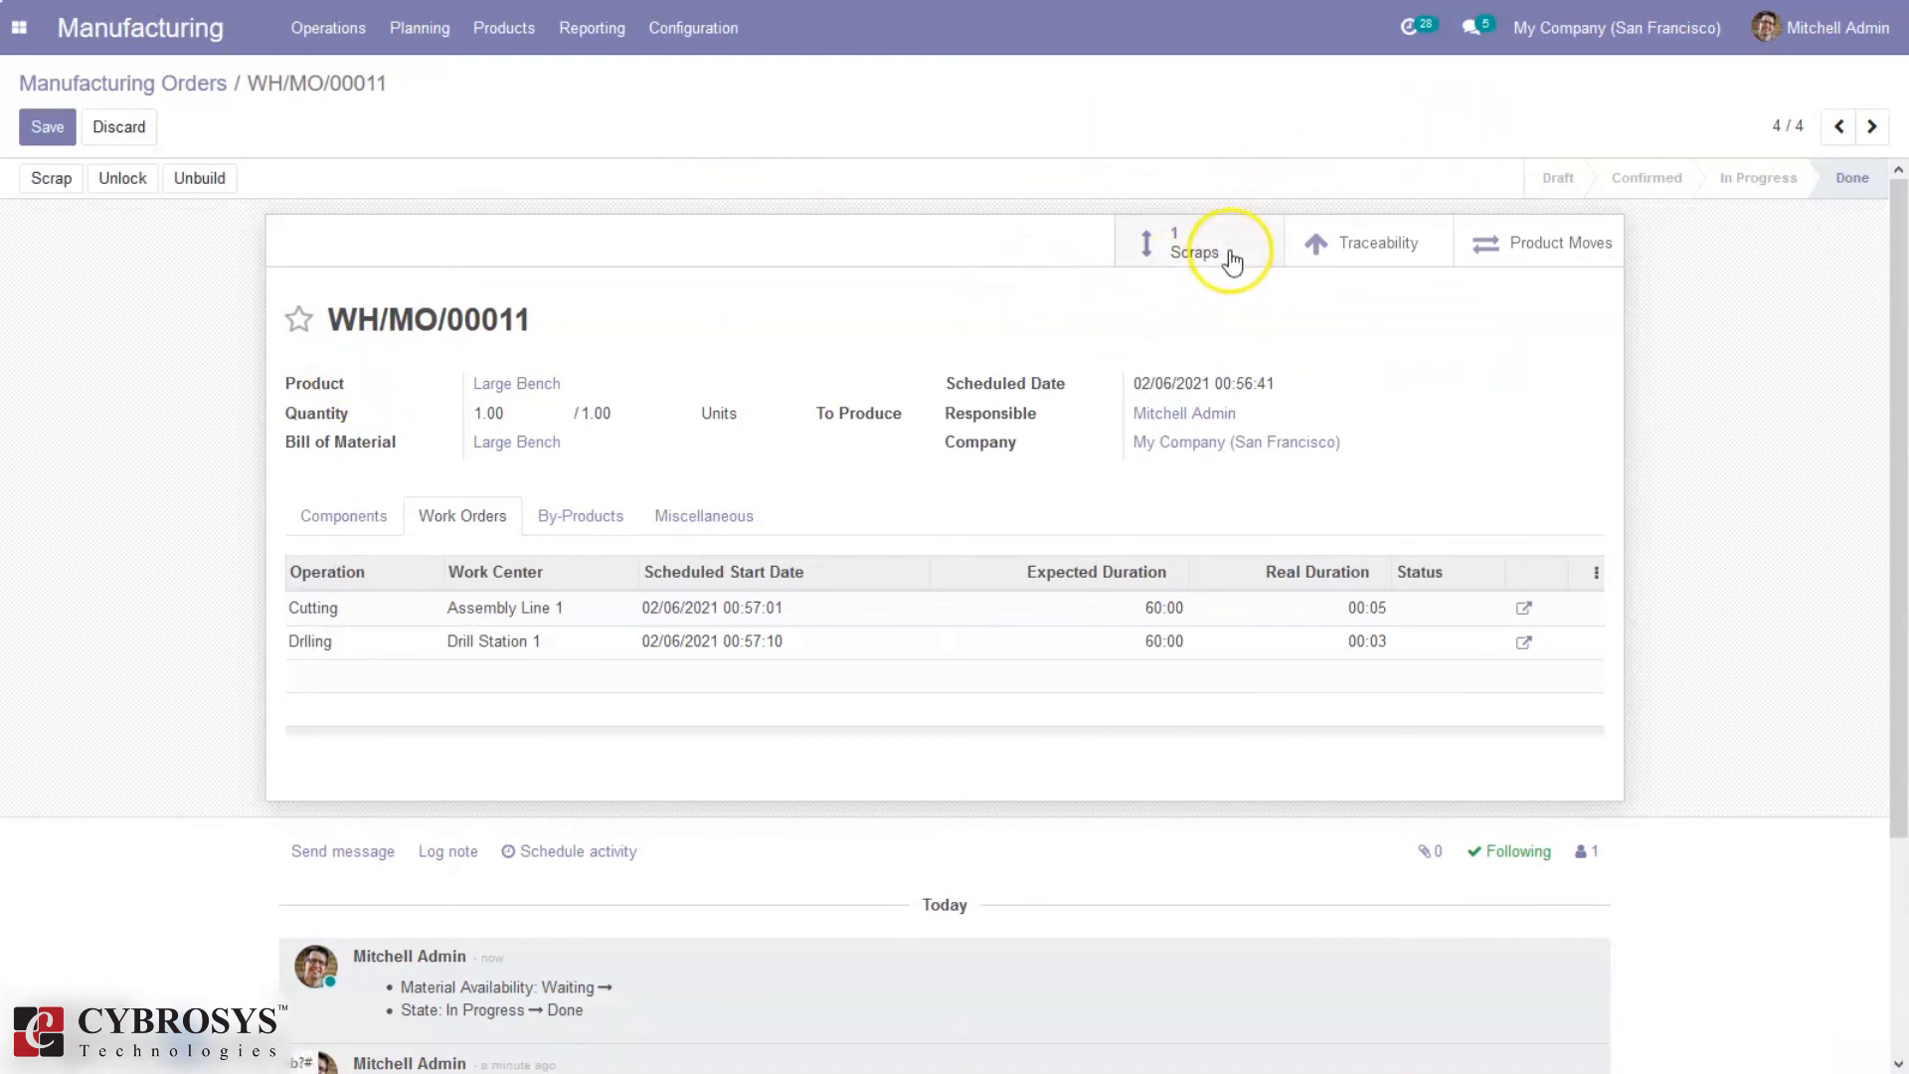
# Step: Open scrap order SP/00004 for the Large Bench from the manufacturing order's Scraps list
pyautogui.click(1193, 243)
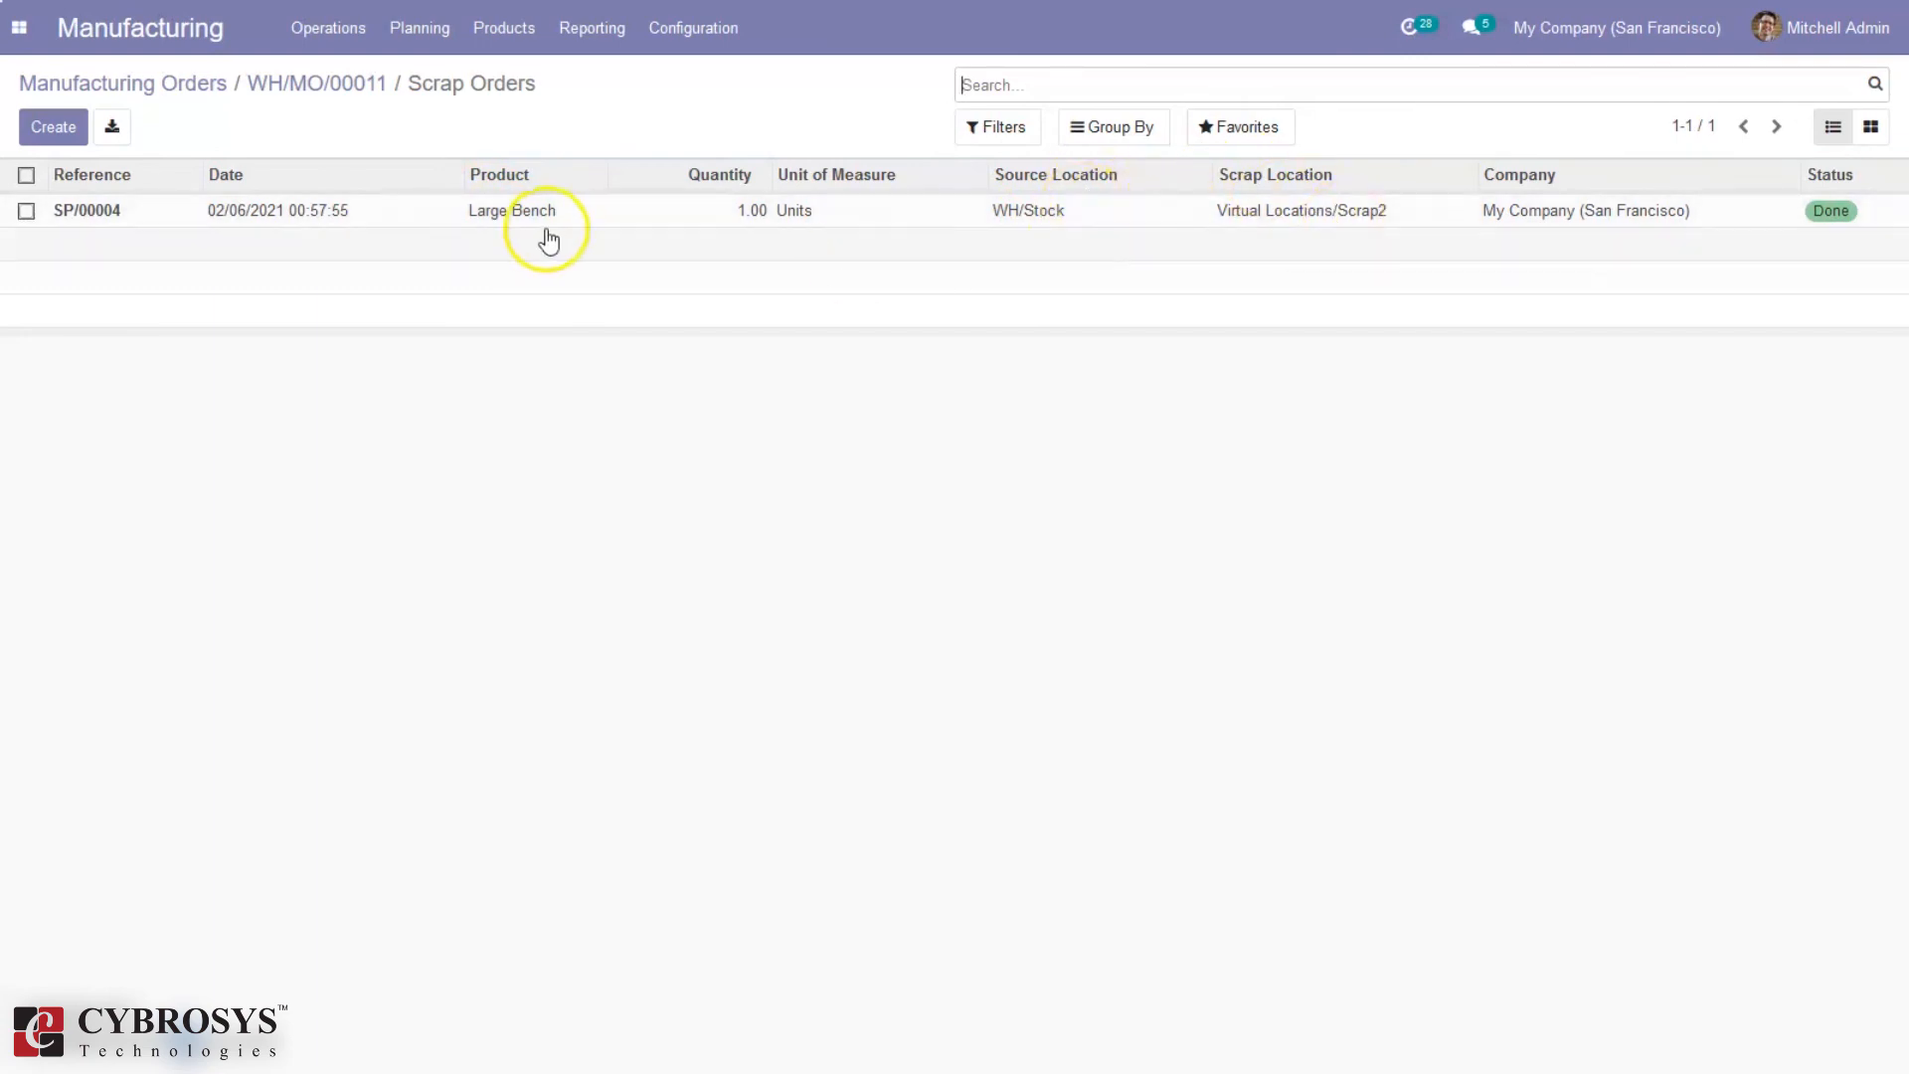
pyautogui.click(1300, 210)
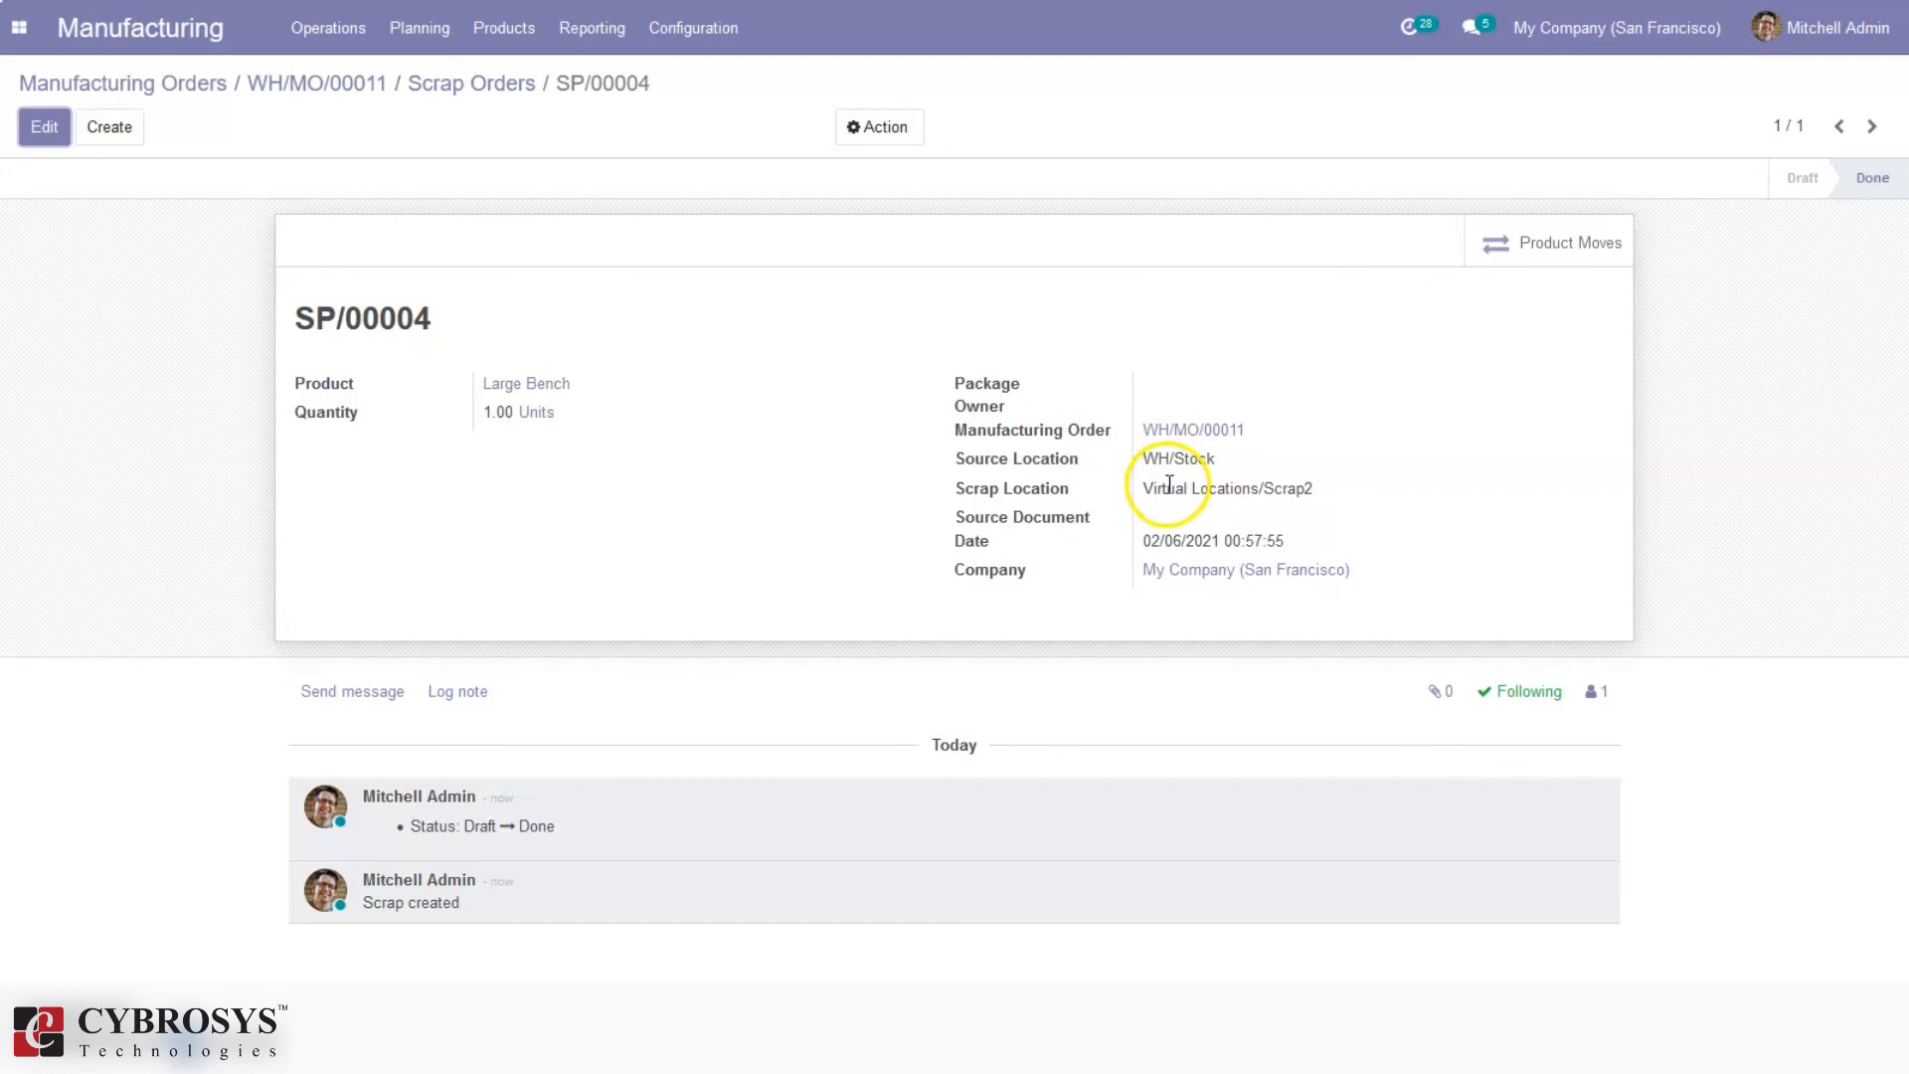
pyautogui.moveTo(224, 661)
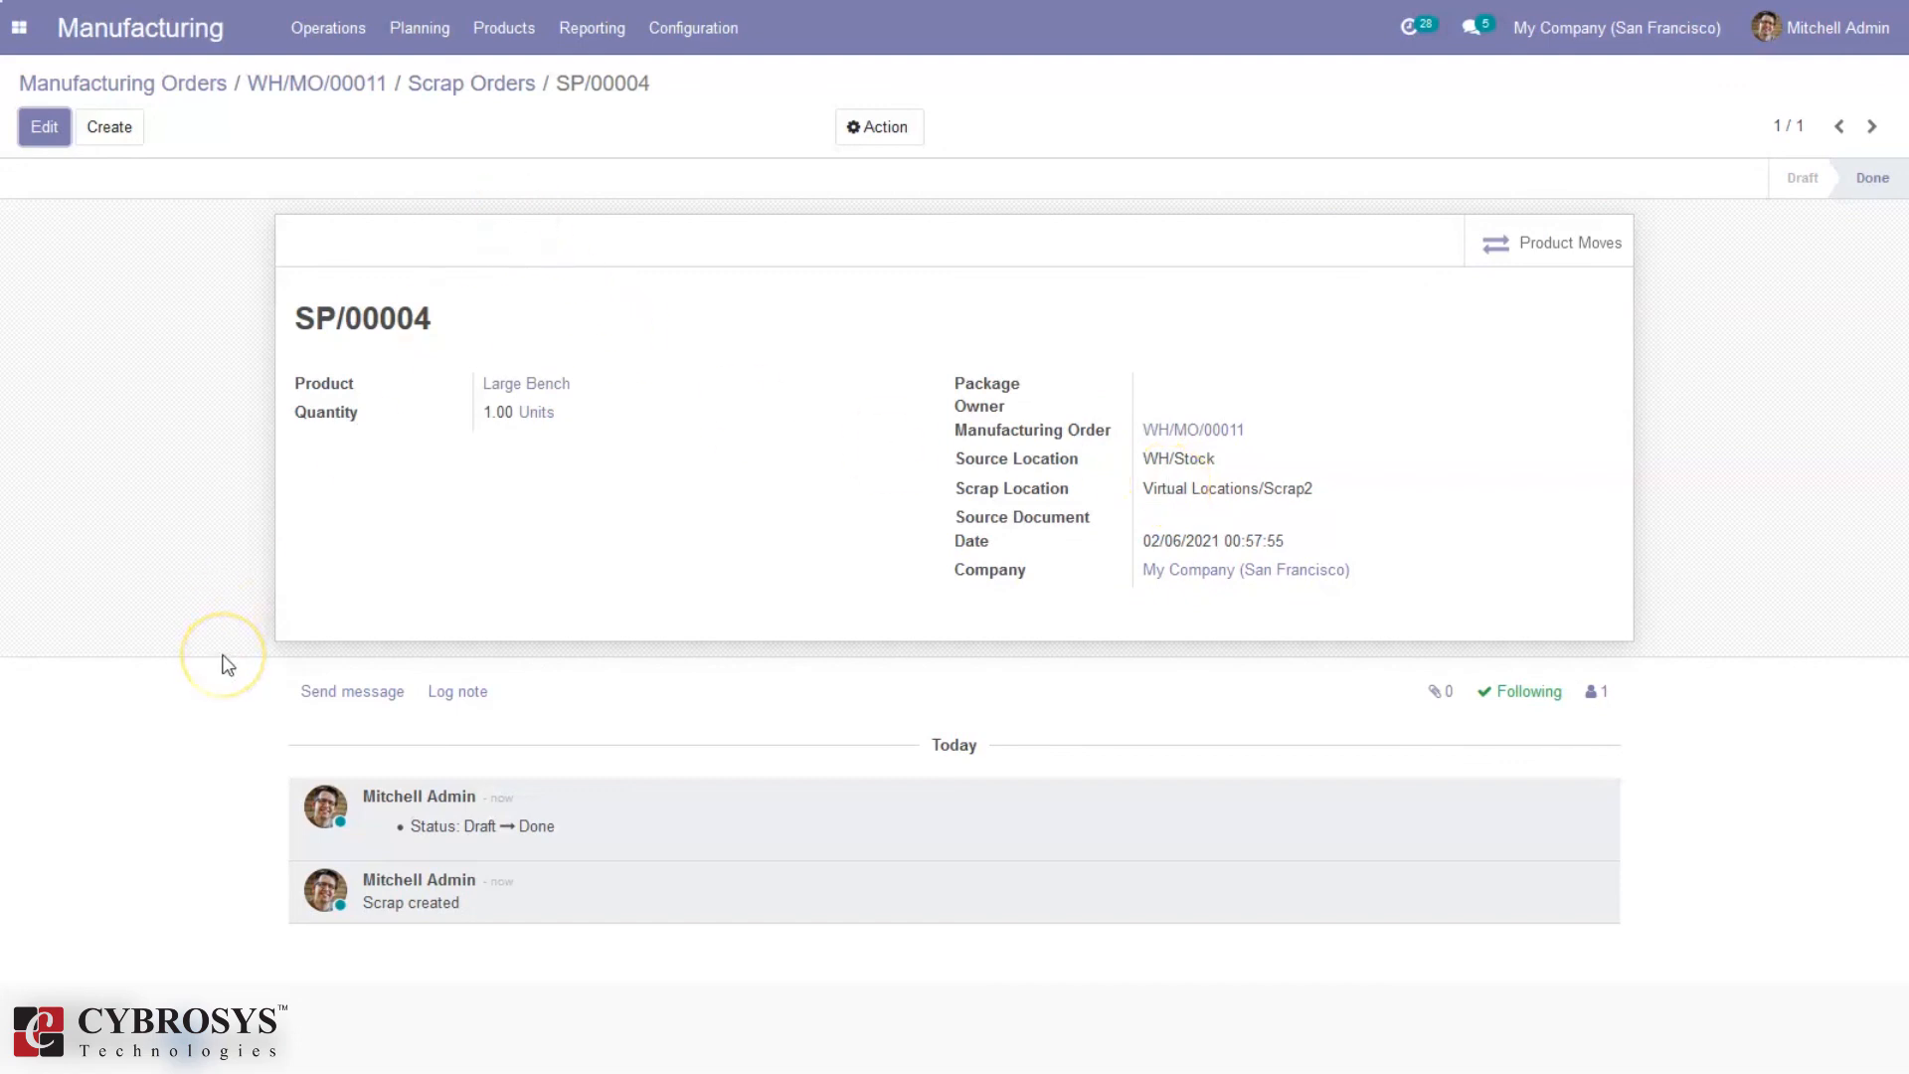